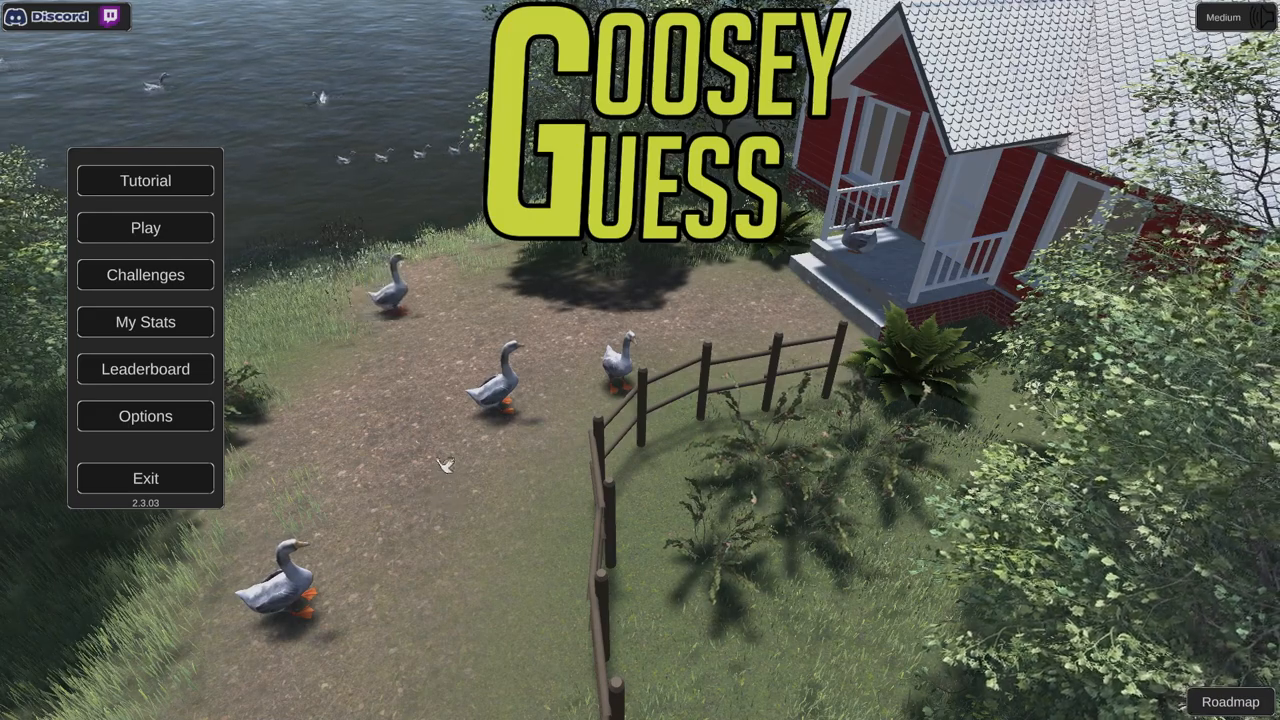
Start the tutorial from the main menu.
click(144, 228)
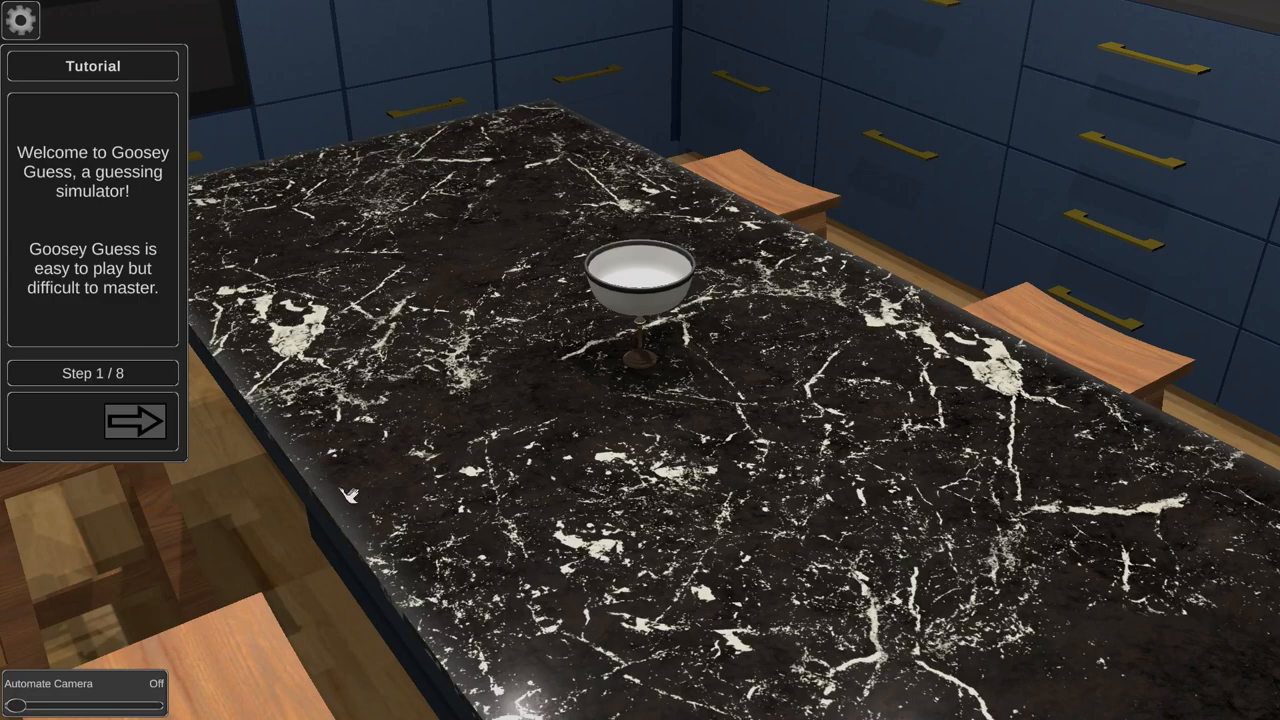
mouse_move(160, 184)
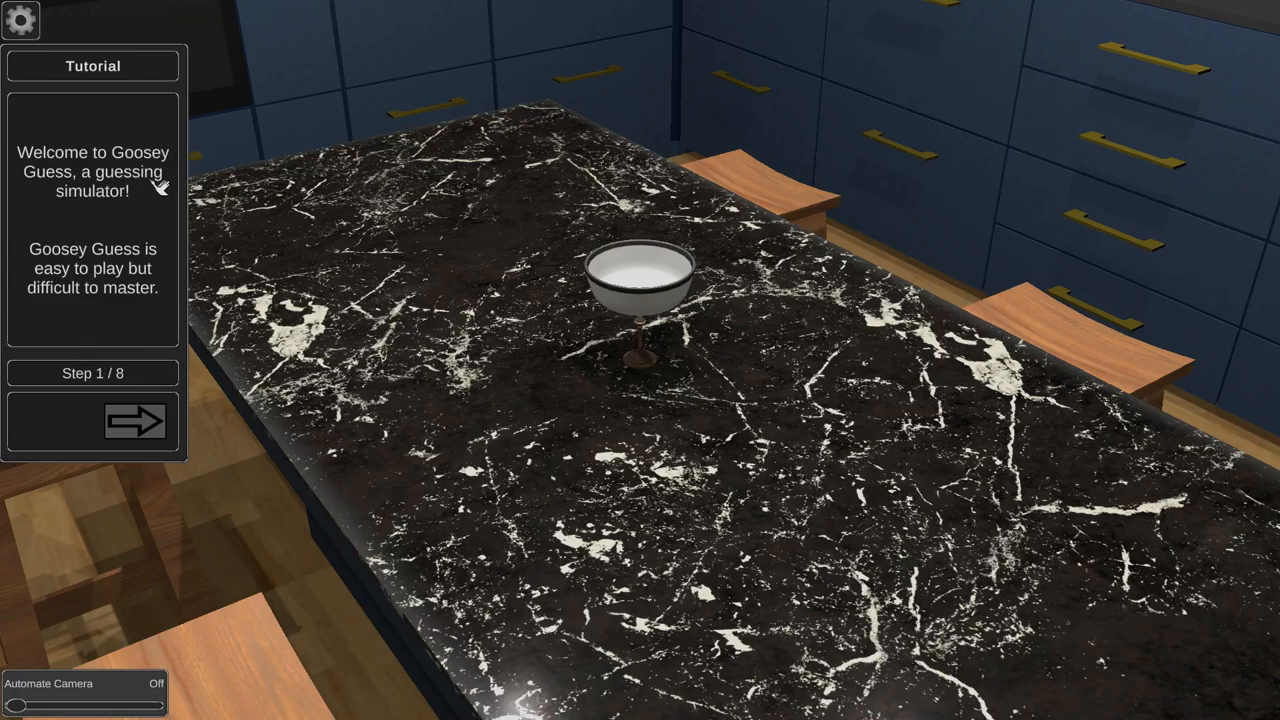
mouse_move(120, 364)
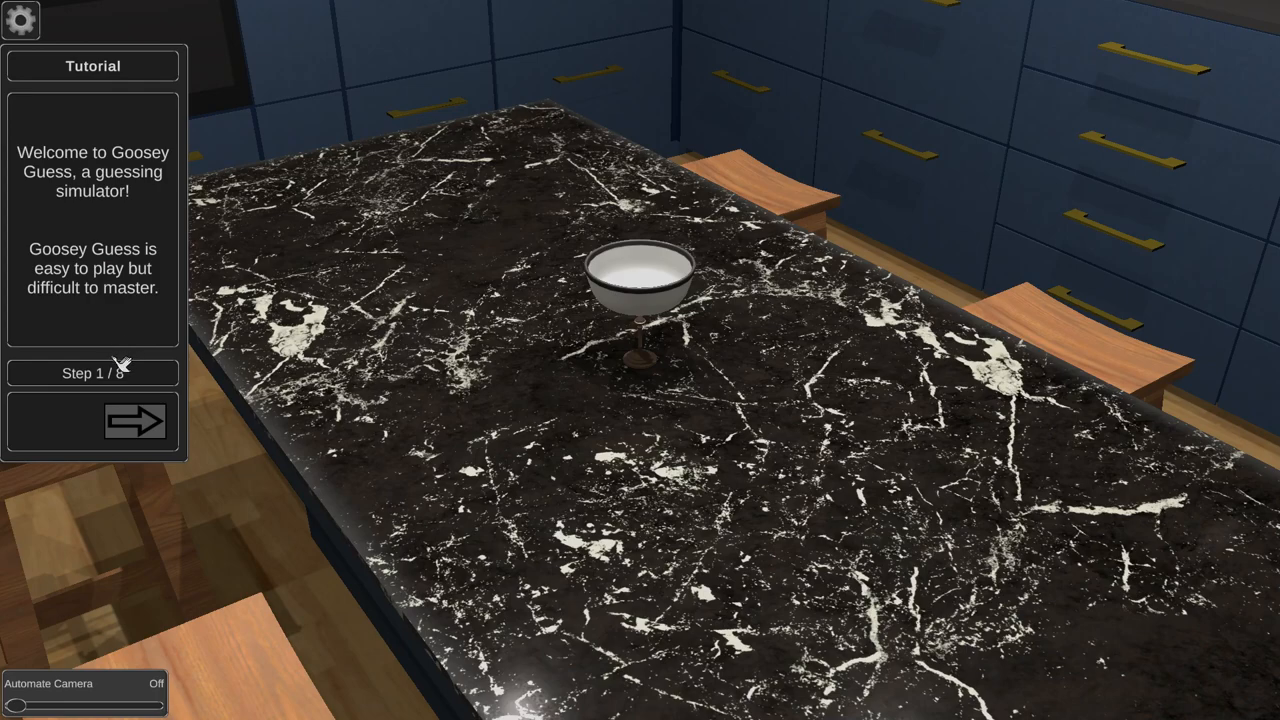
mouse_move(104, 352)
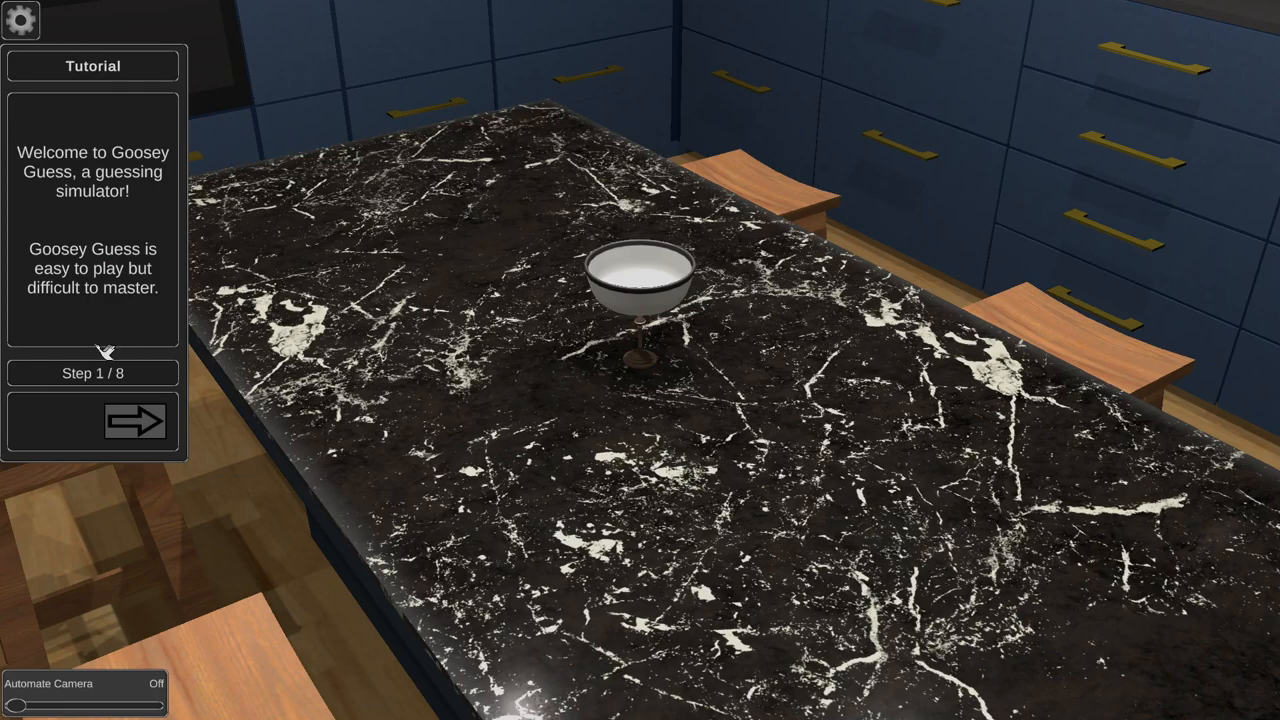
Advance the tutorial three steps to reach step 4 of 8, ready to start a round.
click(134, 420)
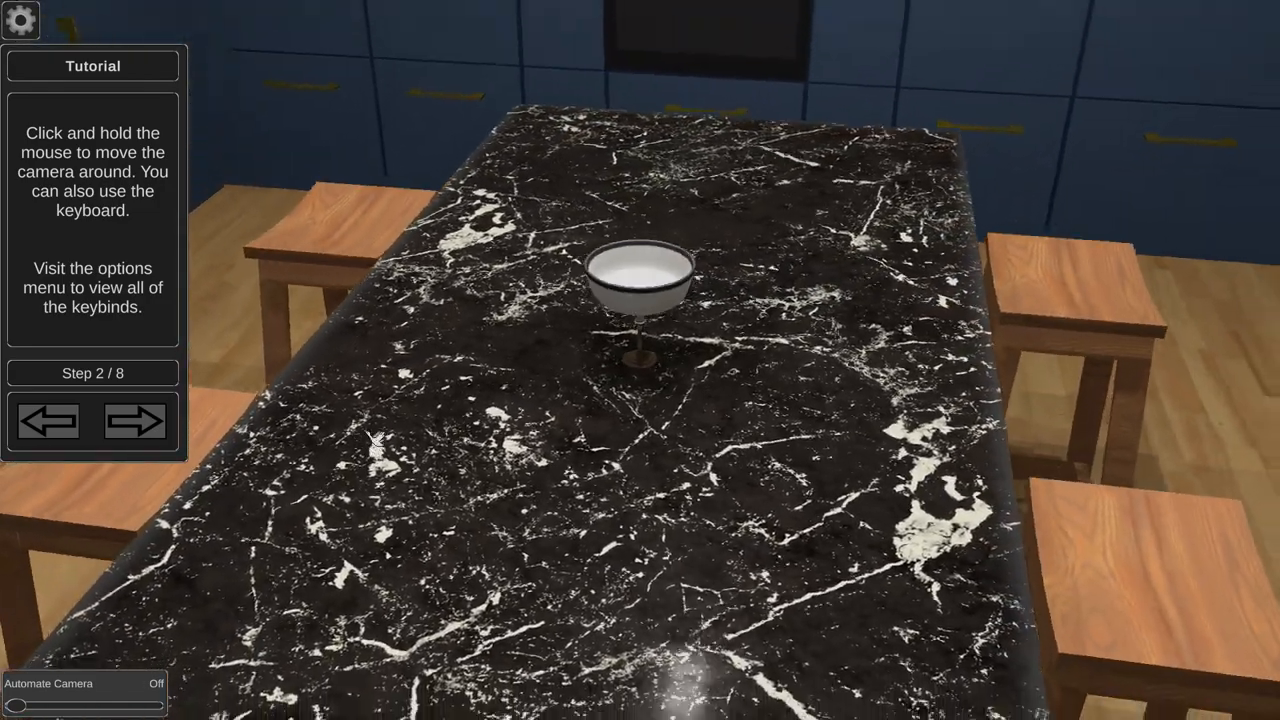
click(136, 420)
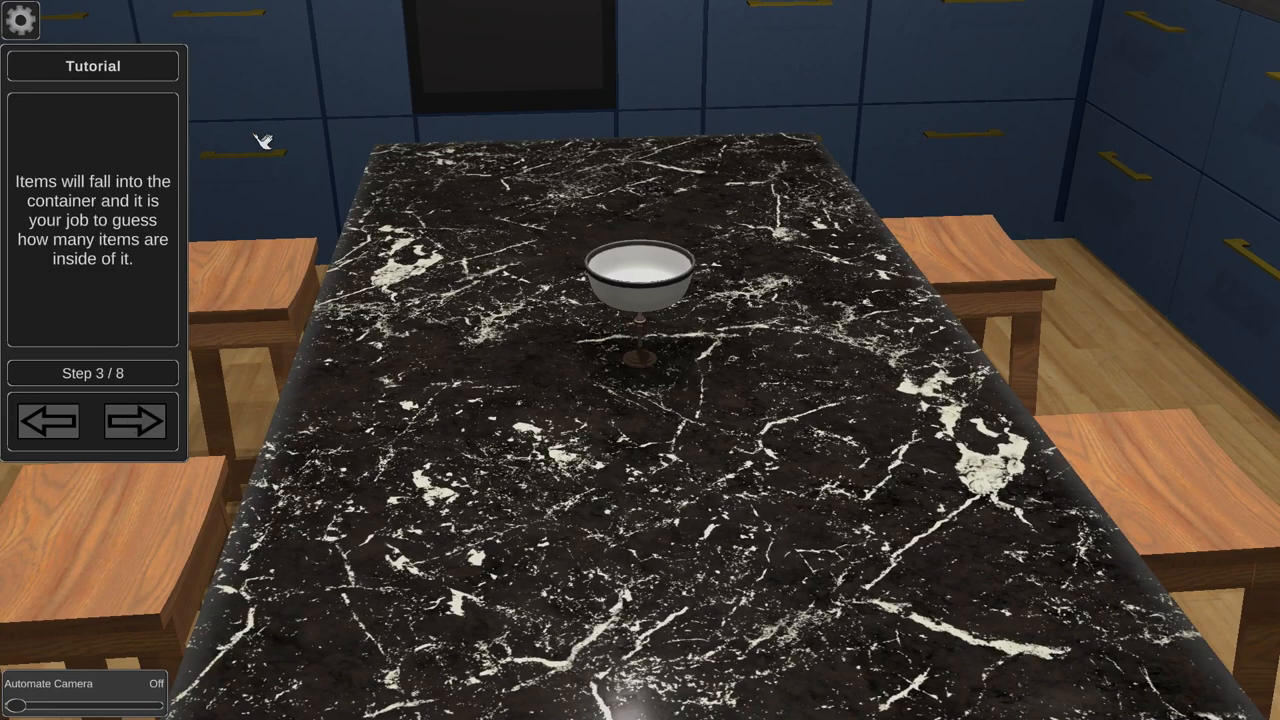
mouse_move(168, 210)
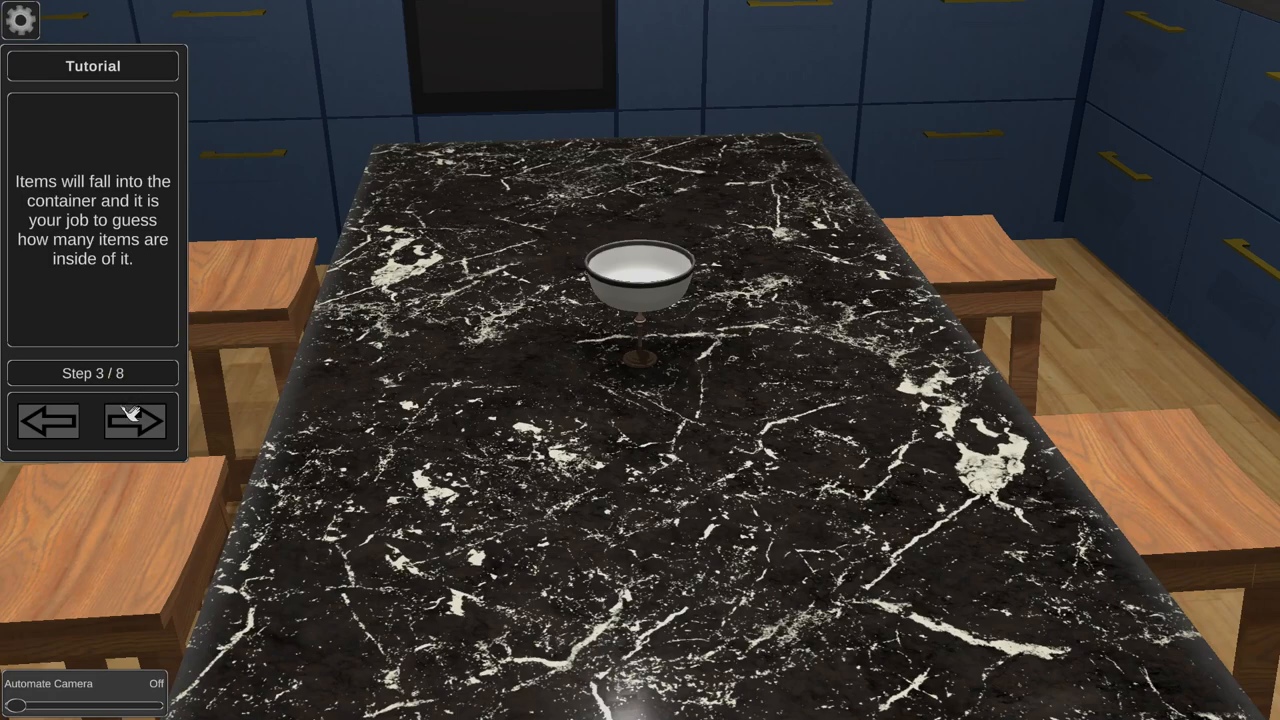
click(136, 420)
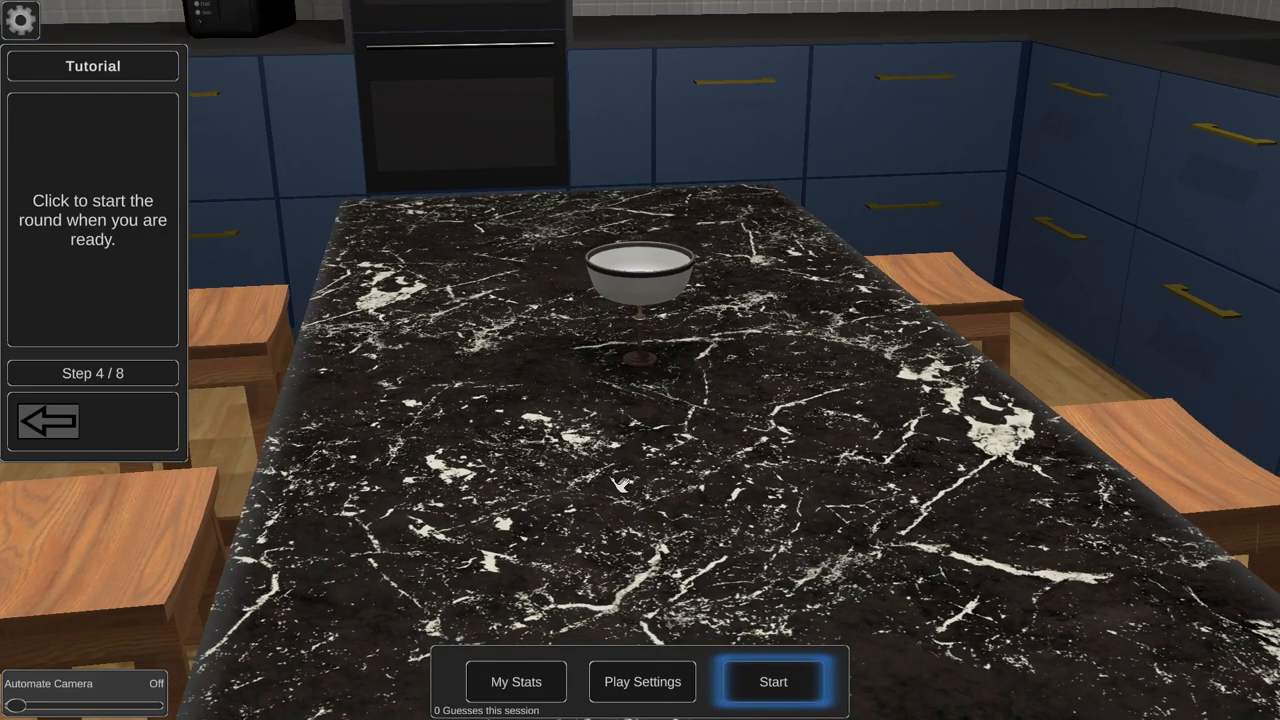
Start the round so AA batteries drop into the cereal bowl.
click(772, 680)
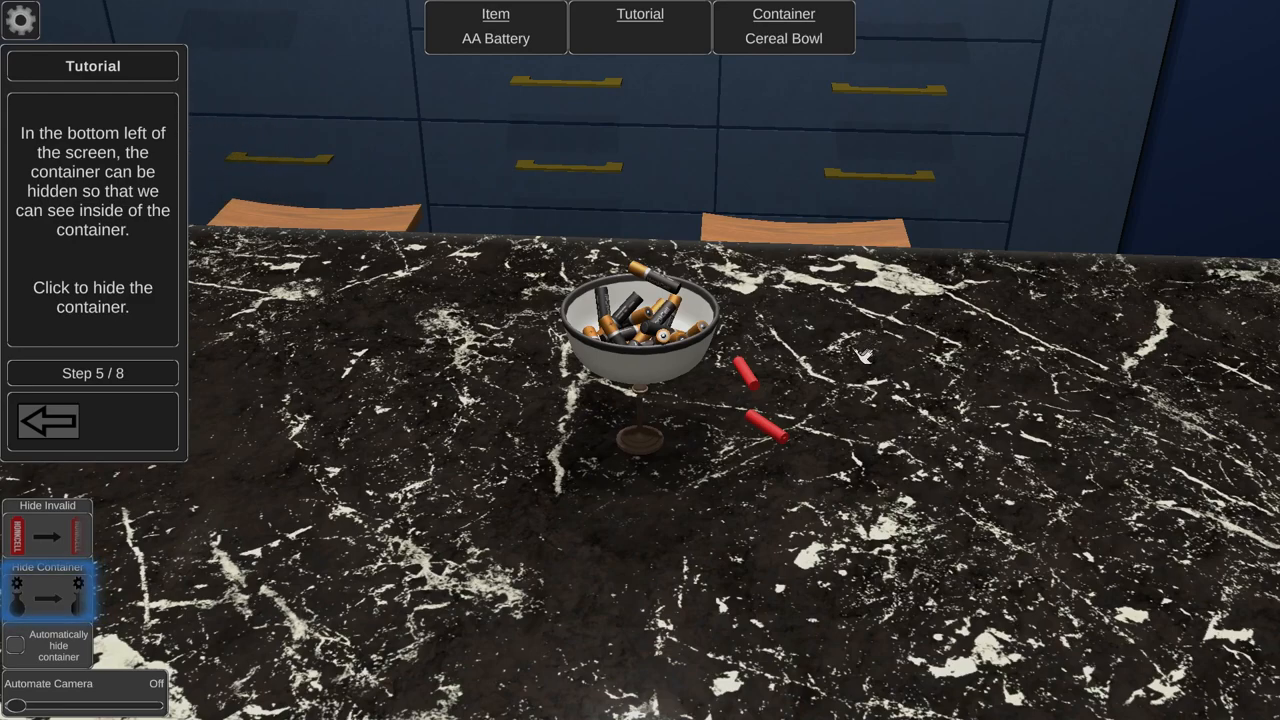
mouse_move(48, 596)
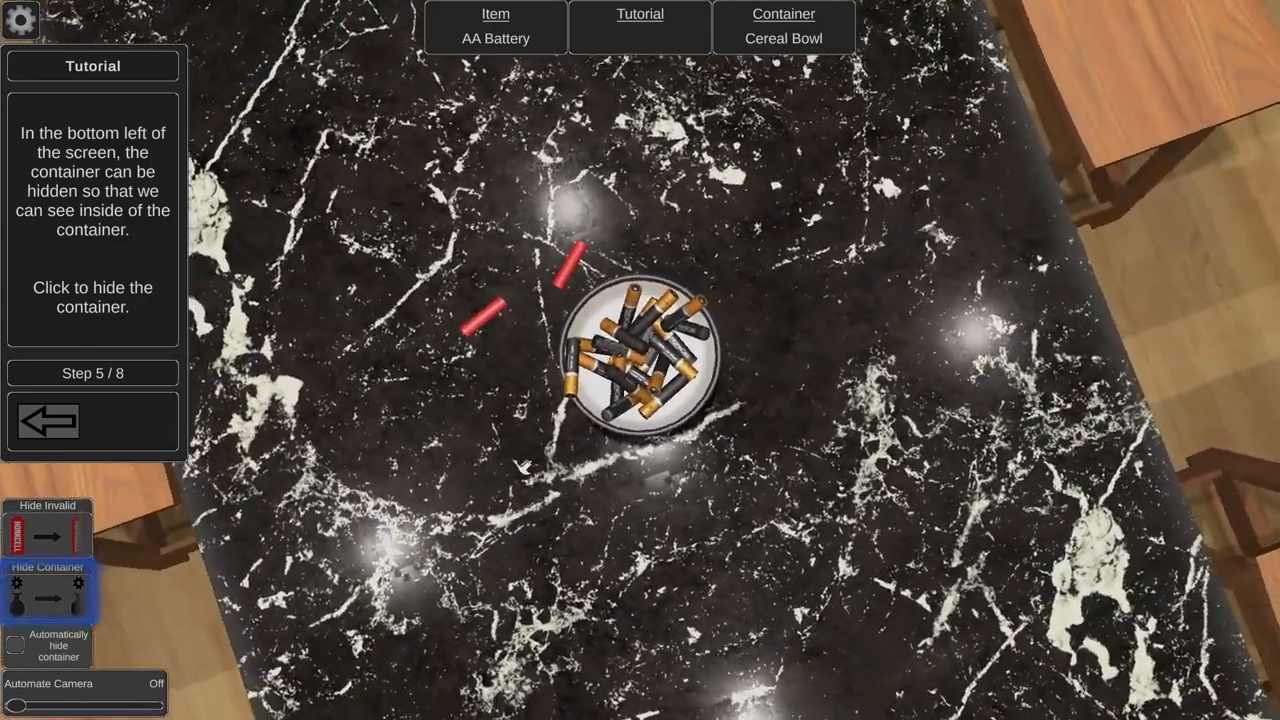
Hide the cereal bowl to expose the AA battery pile.
click(48, 584)
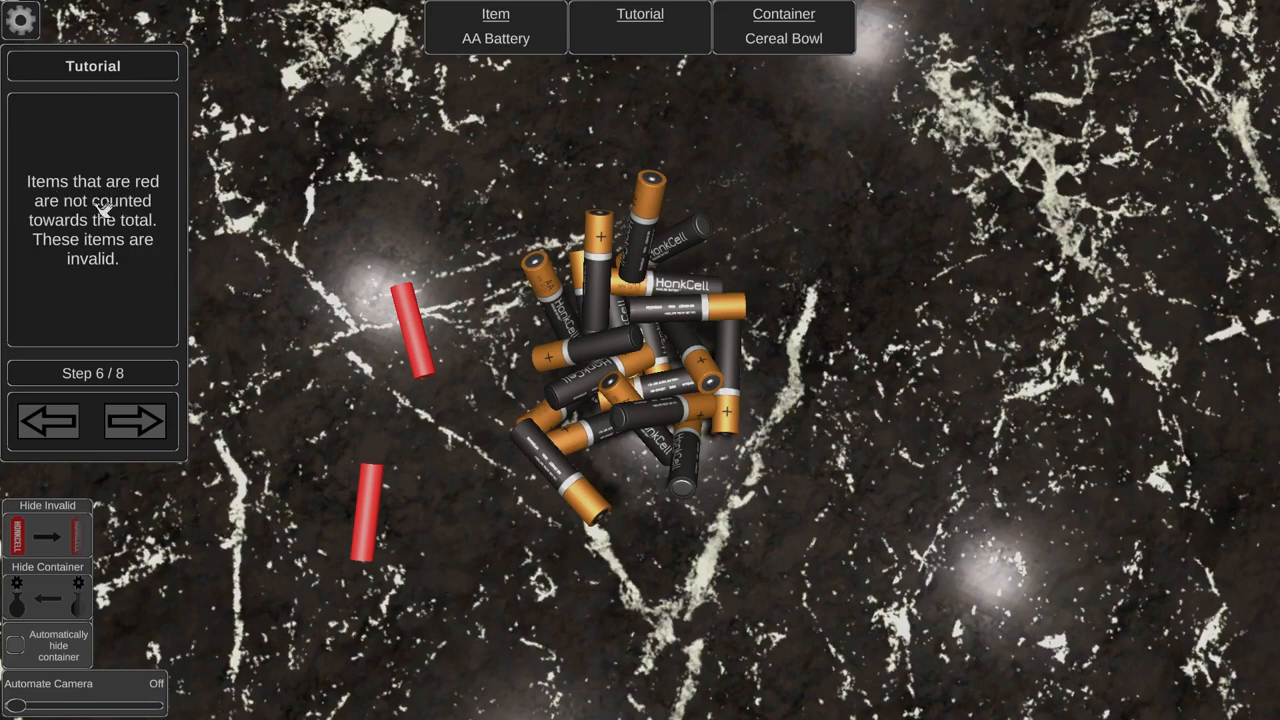
mouse_move(544, 548)
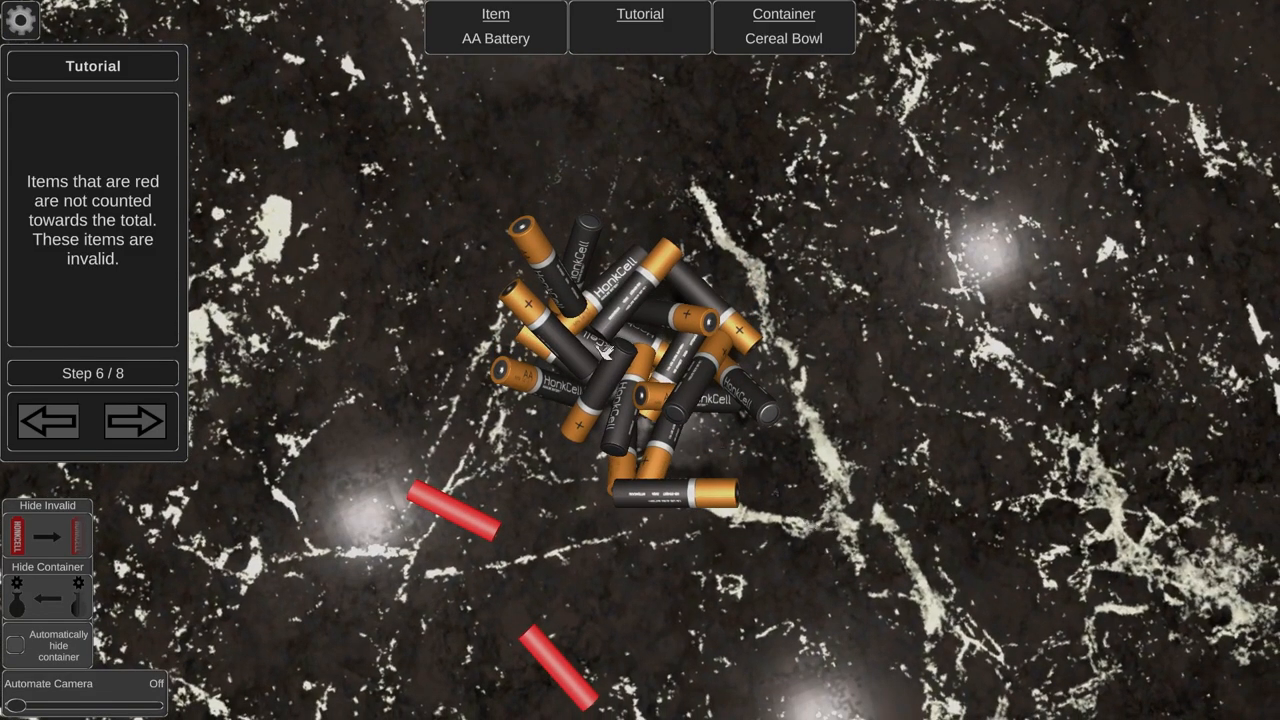
mouse_move(584, 390)
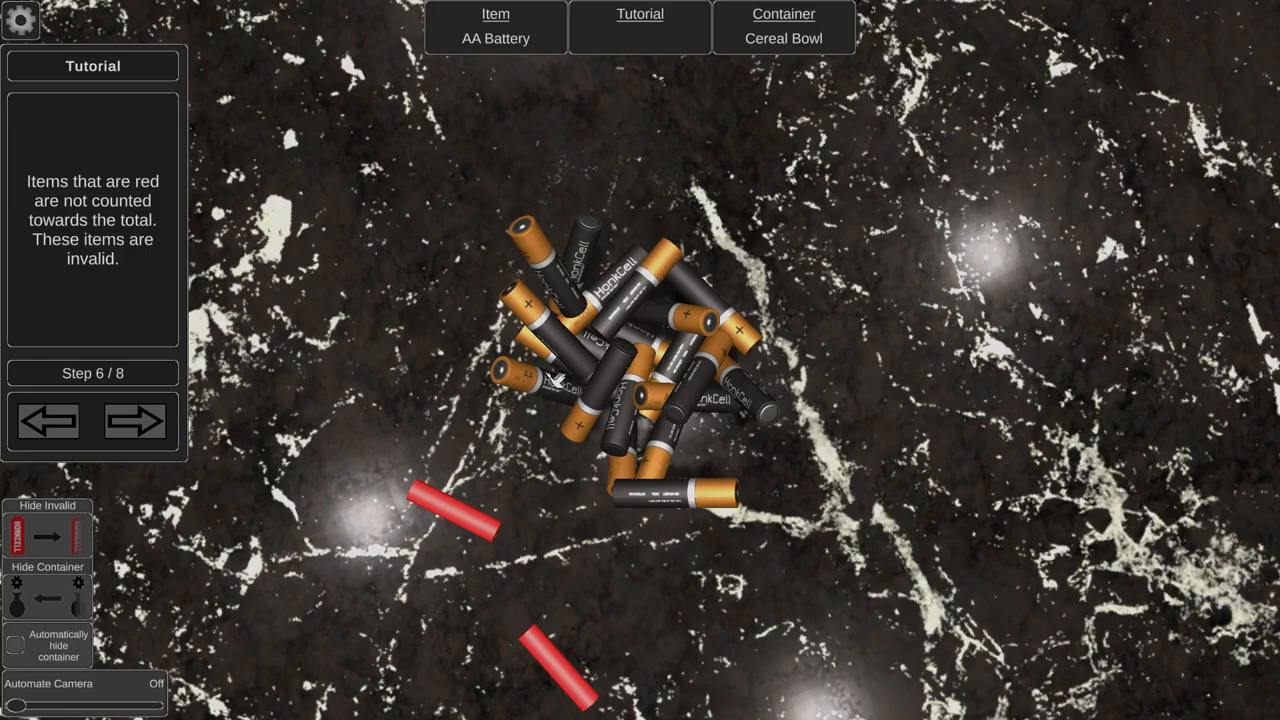
mouse_move(640, 504)
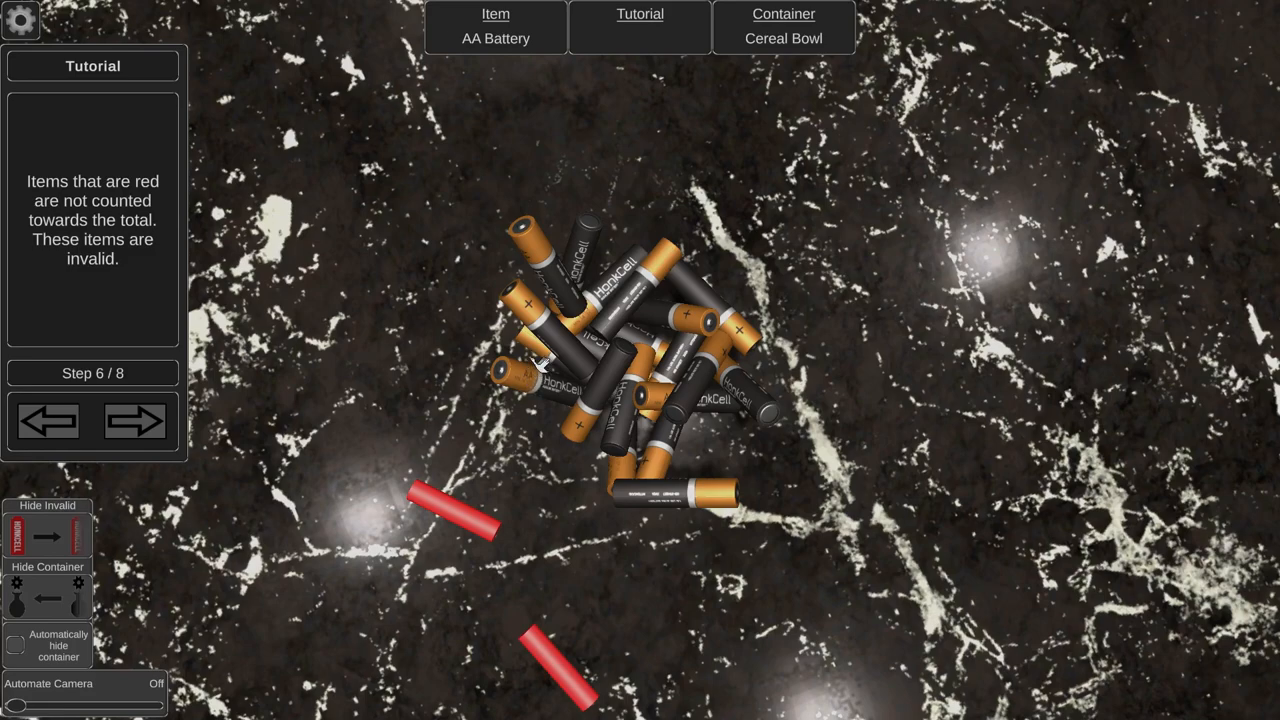
mouse_move(592, 238)
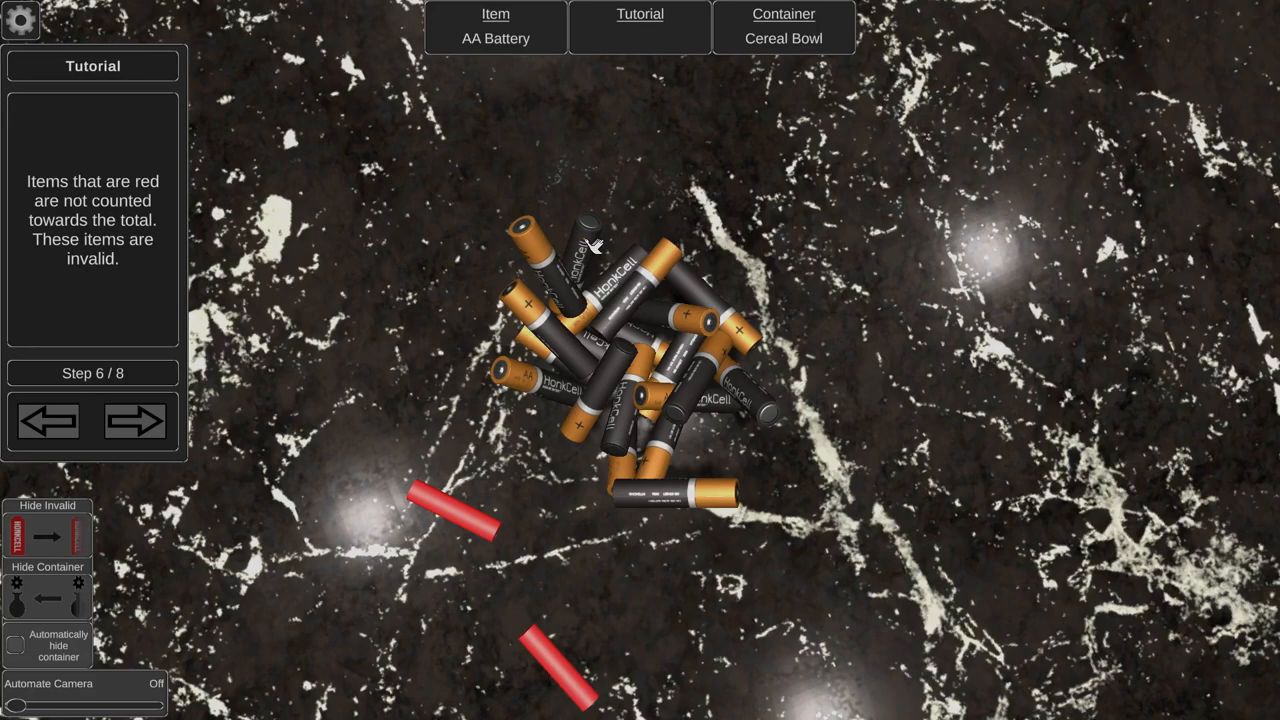
mouse_move(628, 260)
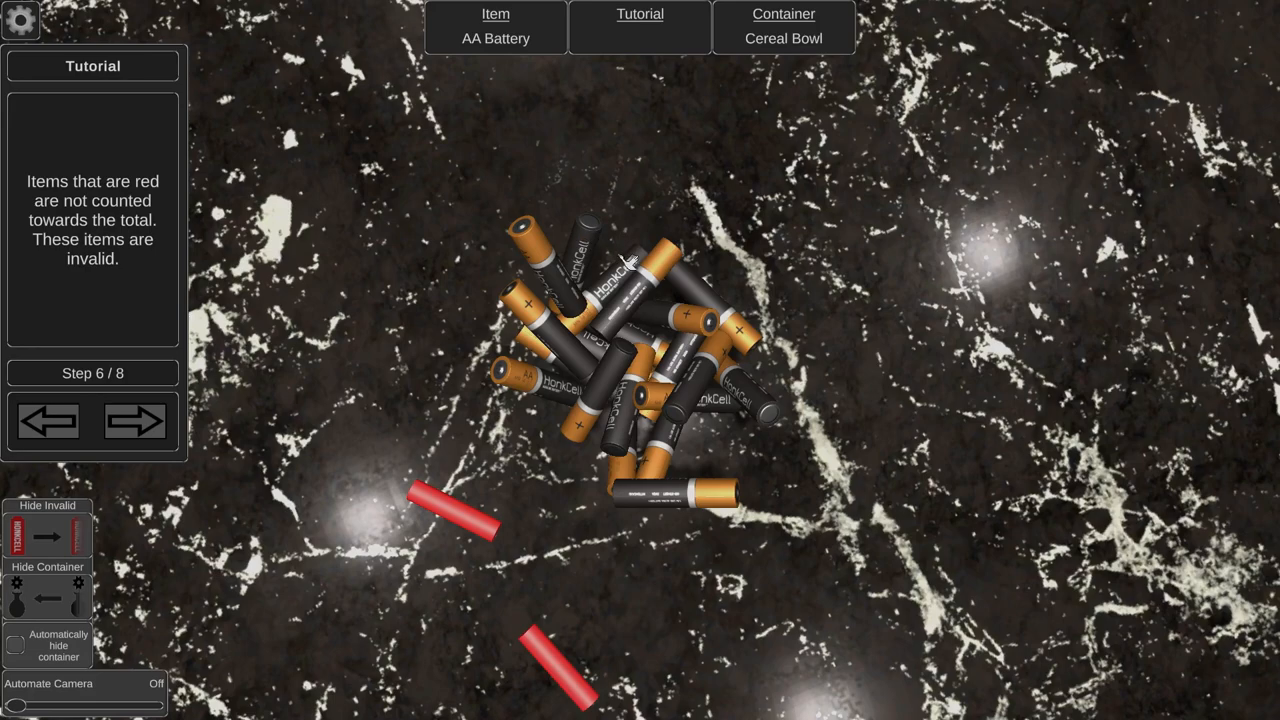
mouse_move(742, 304)
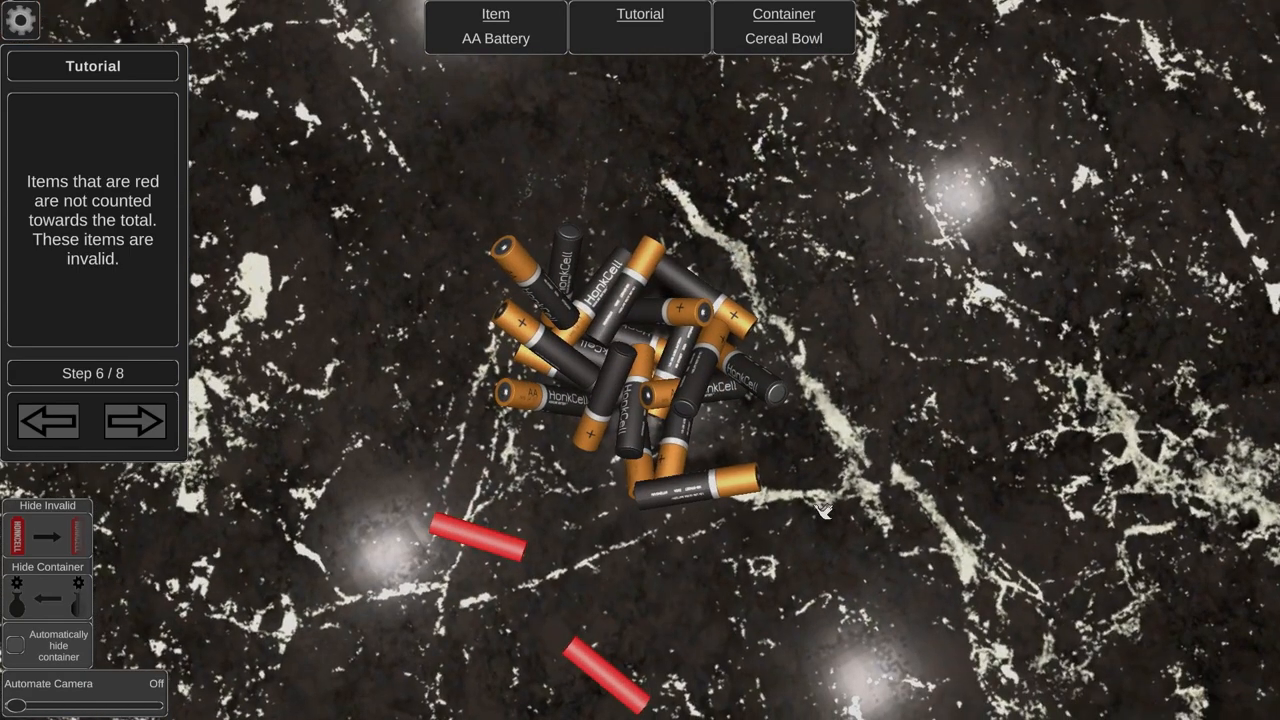
mouse_move(810, 500)
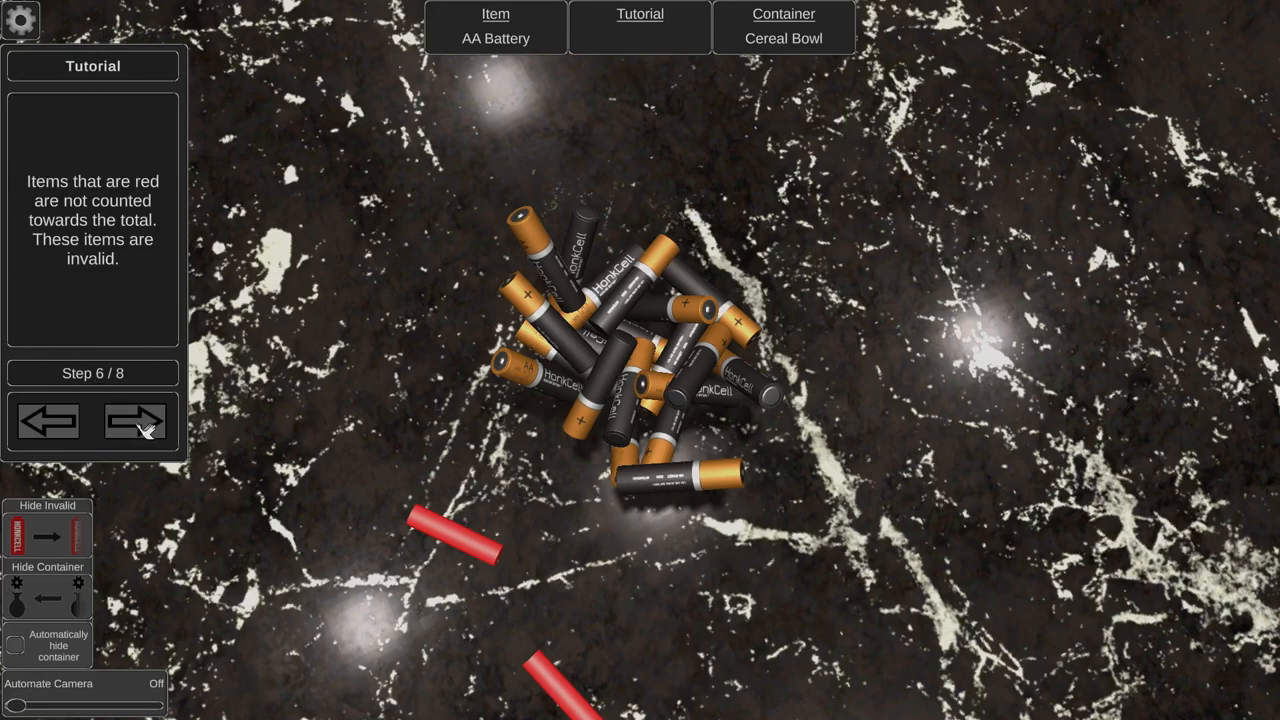
Reach the guessing step and enter a guess of 15, raised to 20.
click(136, 420)
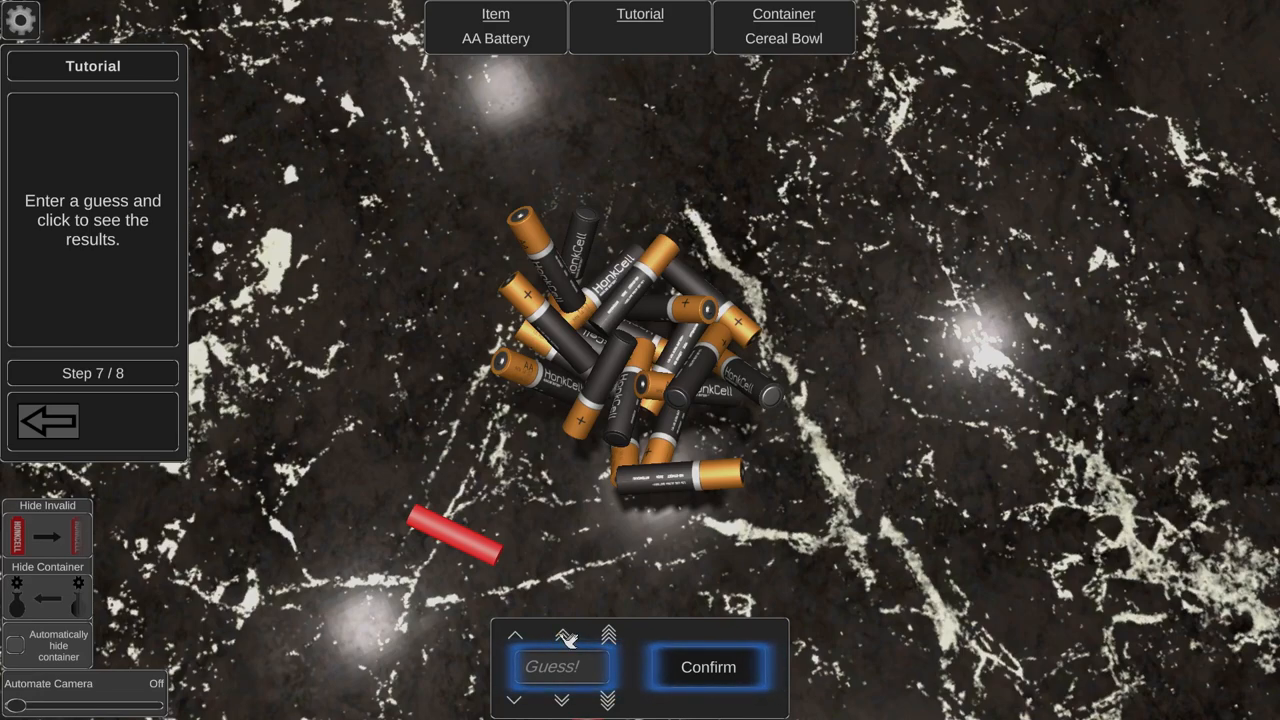
text(15)
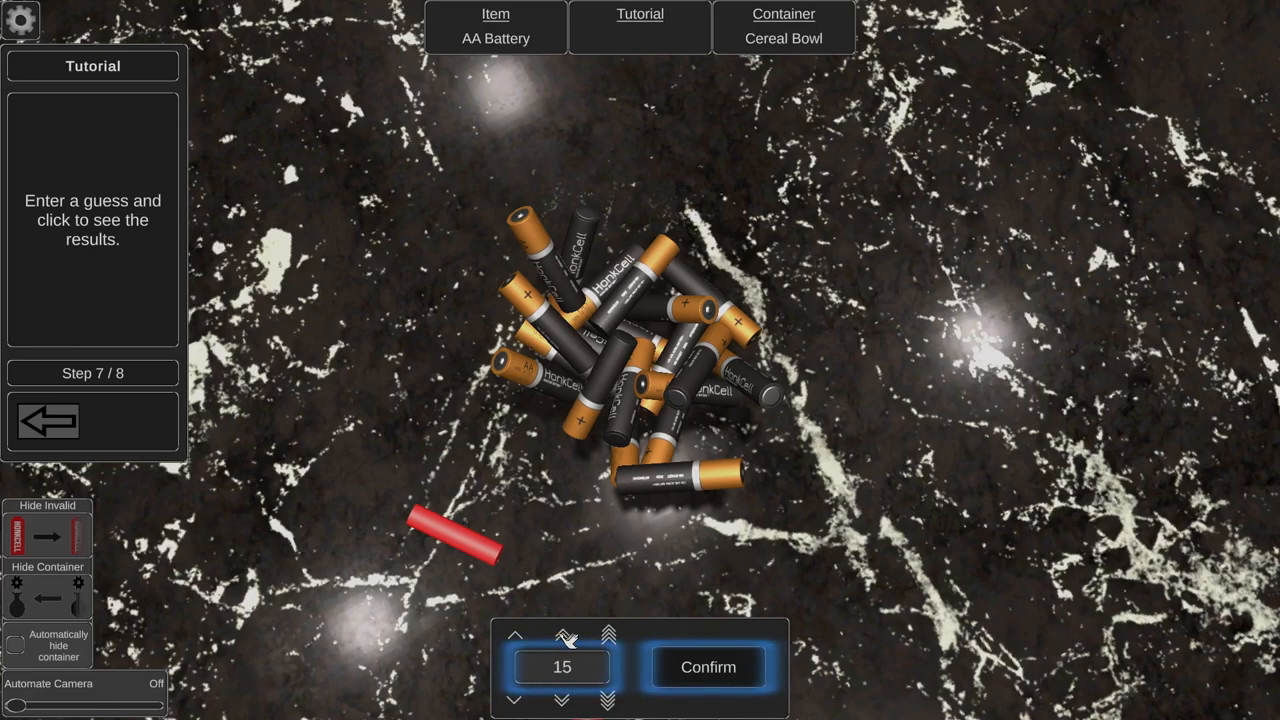
click(560, 634)
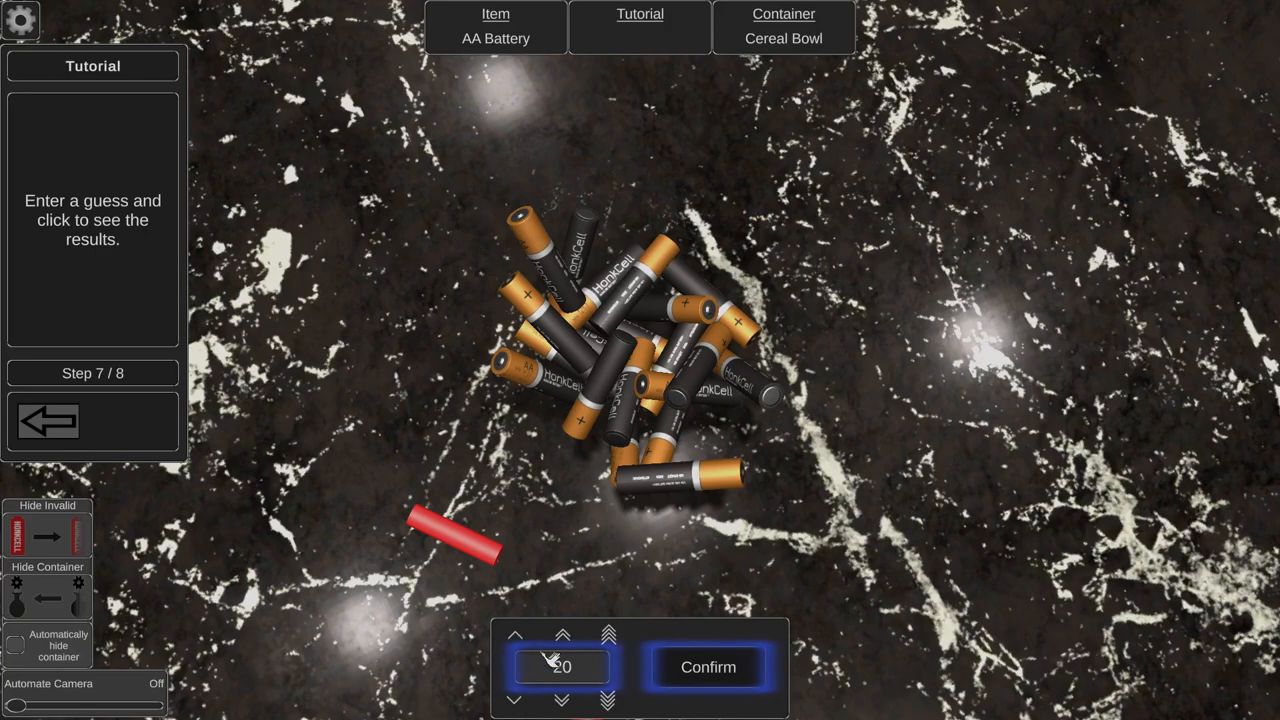
Confirm the guess of 20 to reveal the 100% accuracy results.
click(708, 668)
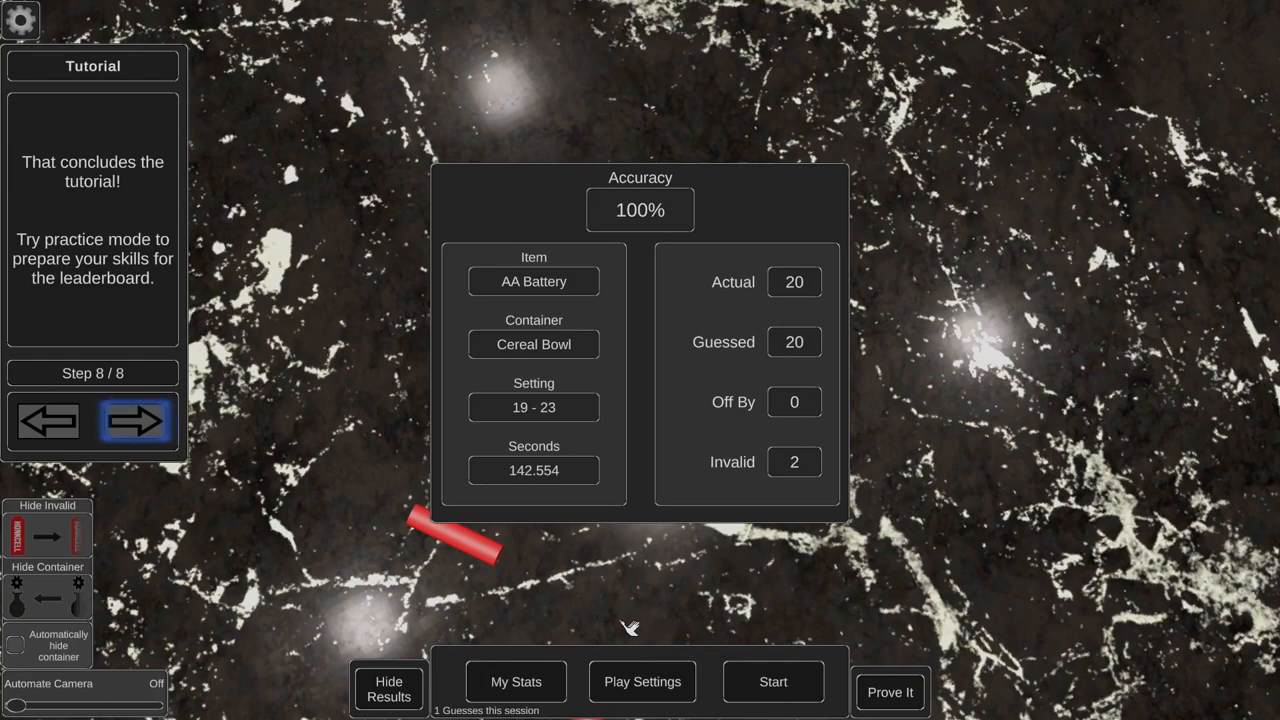
mouse_move(576, 610)
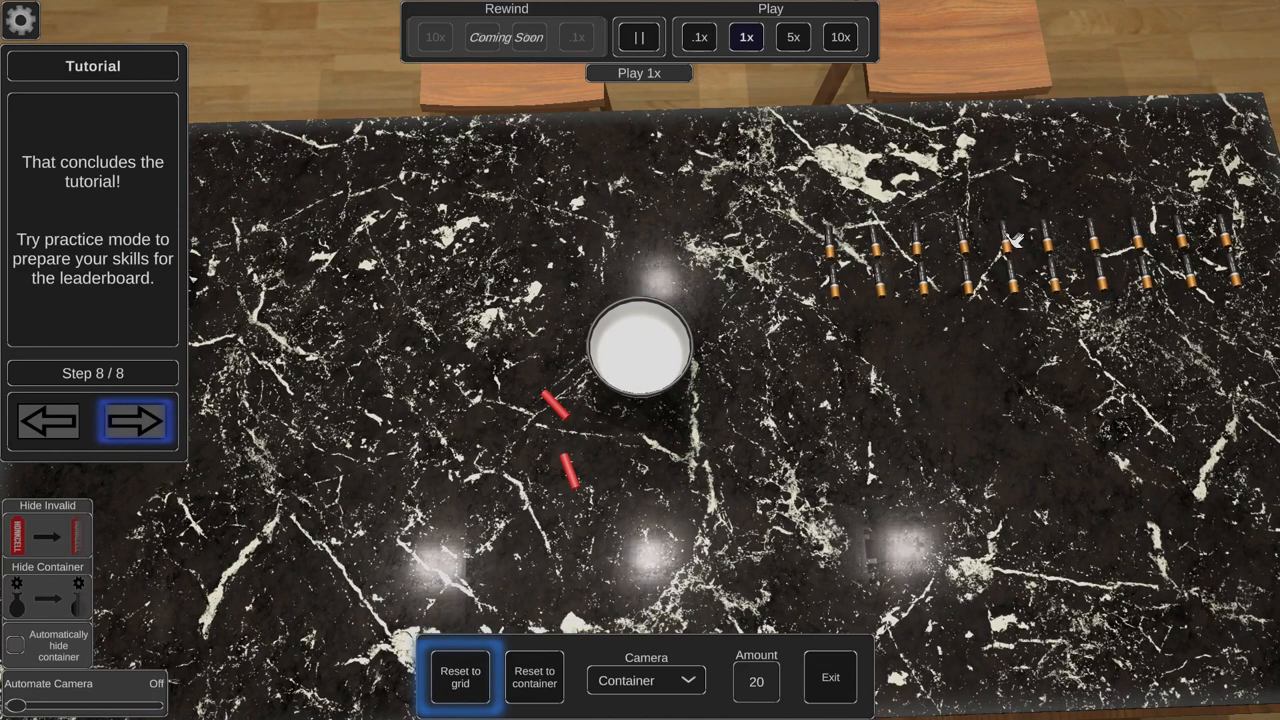
mouse_move(1018, 324)
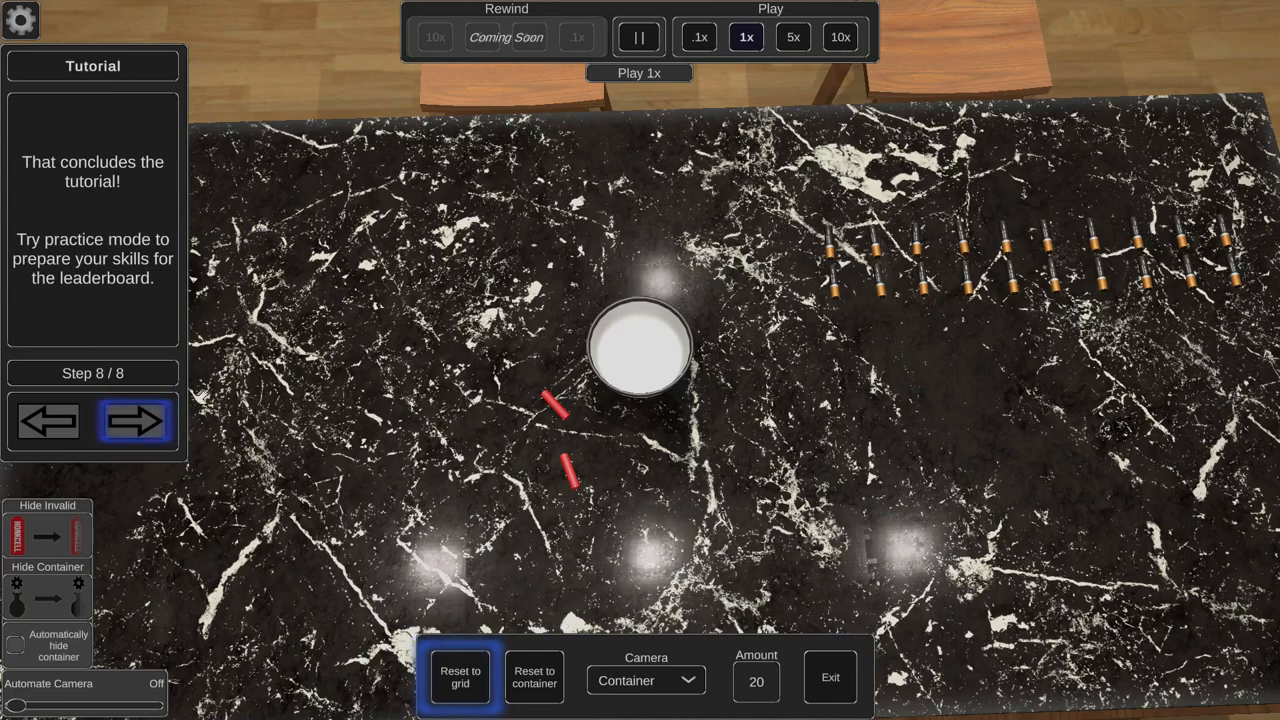
Set play settings to Leaderboard mode, Moderate difficulty and Living Room scene, then confirm.
click(136, 420)
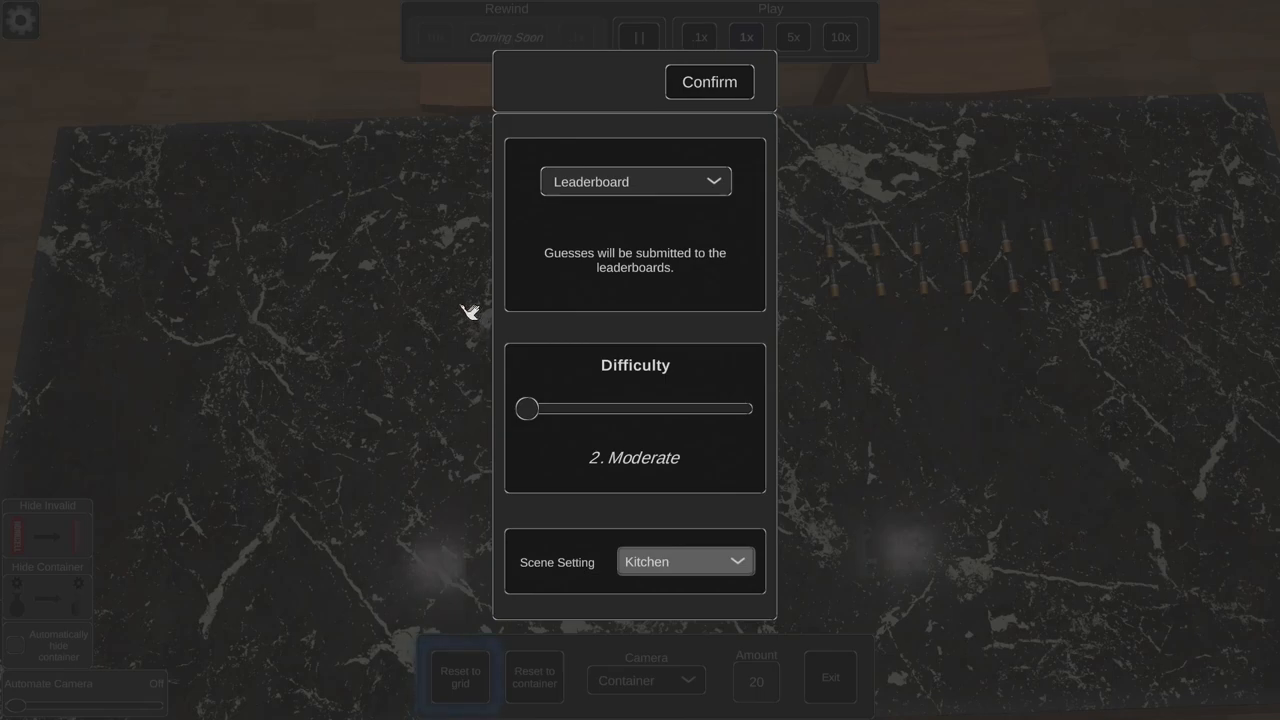
mouse_move(672, 132)
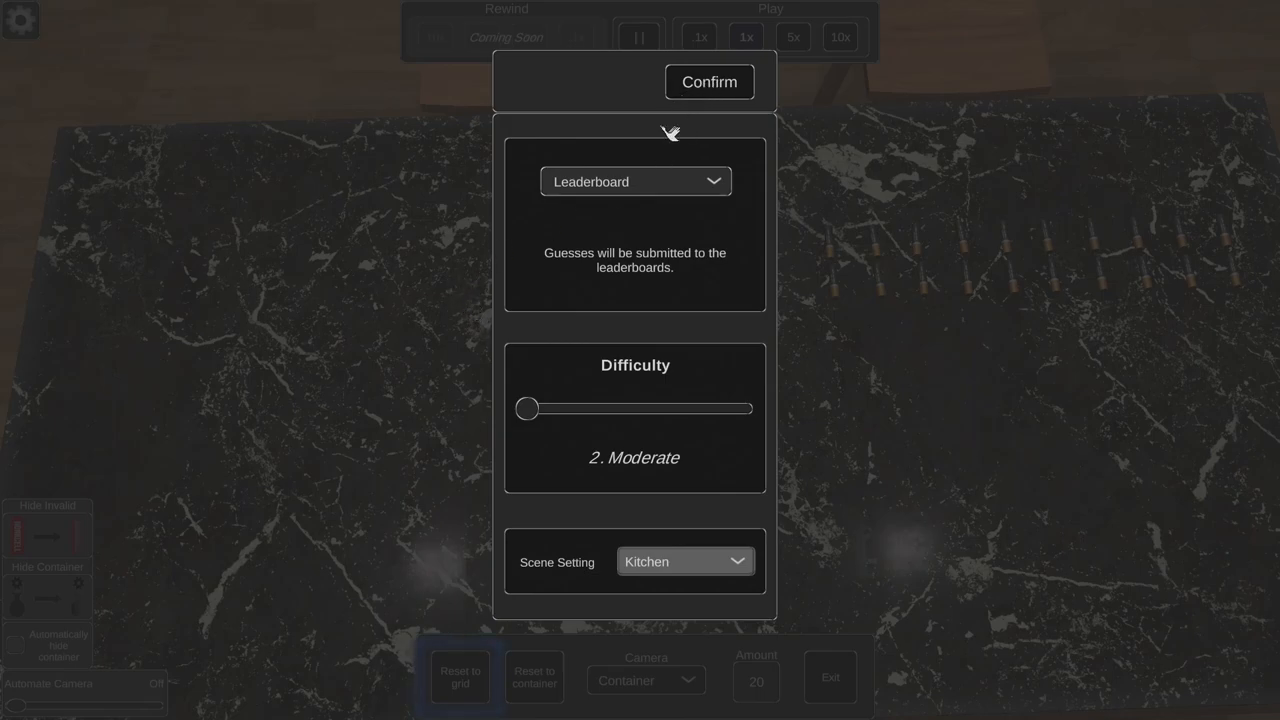
mouse_move(600, 216)
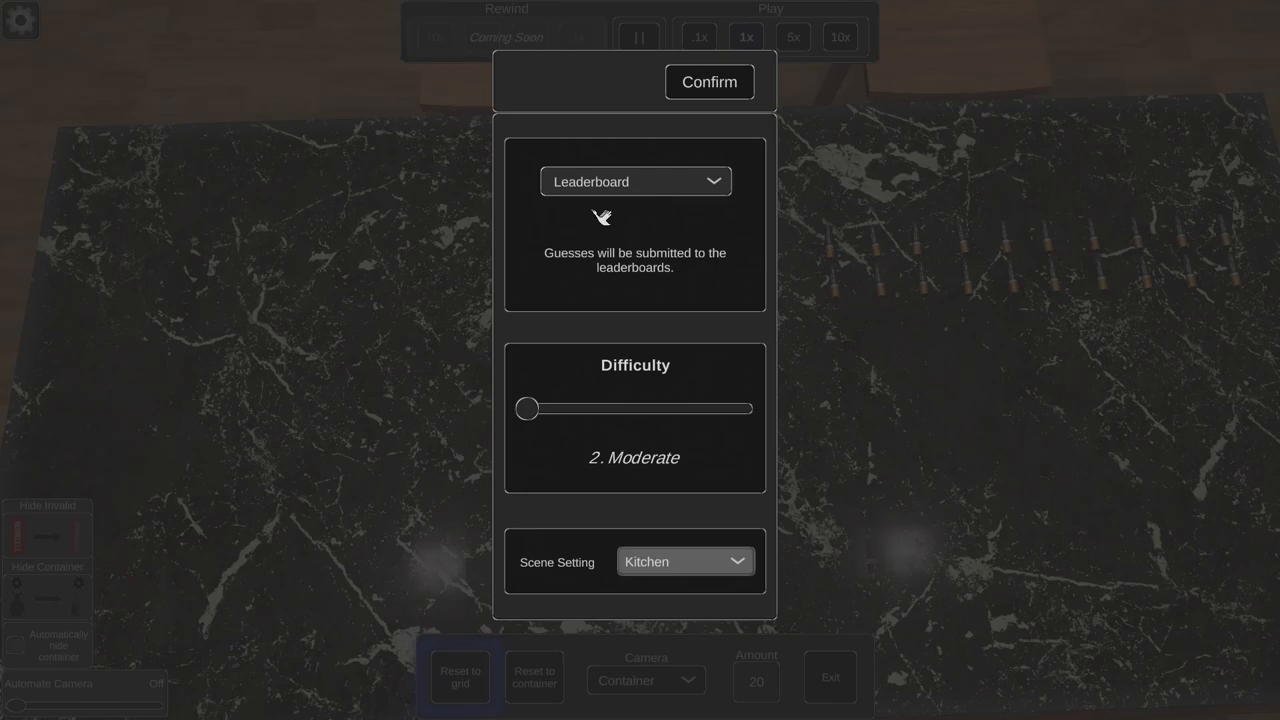
mouse_move(630, 182)
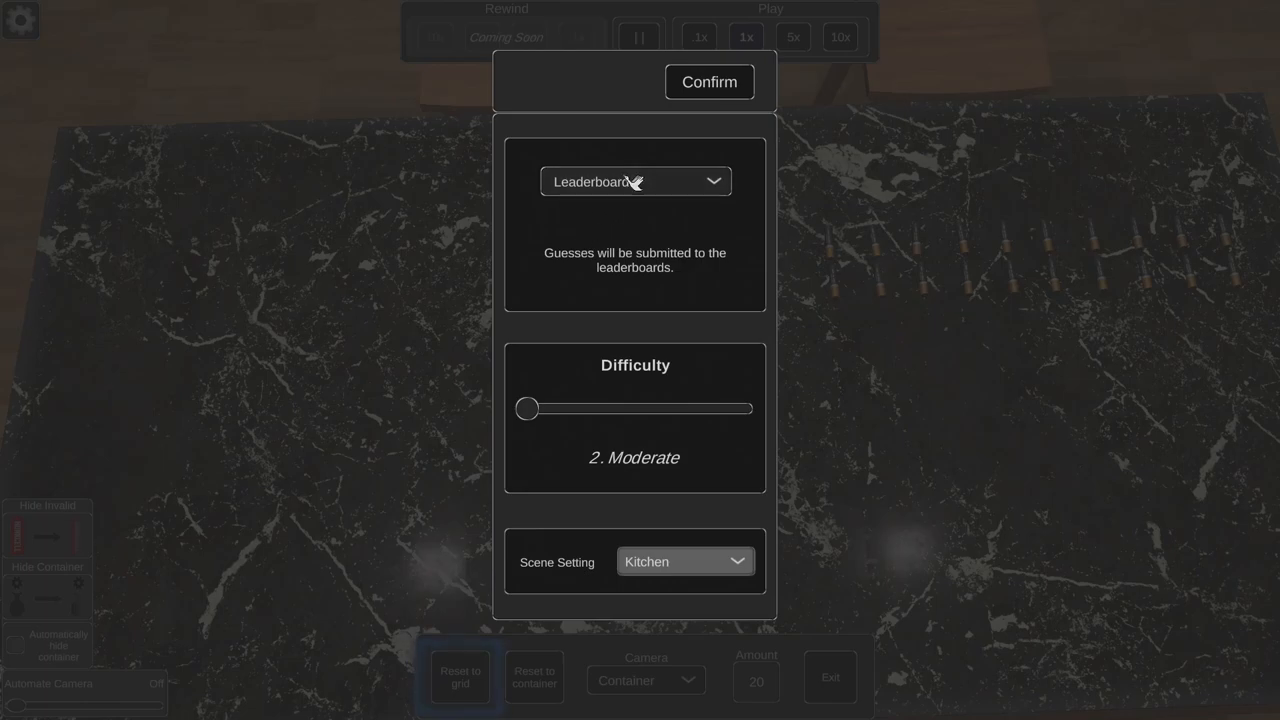
click(634, 180)
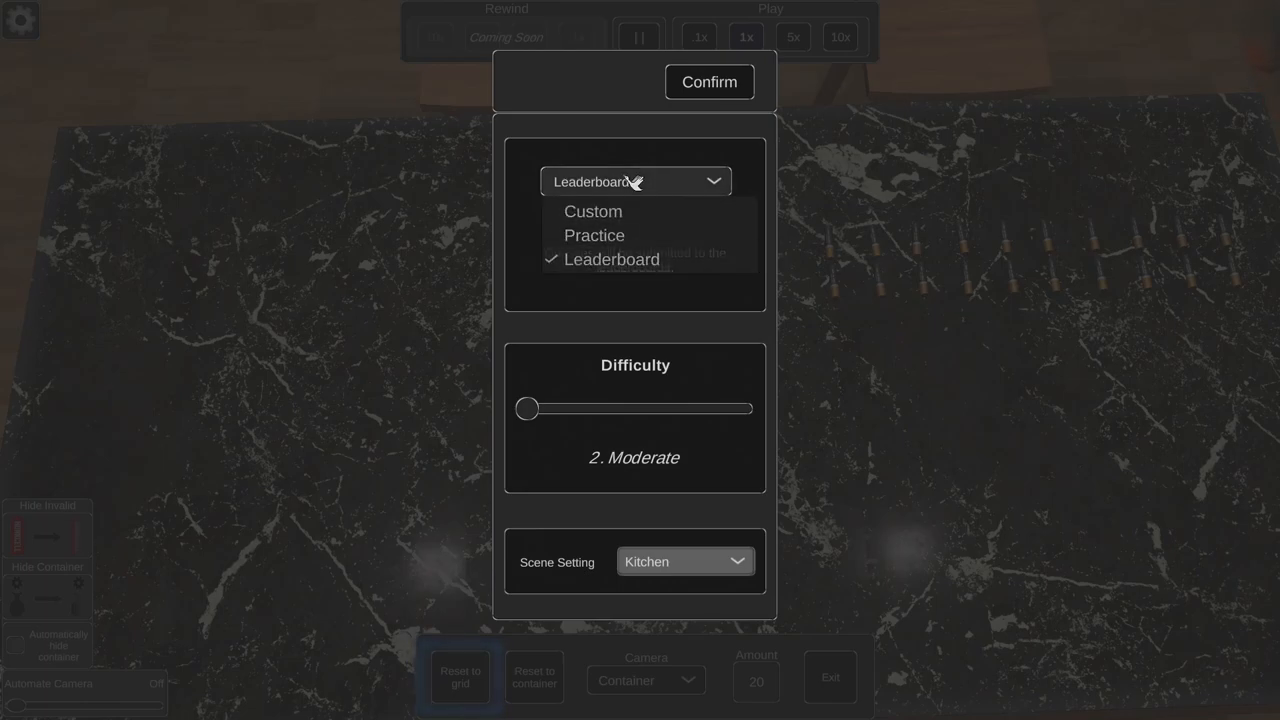
click(612, 260)
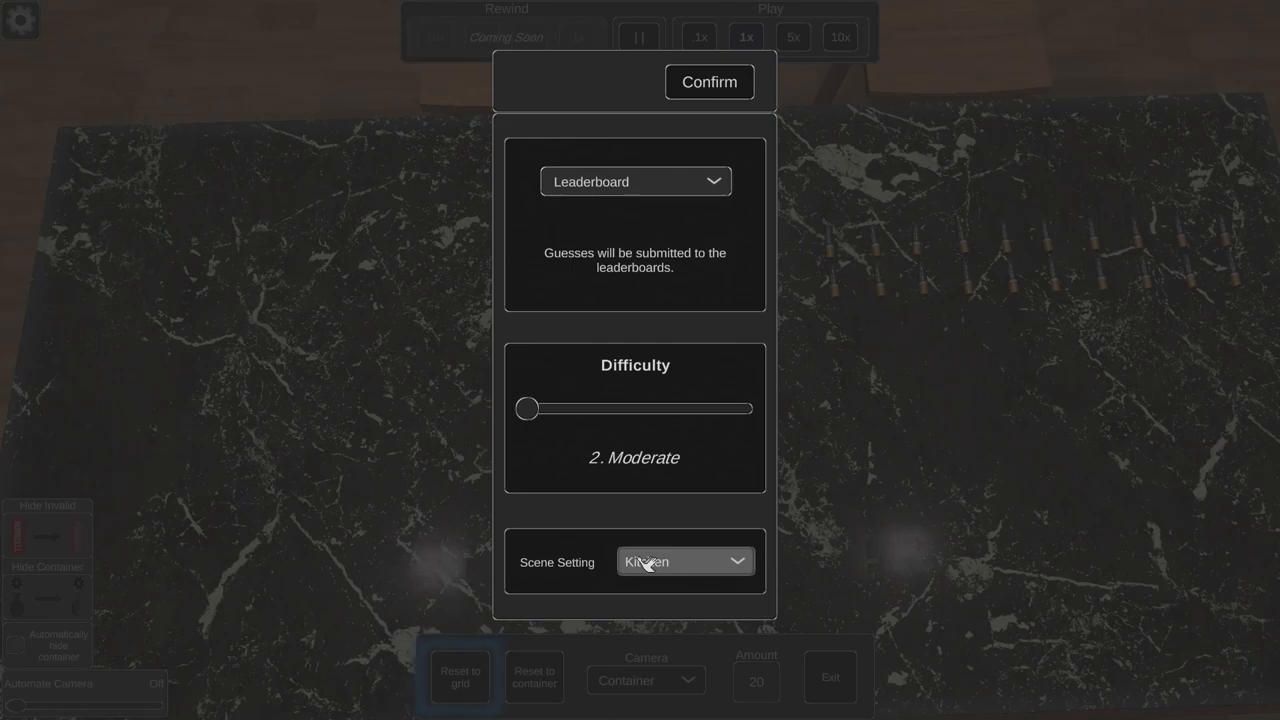
mouse_move(678, 150)
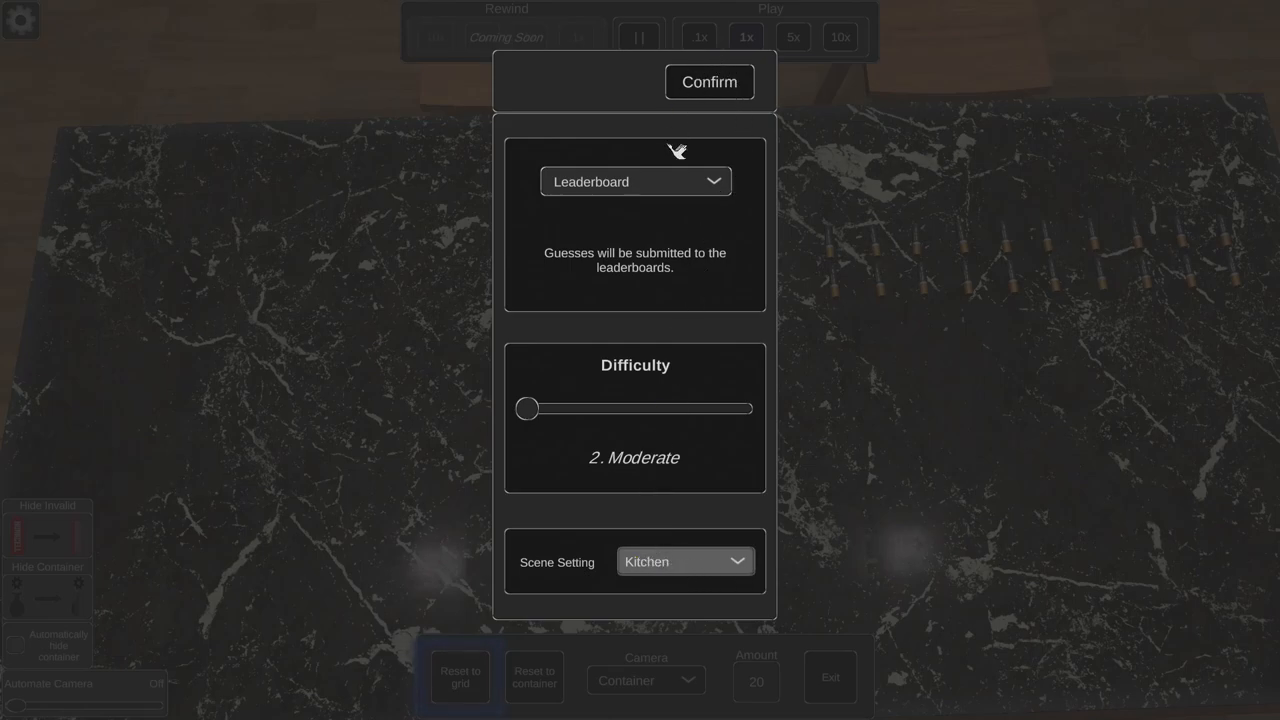
mouse_move(528, 410)
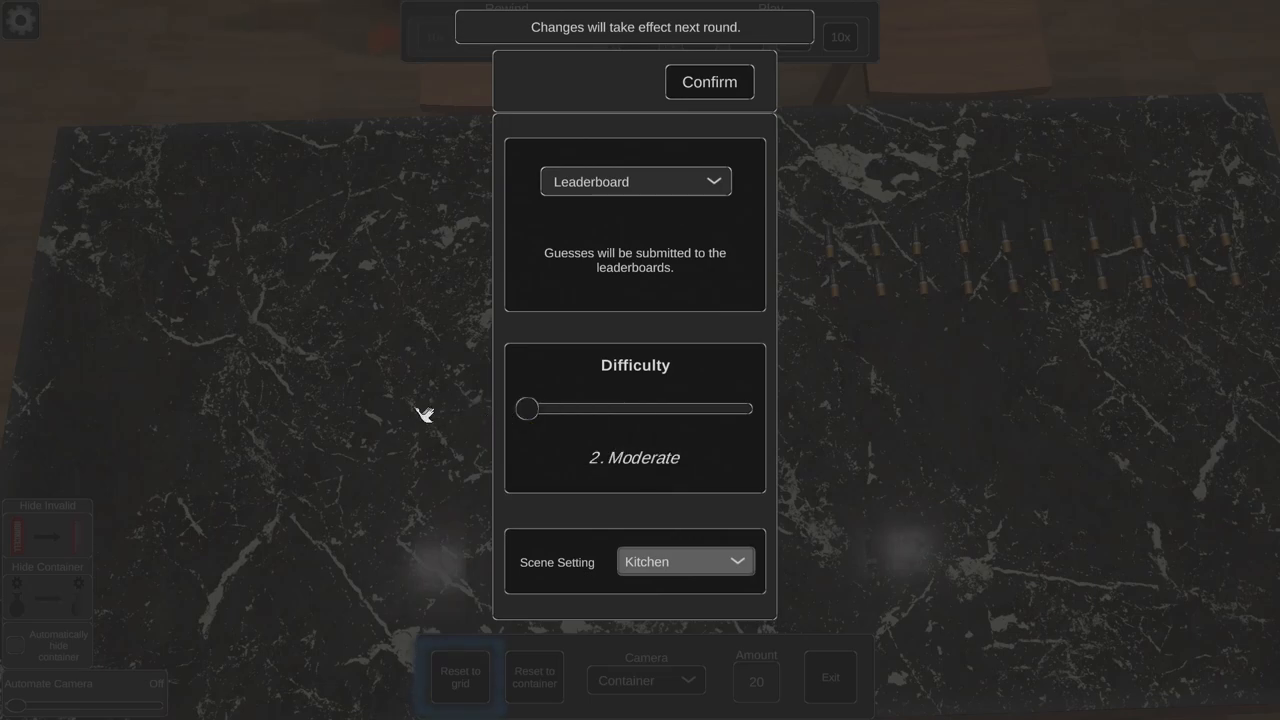
mouse_move(676, 476)
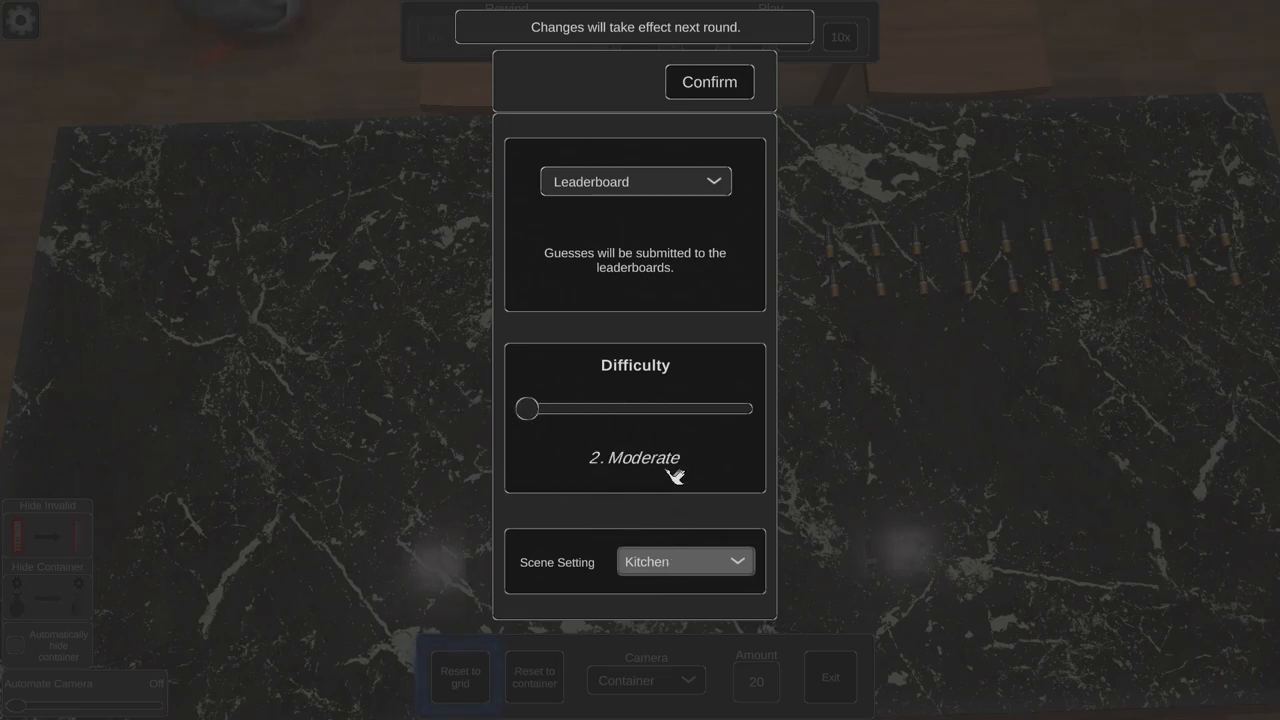
click(708, 80)
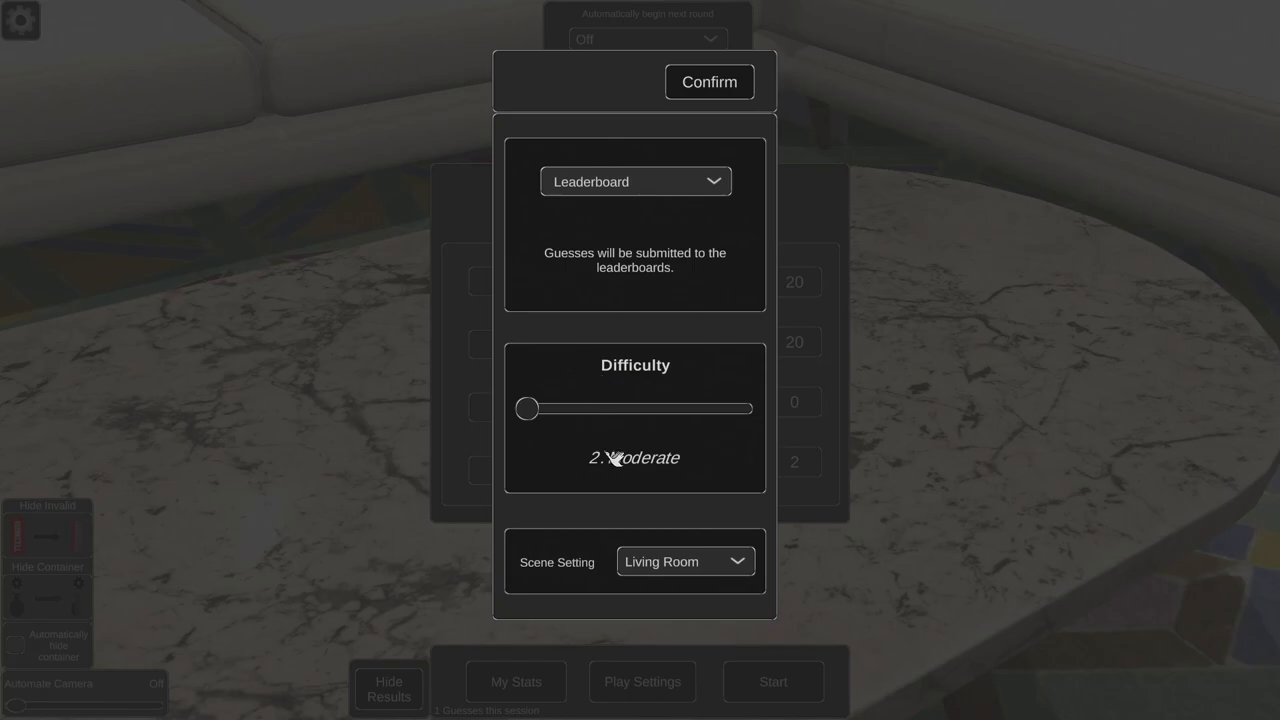
click(708, 80)
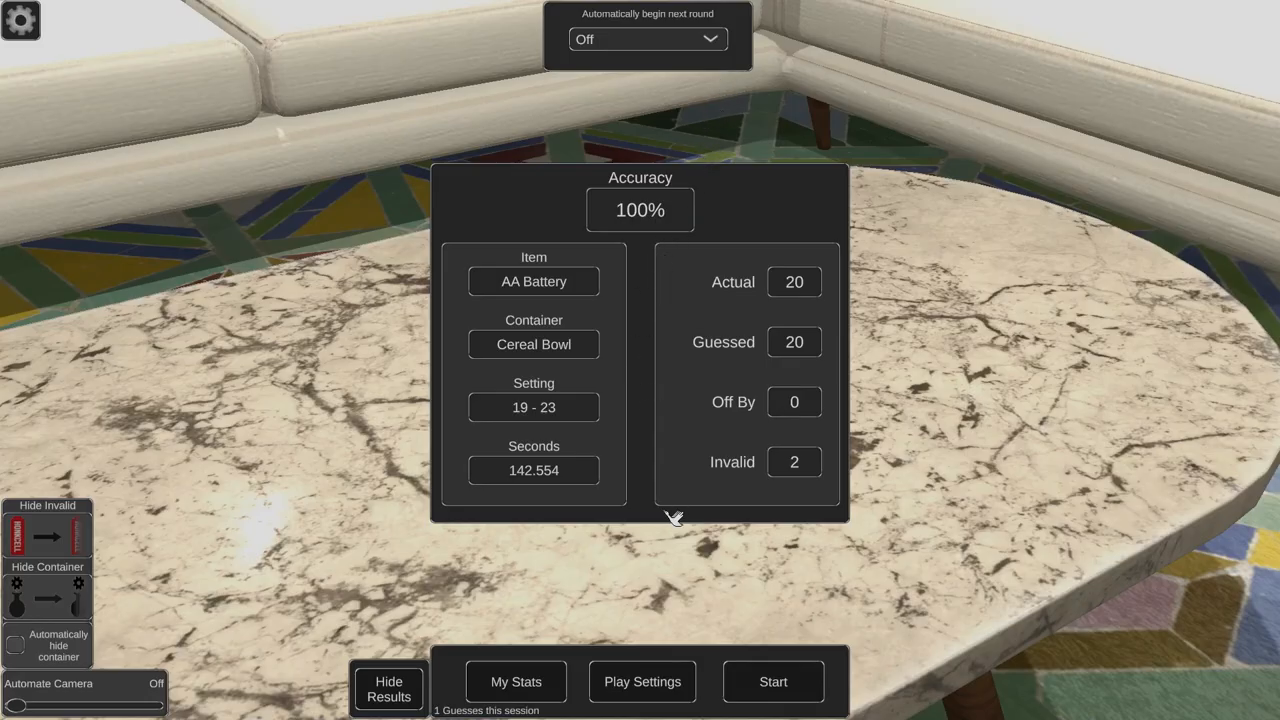
mouse_move(756, 680)
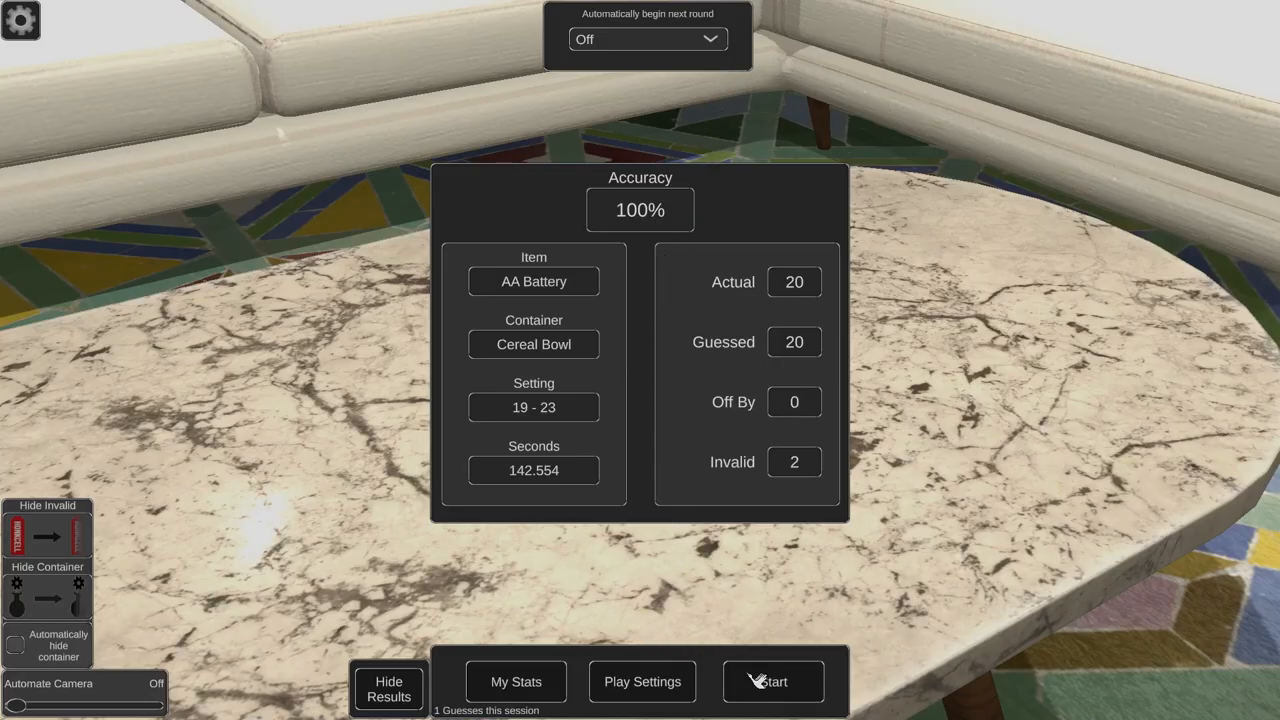
Start the vitamins-in-pill-vial round and submit a guess of 24.
click(772, 680)
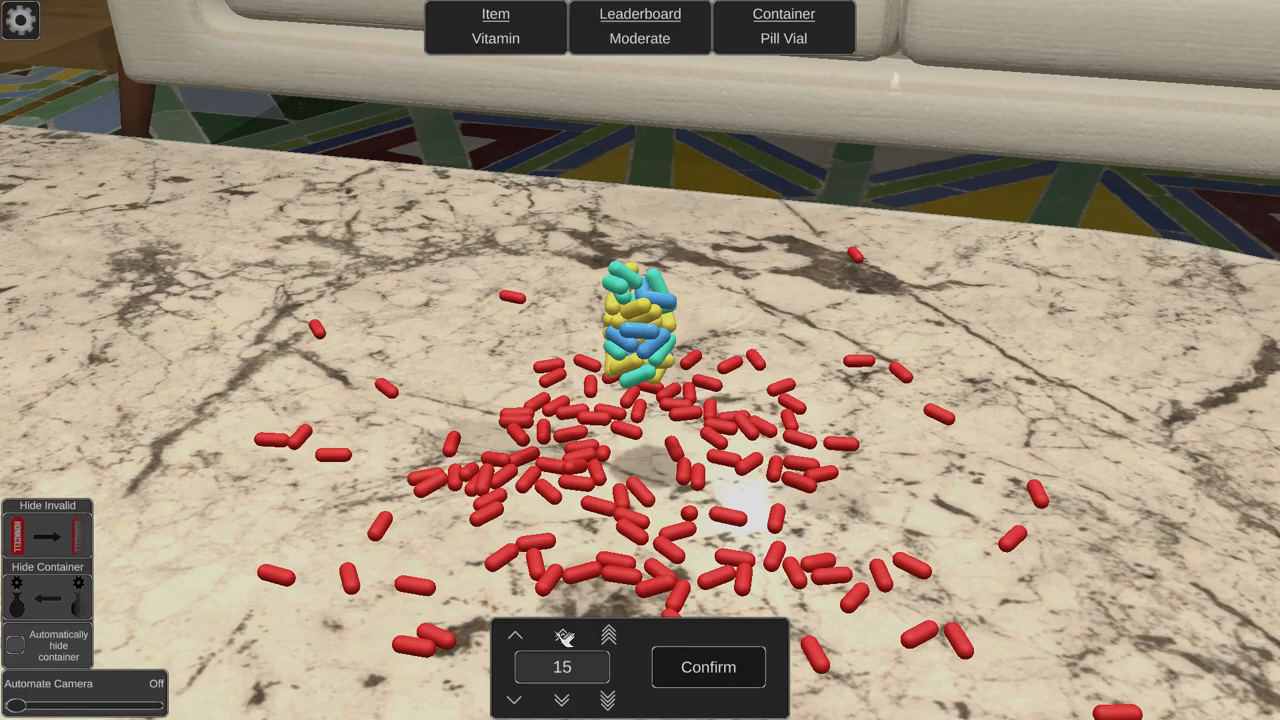
click(562, 636)
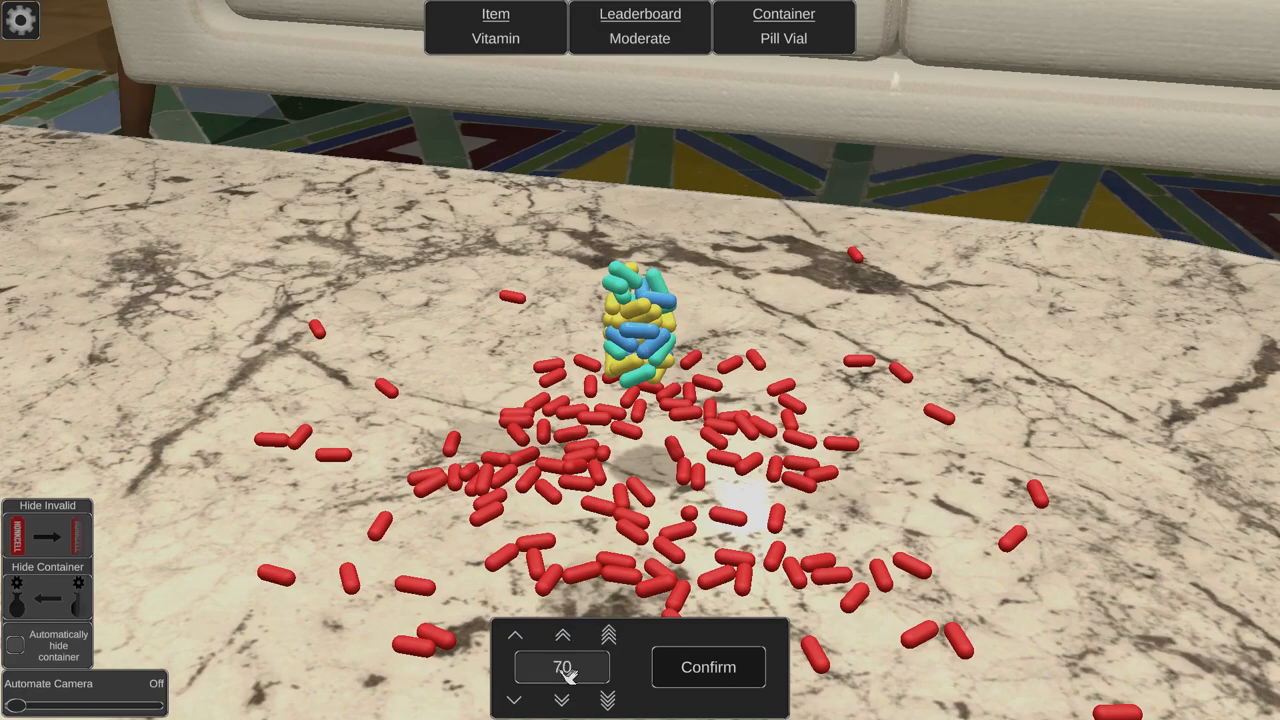
click(562, 700)
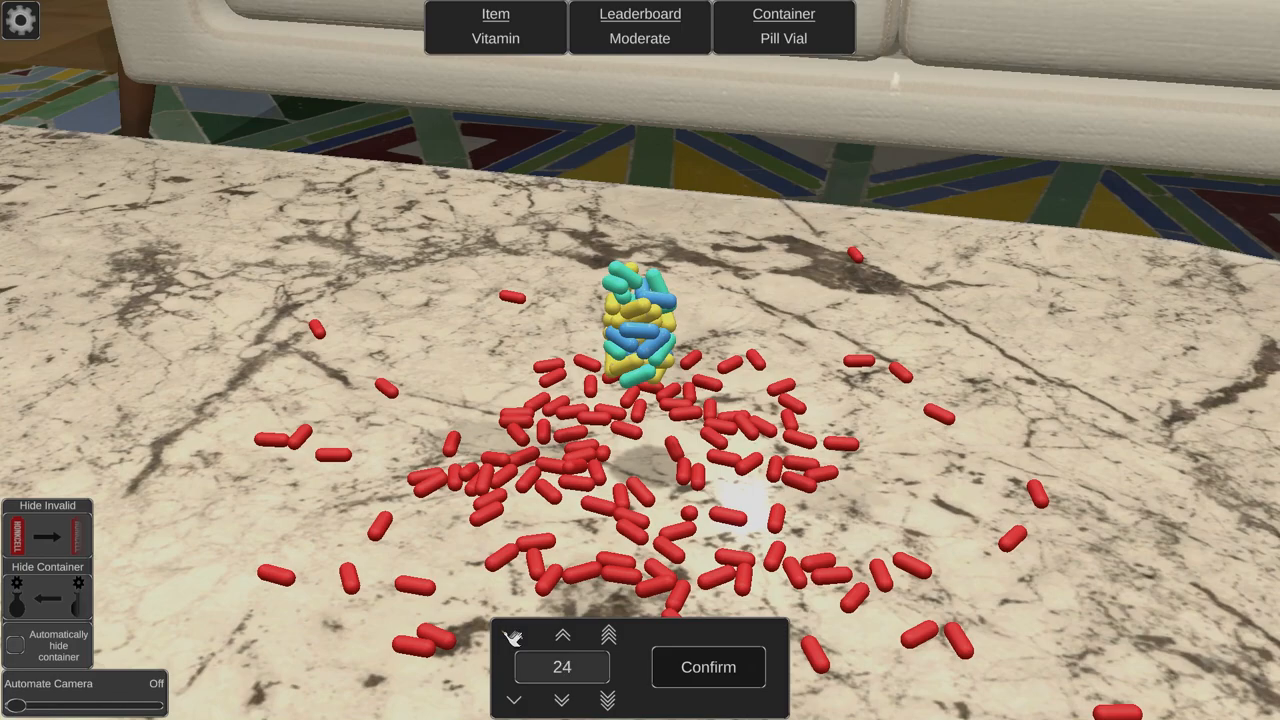
click(708, 668)
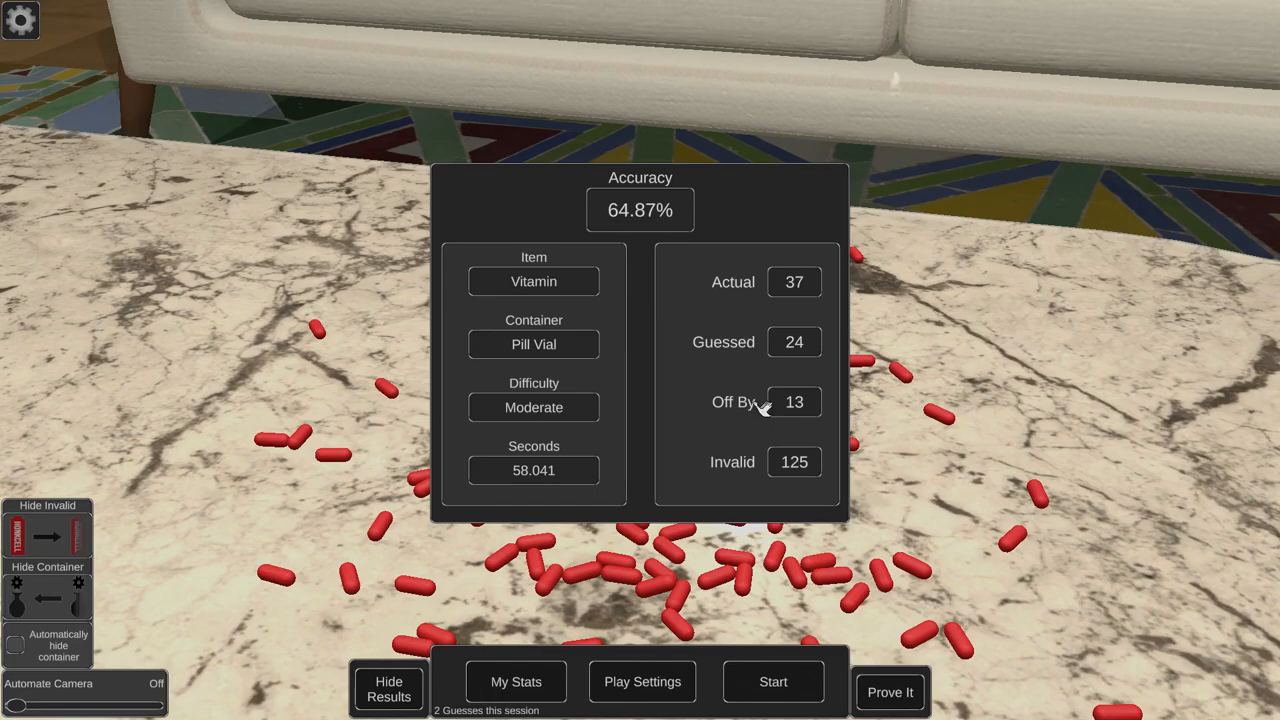
mouse_move(658, 444)
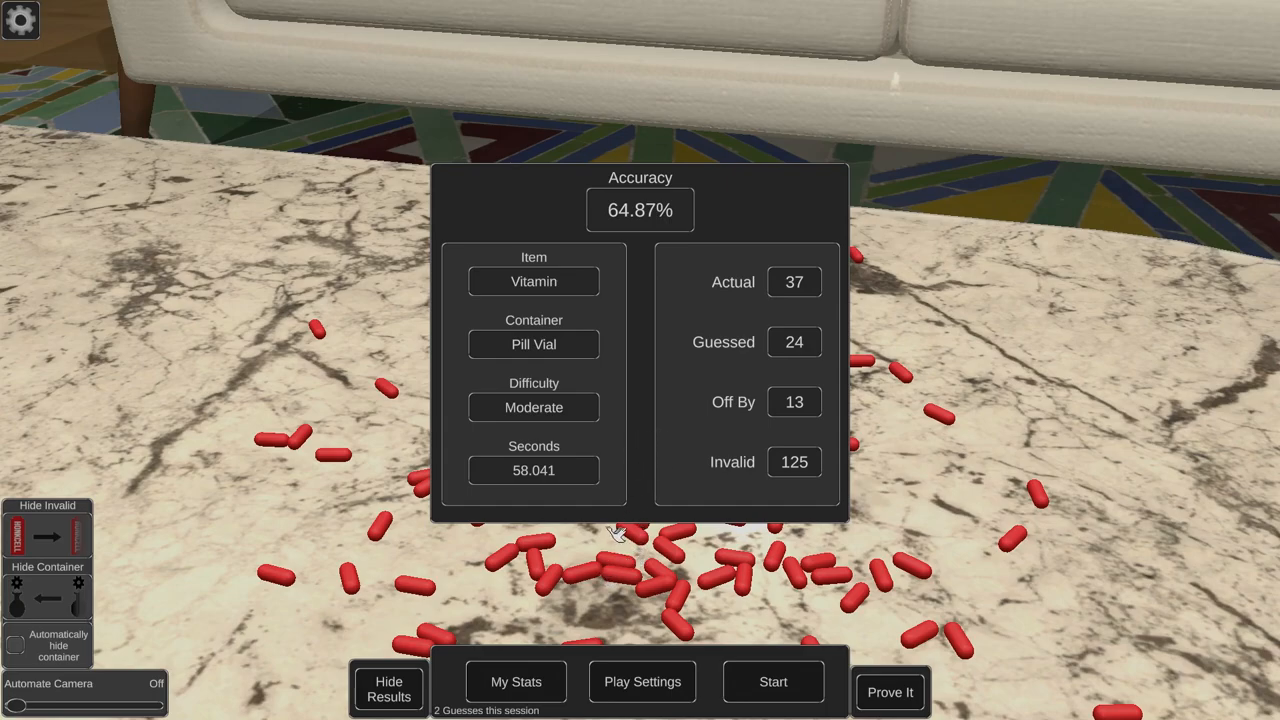
mouse_move(690, 584)
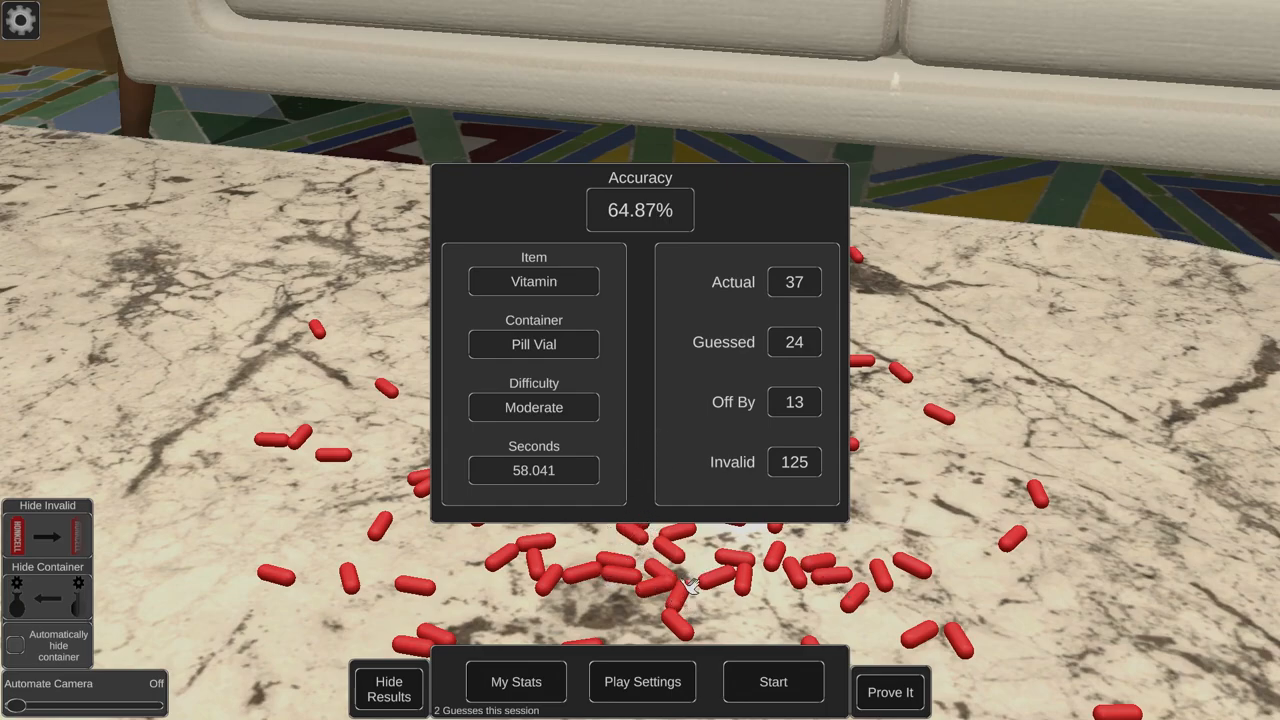
mouse_move(580, 556)
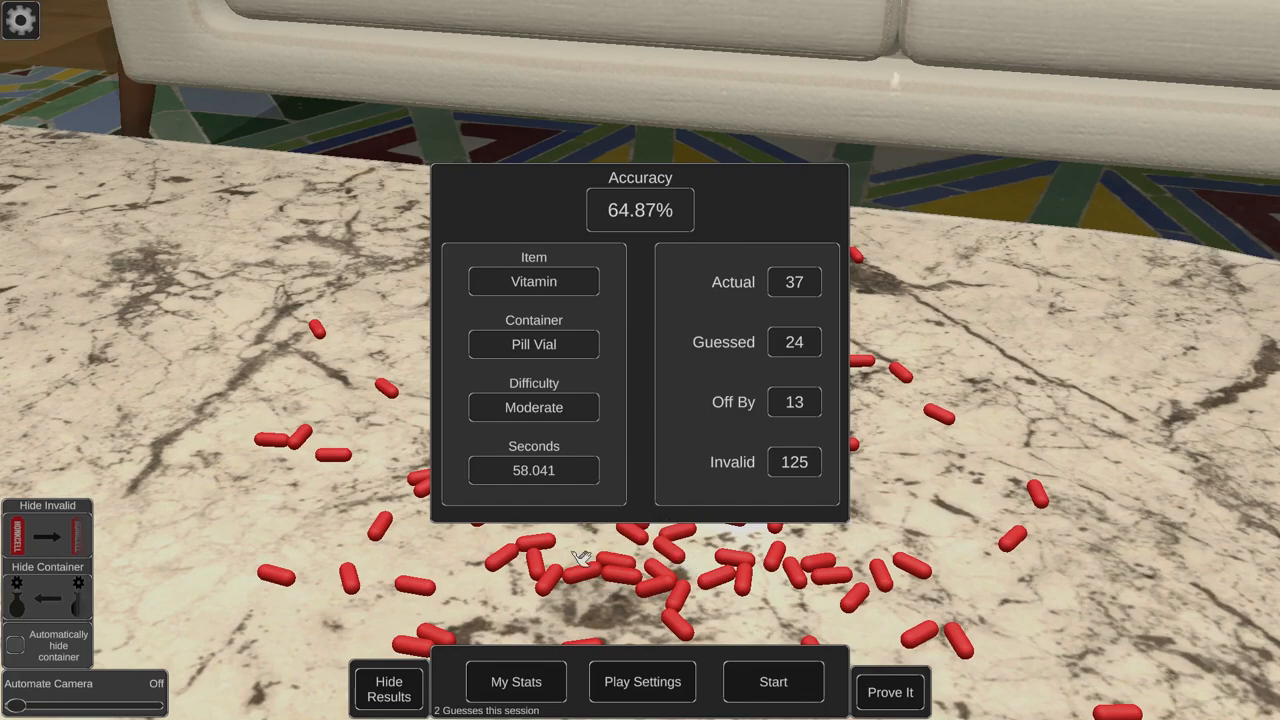
mouse_move(768, 676)
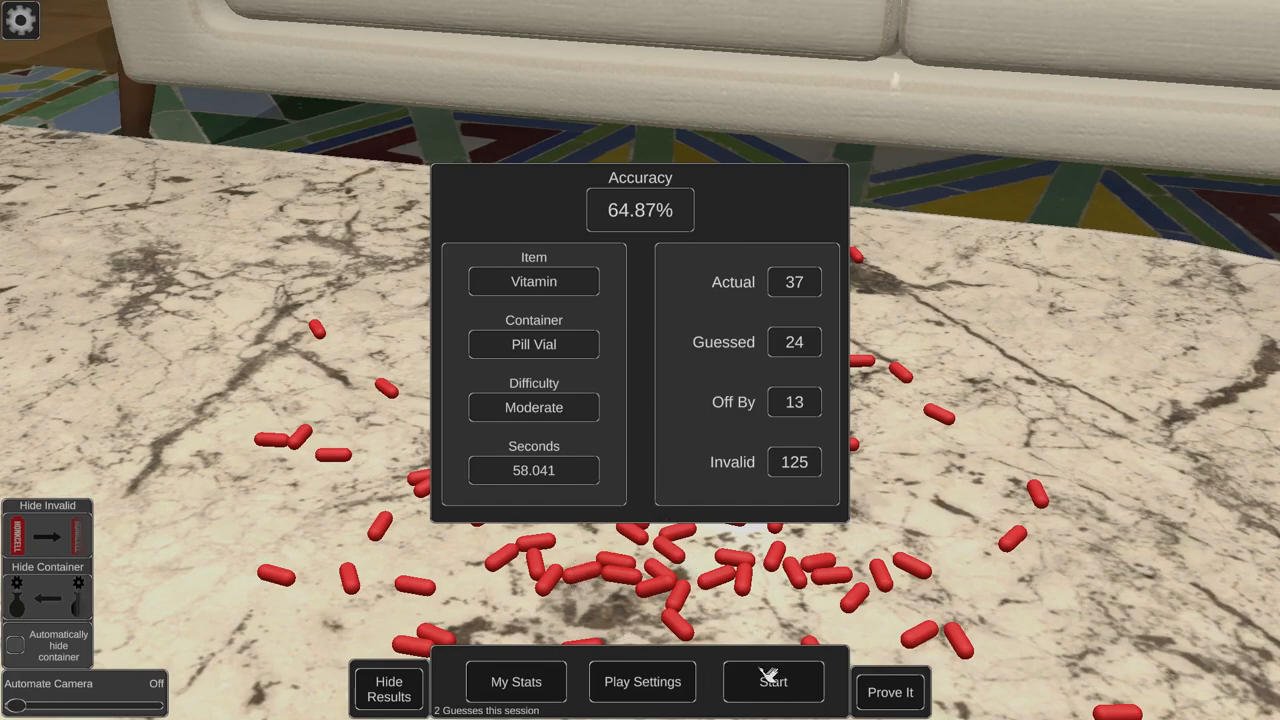
Start the next round with BBs dropping into a tea cup.
click(772, 688)
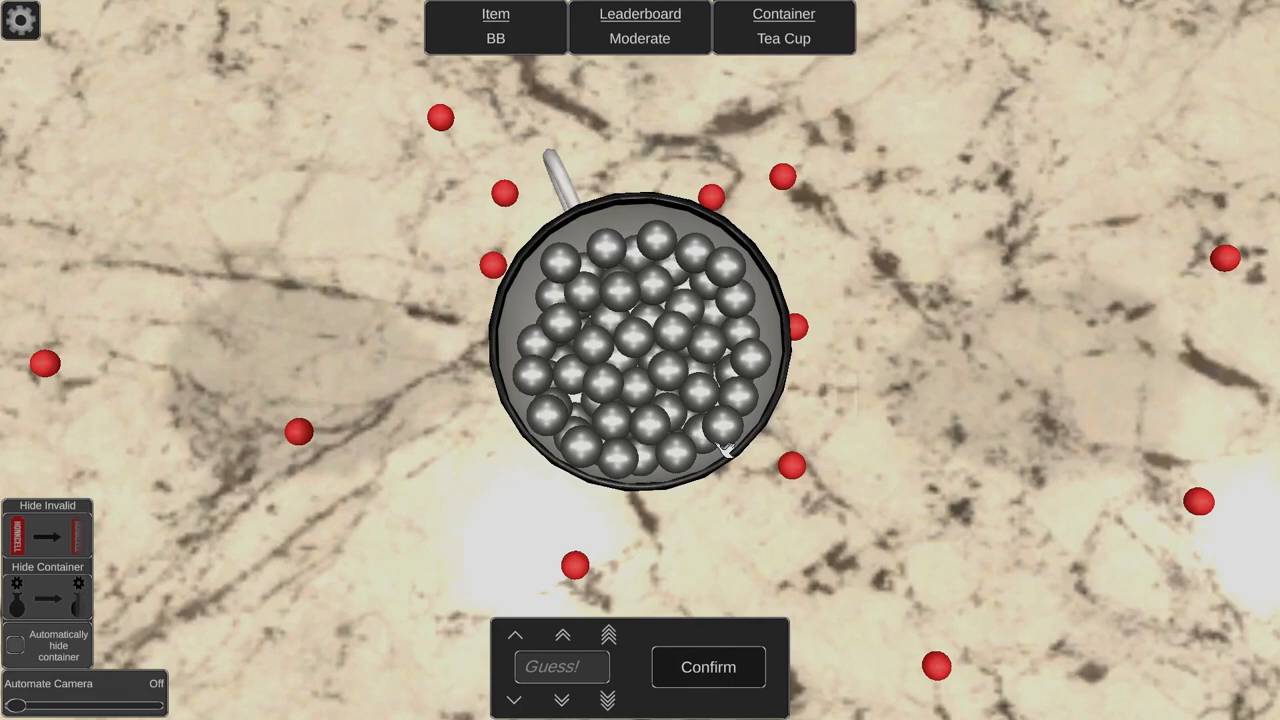
mouse_move(576, 276)
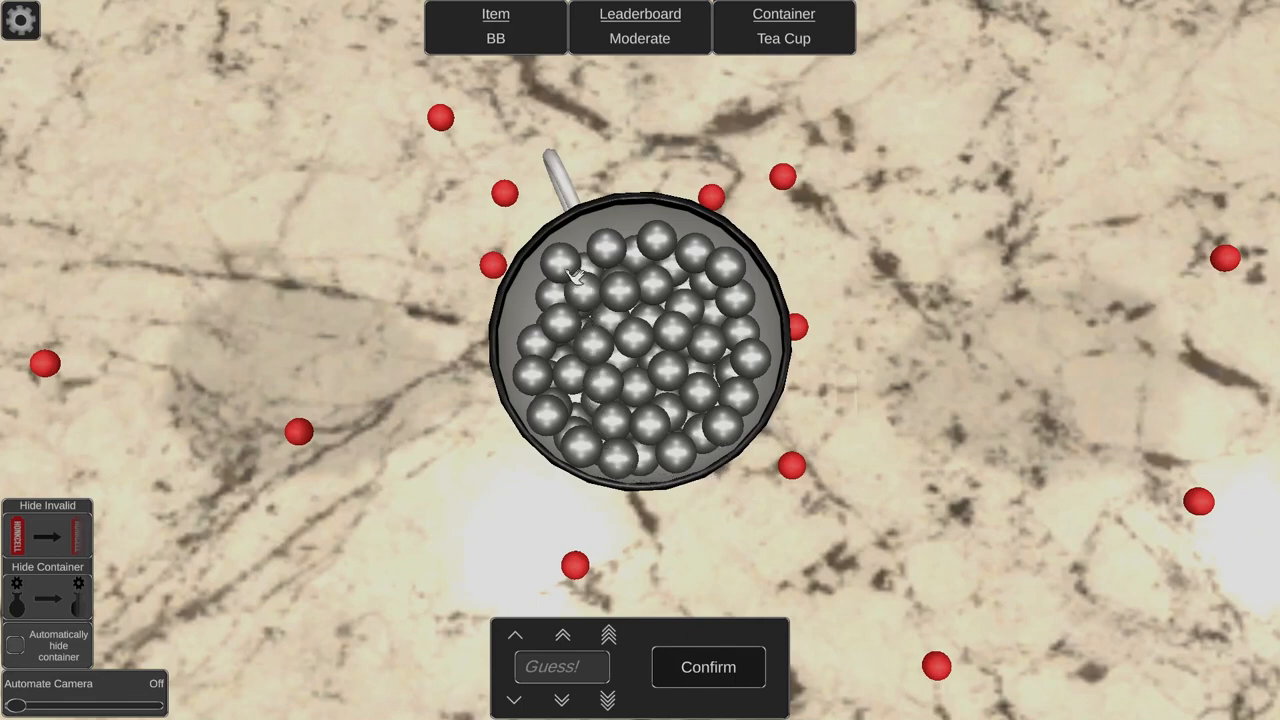
mouse_move(644, 240)
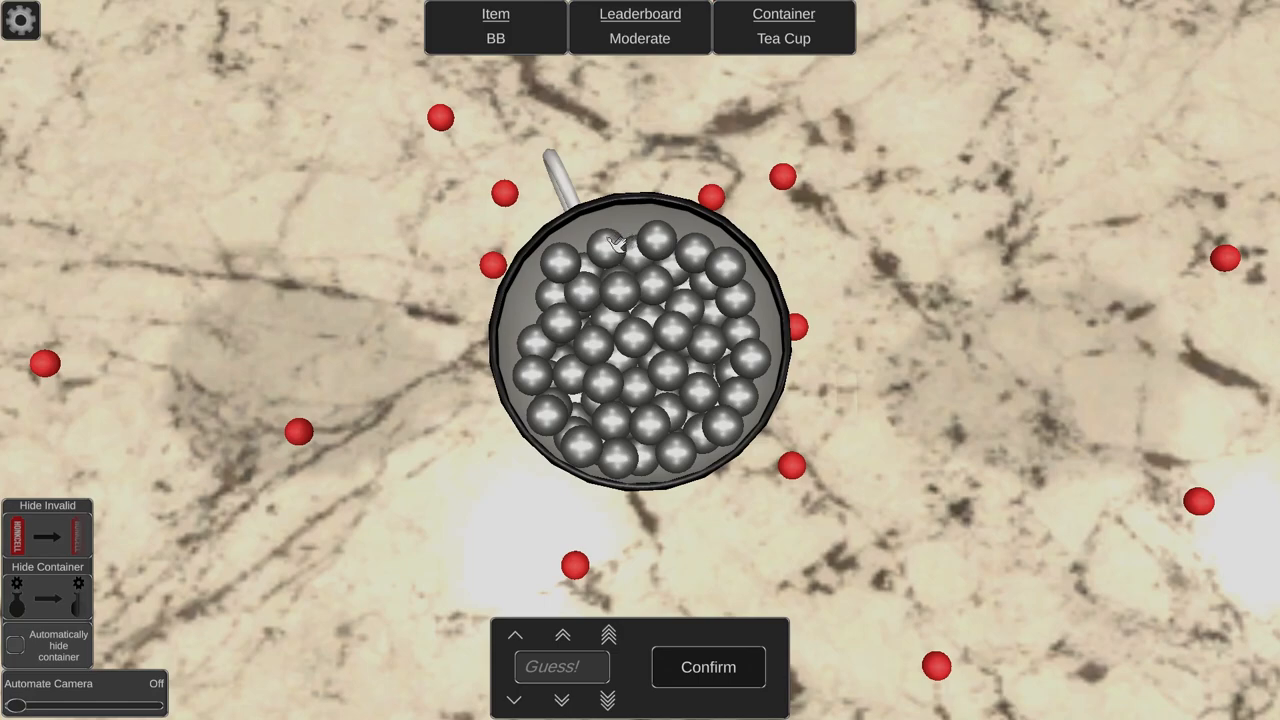
mouse_move(620, 290)
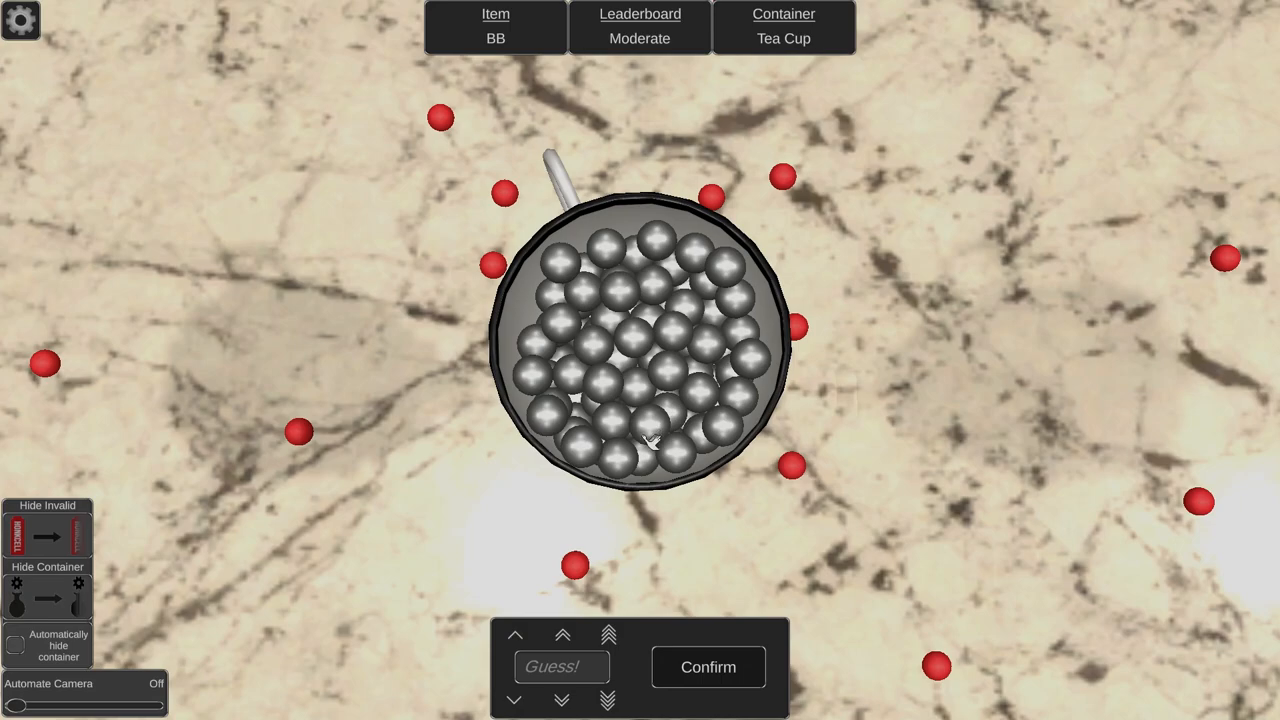
mouse_move(530, 376)
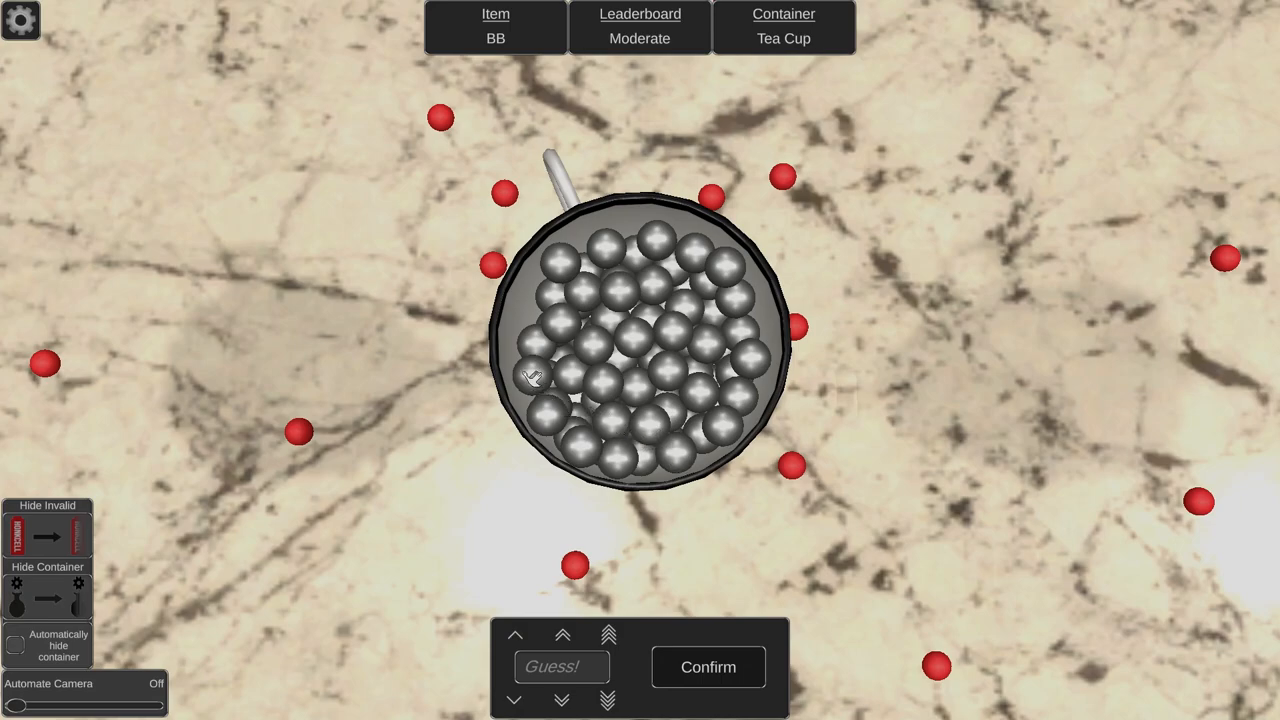
mouse_move(670, 376)
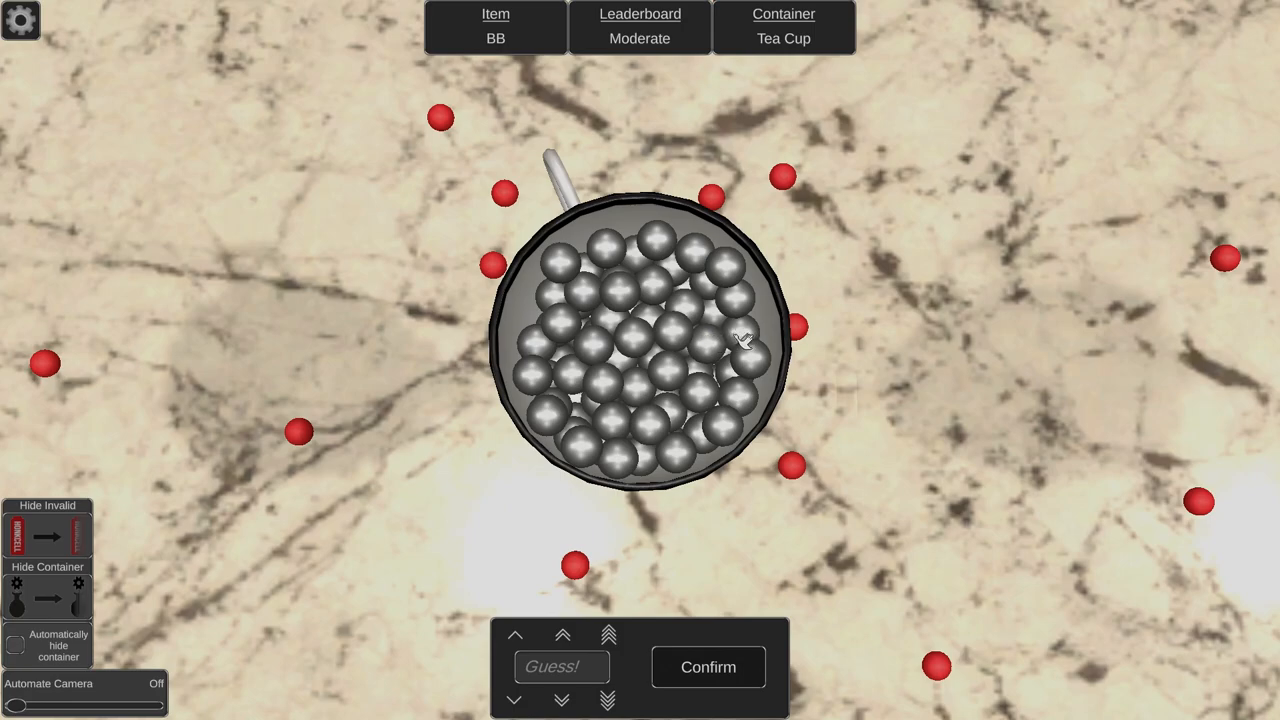
mouse_move(744, 448)
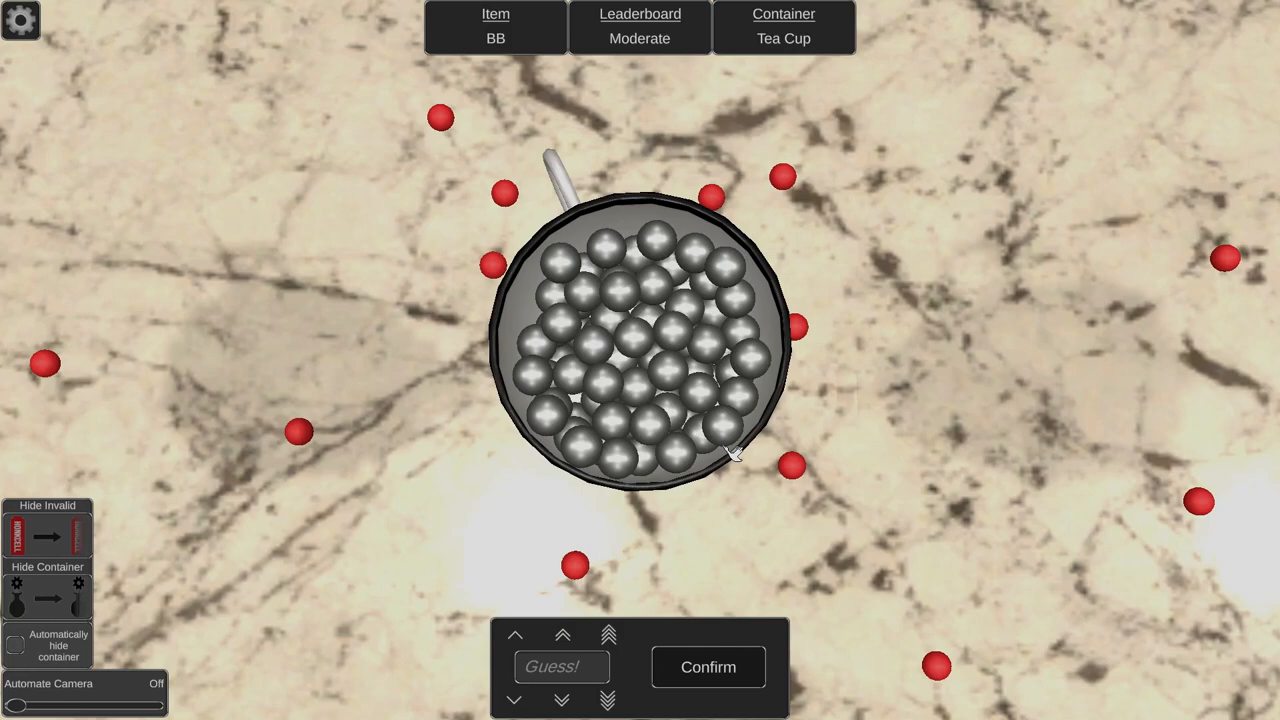
mouse_move(540, 376)
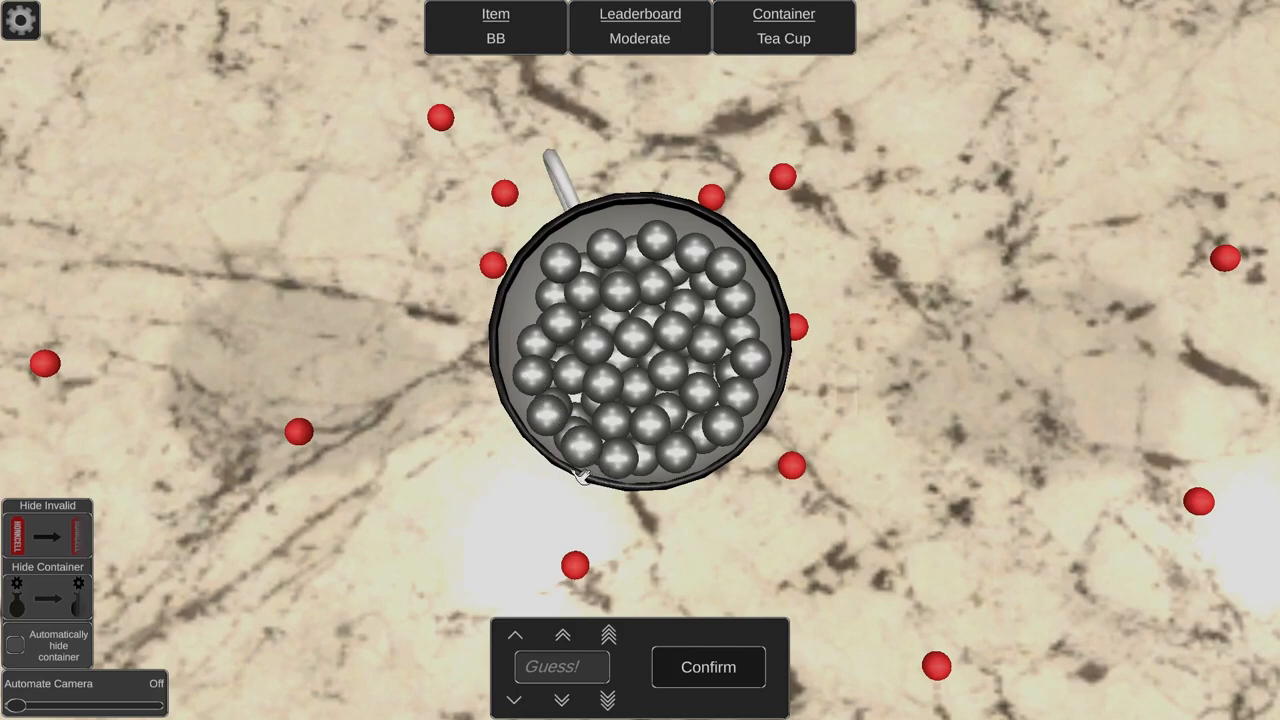
mouse_move(516, 318)
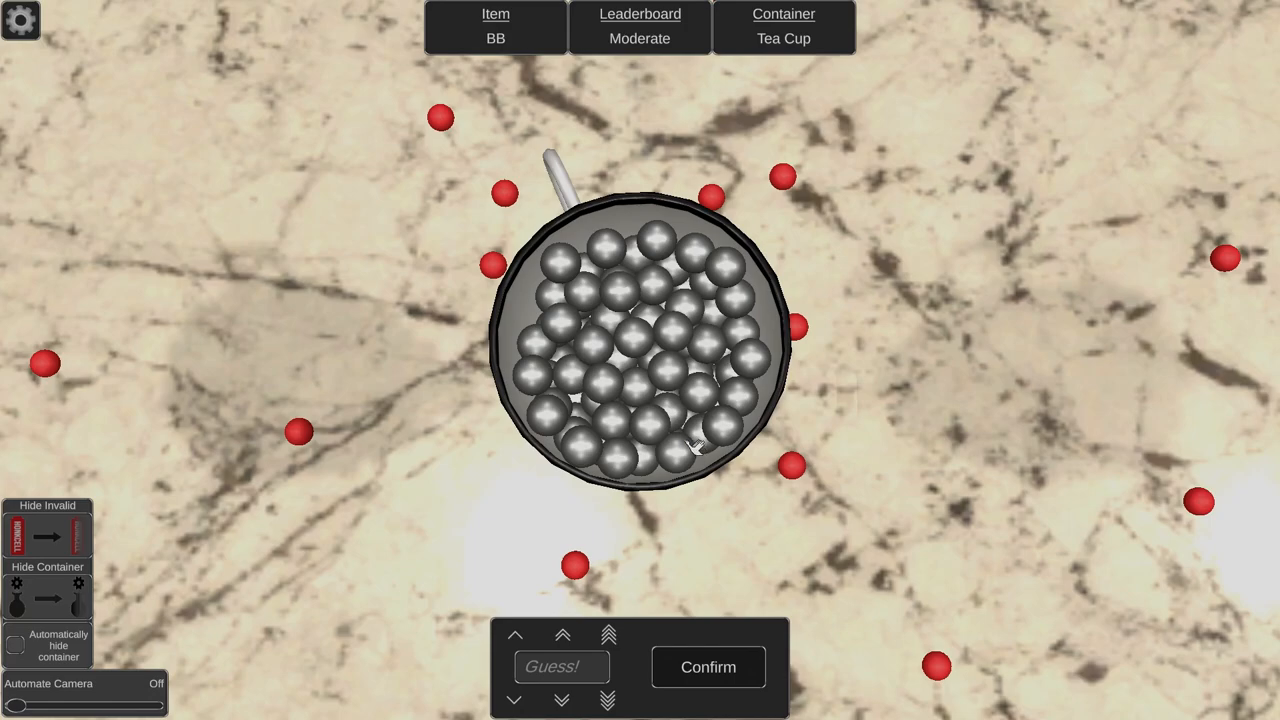
mouse_move(692, 446)
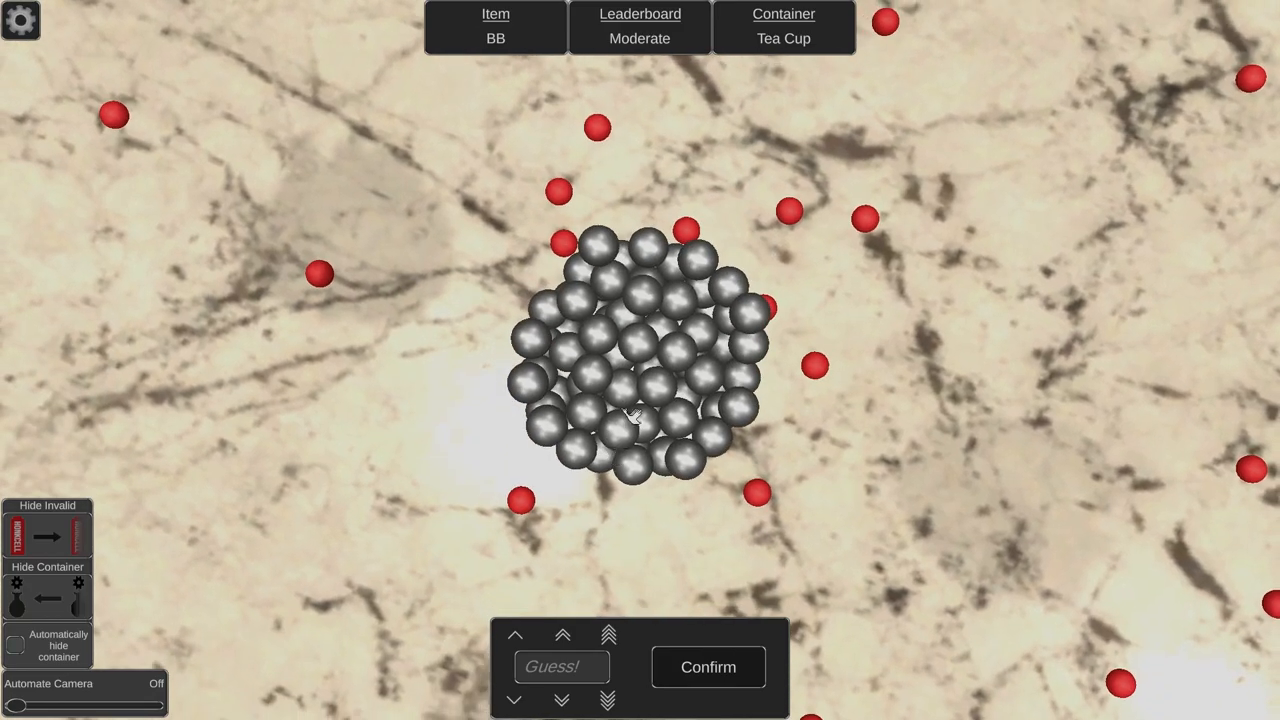
mouse_move(636, 496)
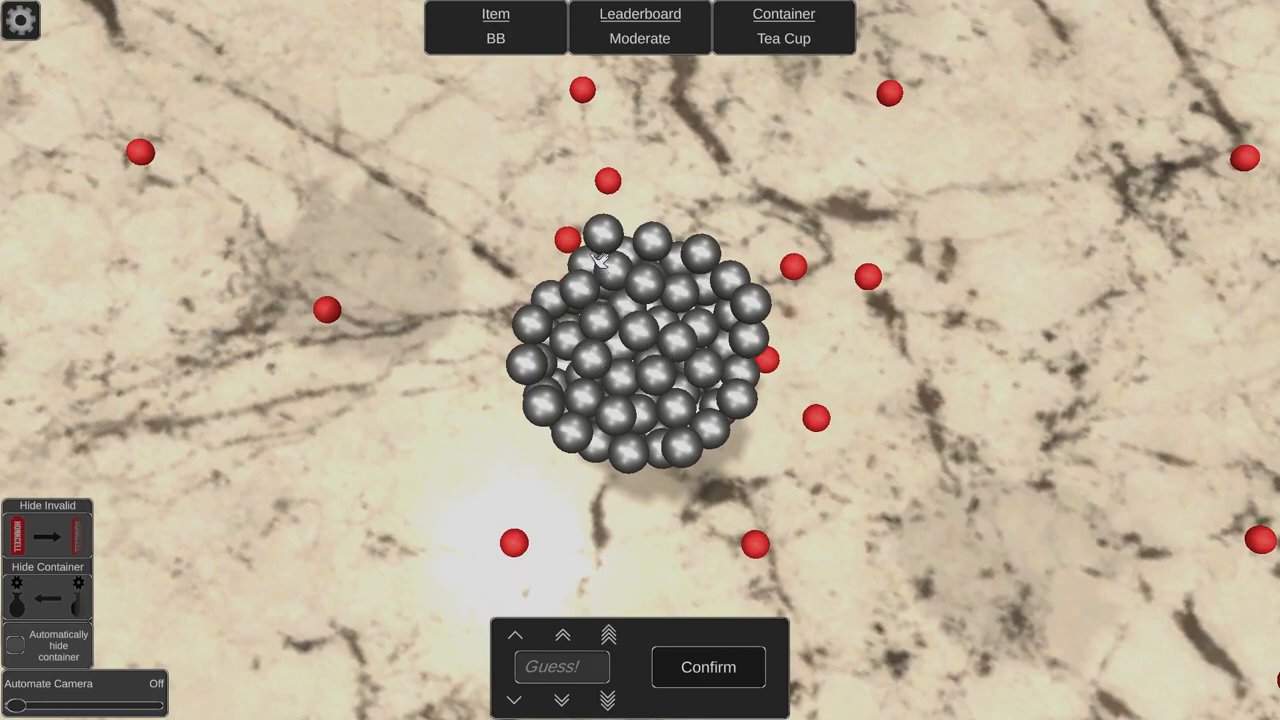
mouse_move(790, 444)
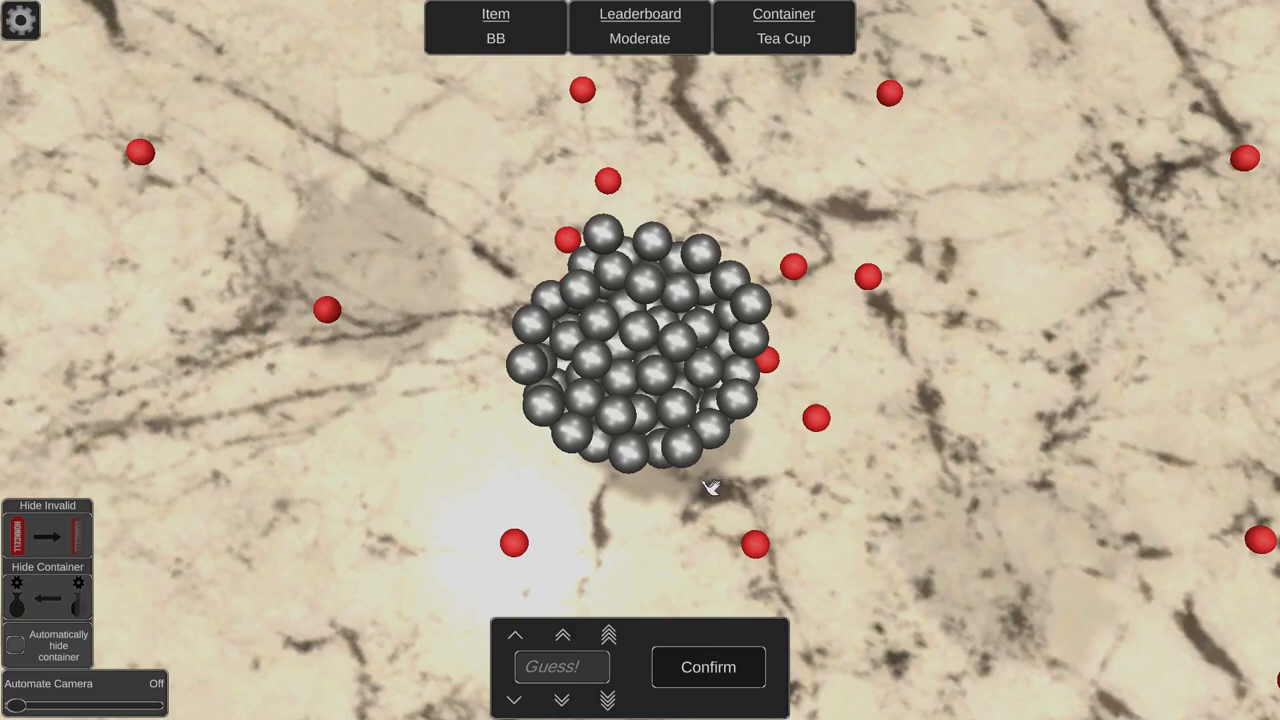
mouse_move(684, 490)
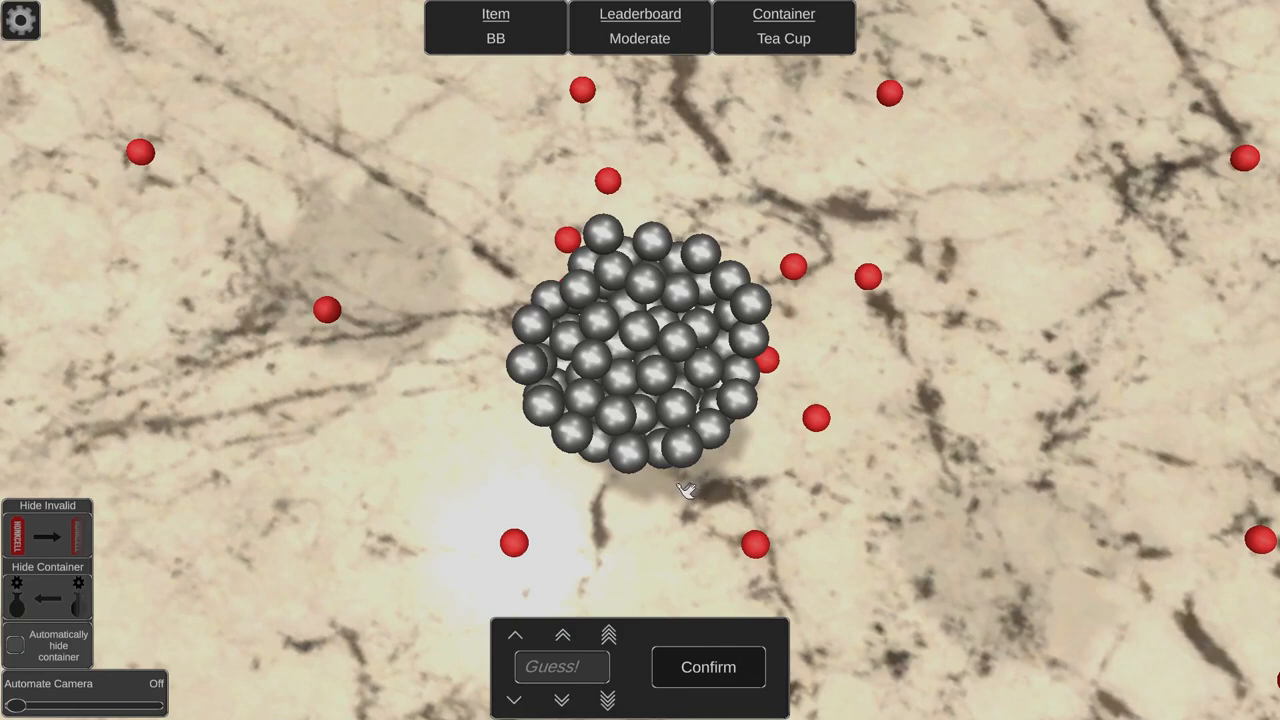
mouse_move(342, 580)
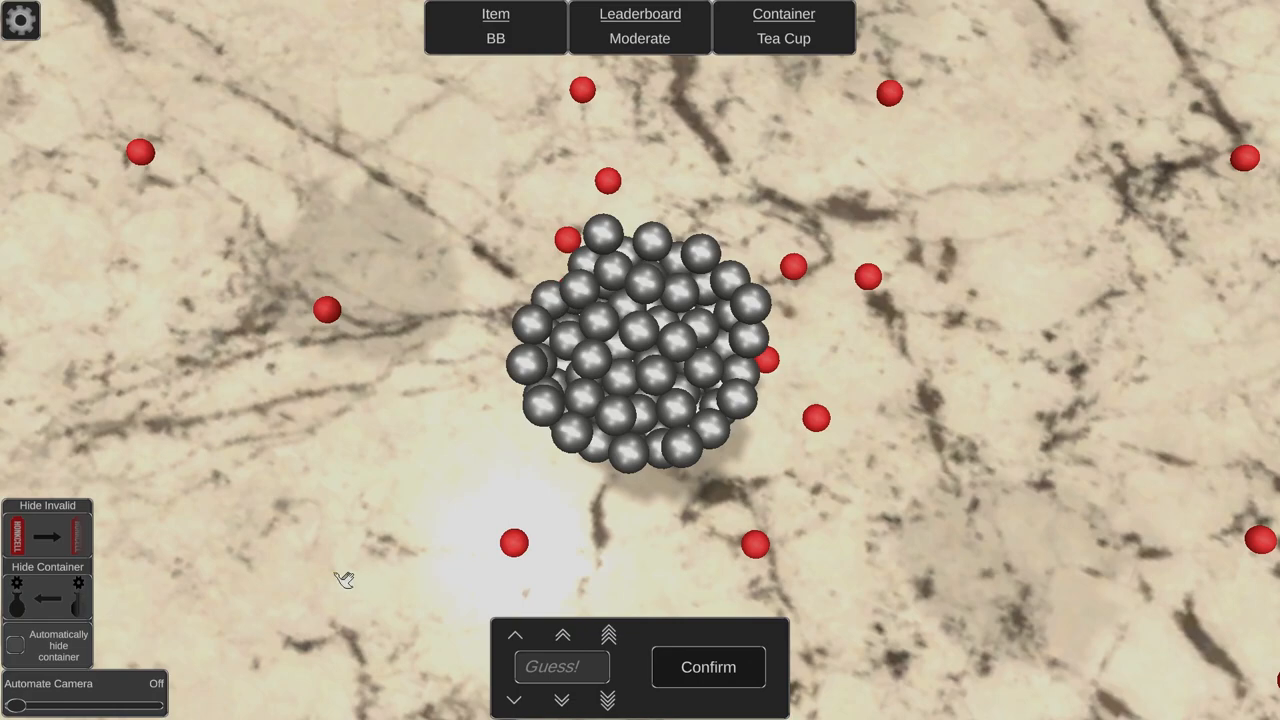
mouse_move(120, 556)
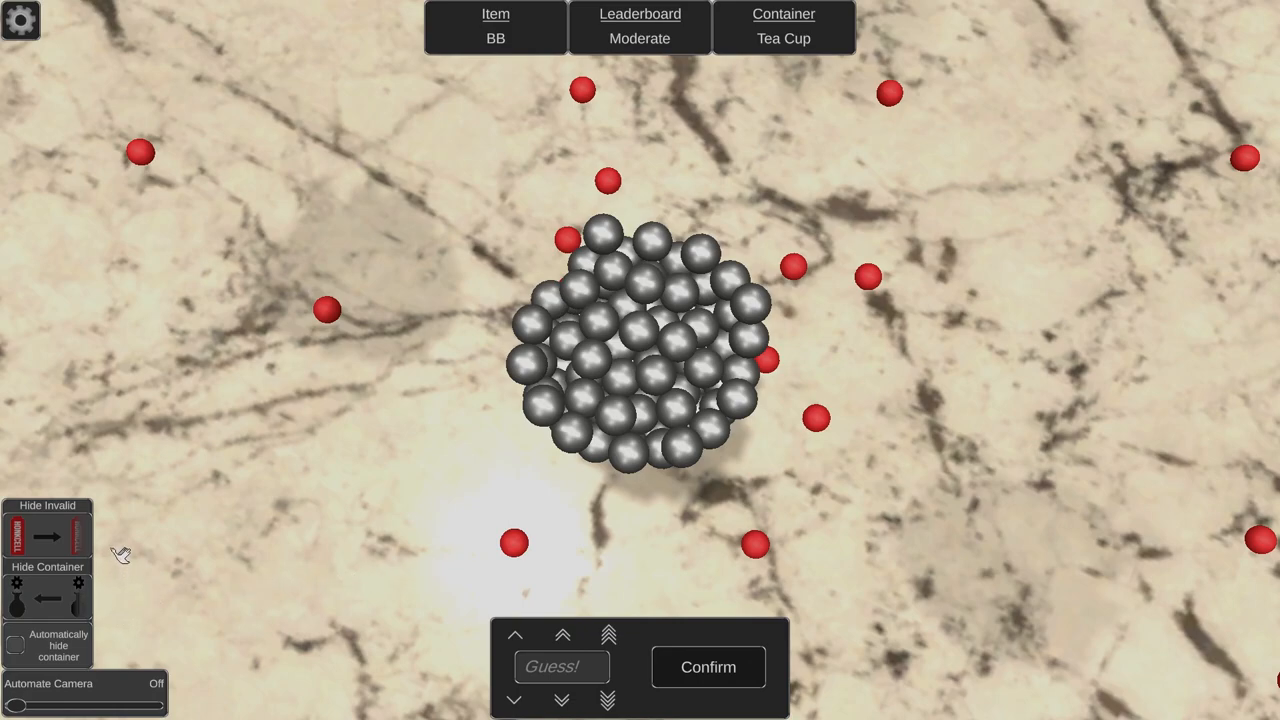
mouse_move(448, 508)
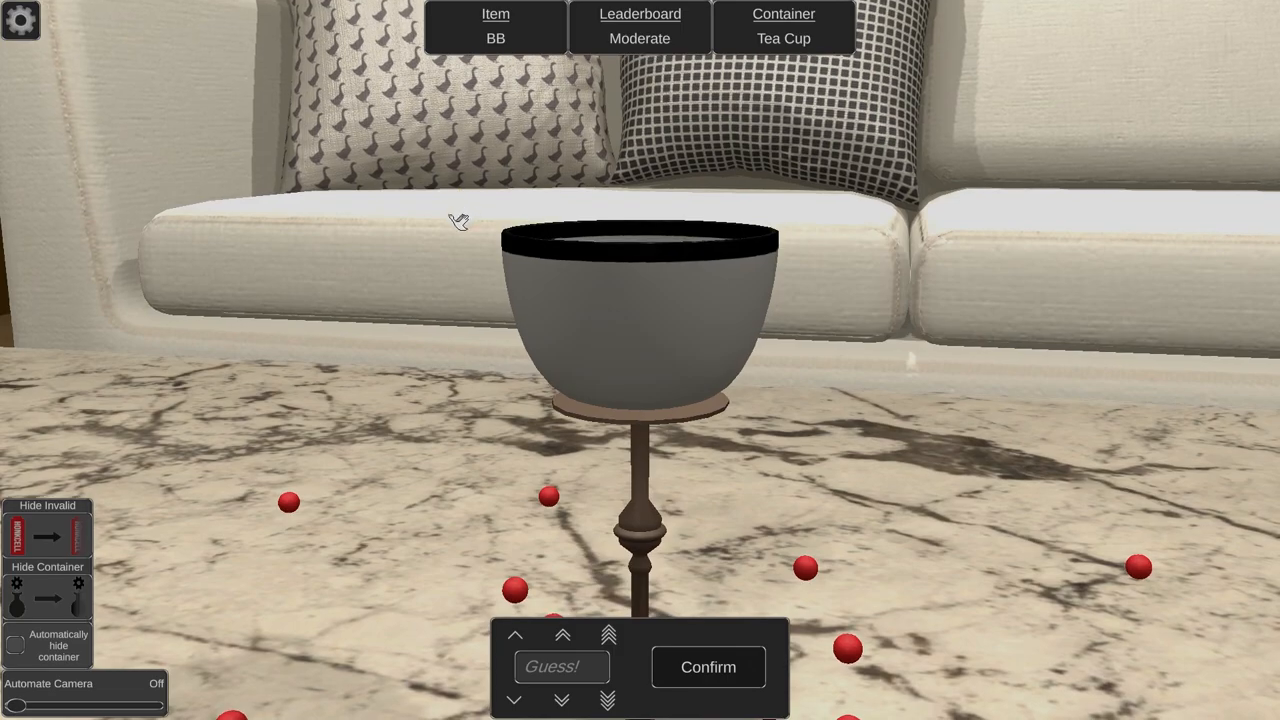
mouse_move(612, 638)
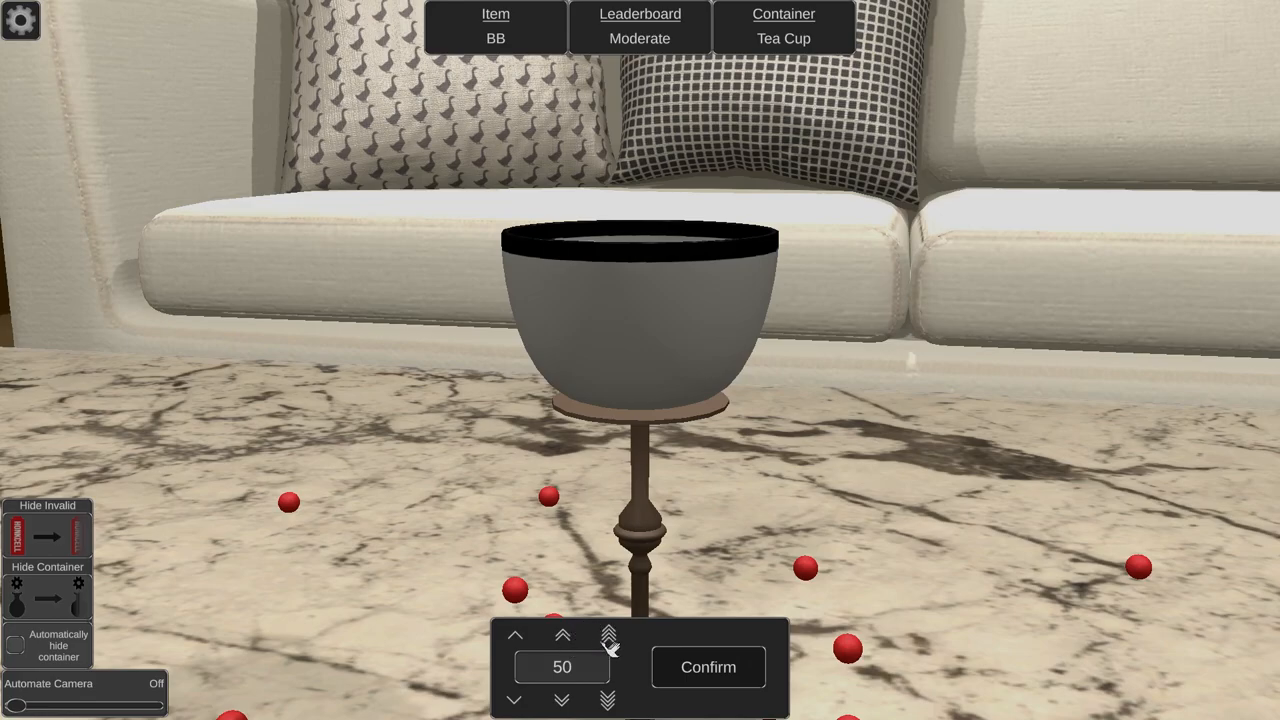
Raise the guess from 50 to 118 BBs and confirm it.
click(606, 634)
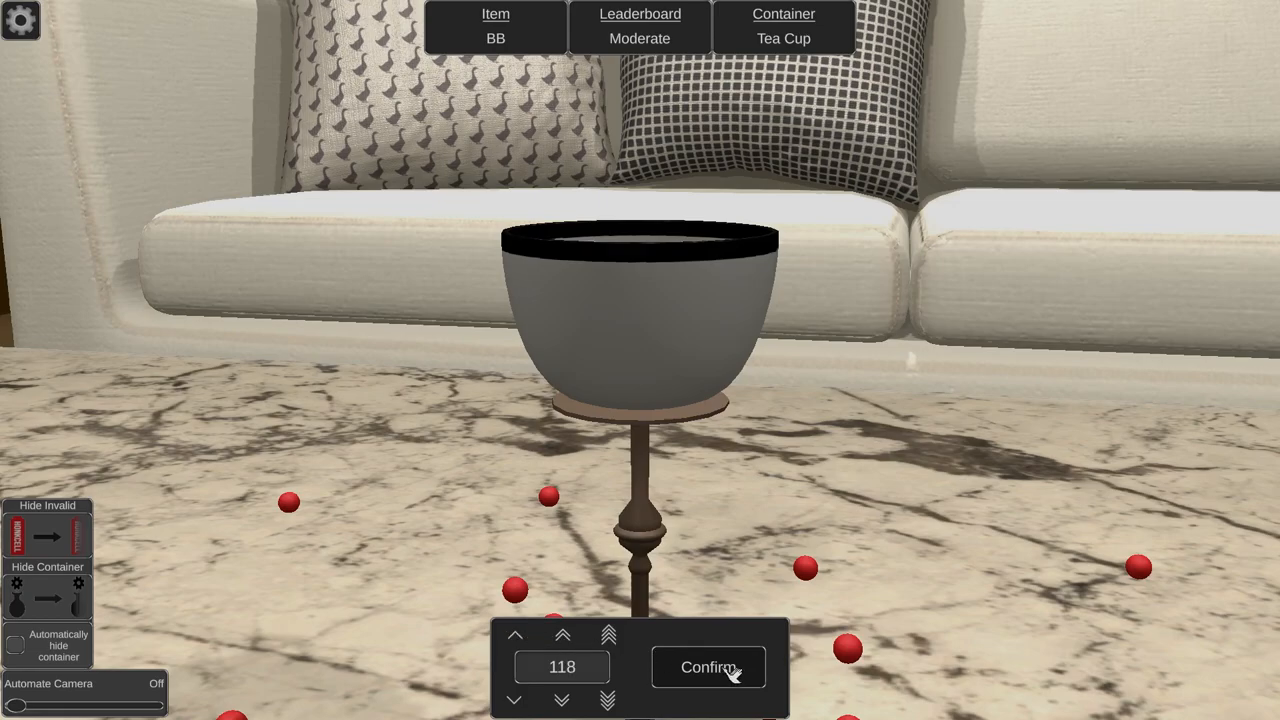
click(708, 668)
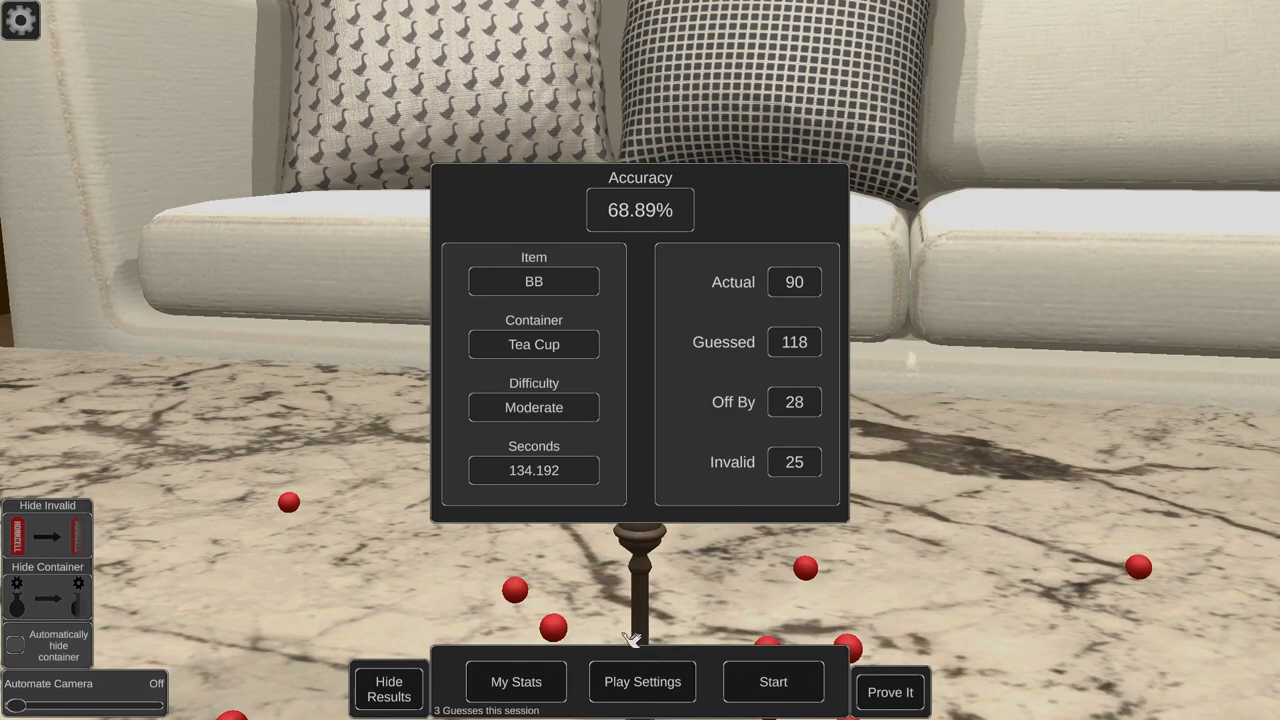
mouse_move(604, 624)
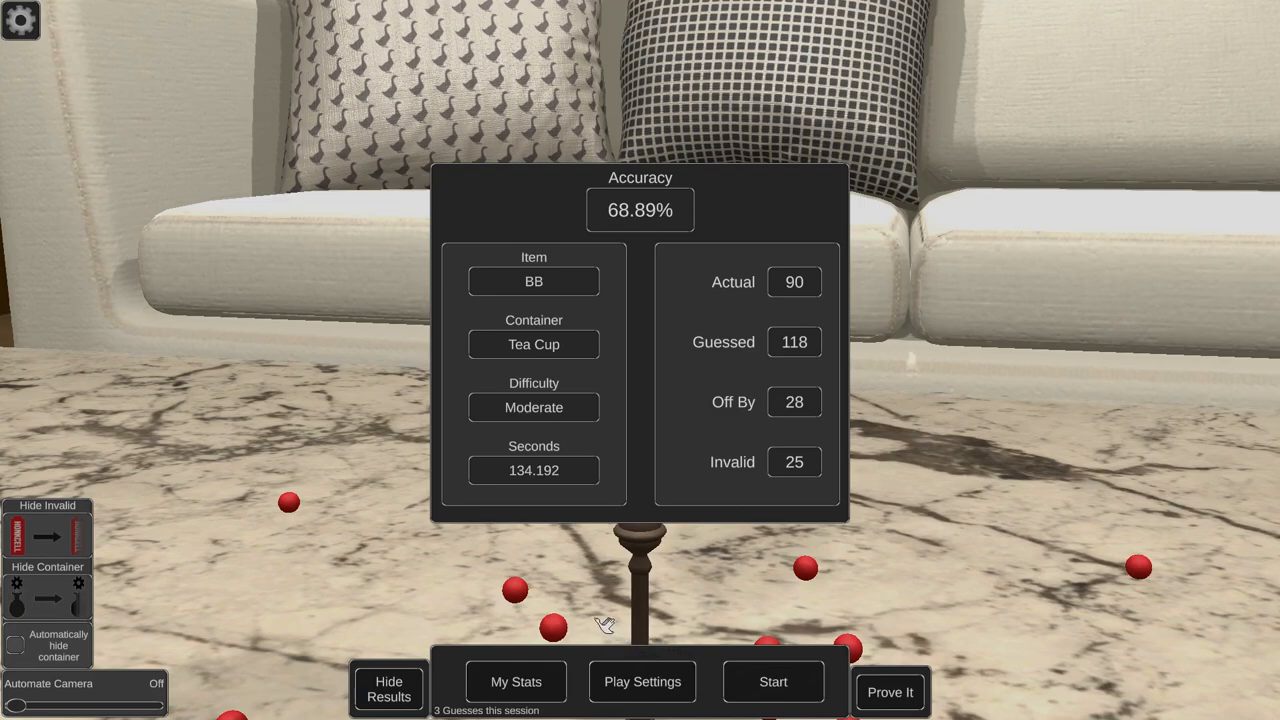
mouse_move(540, 610)
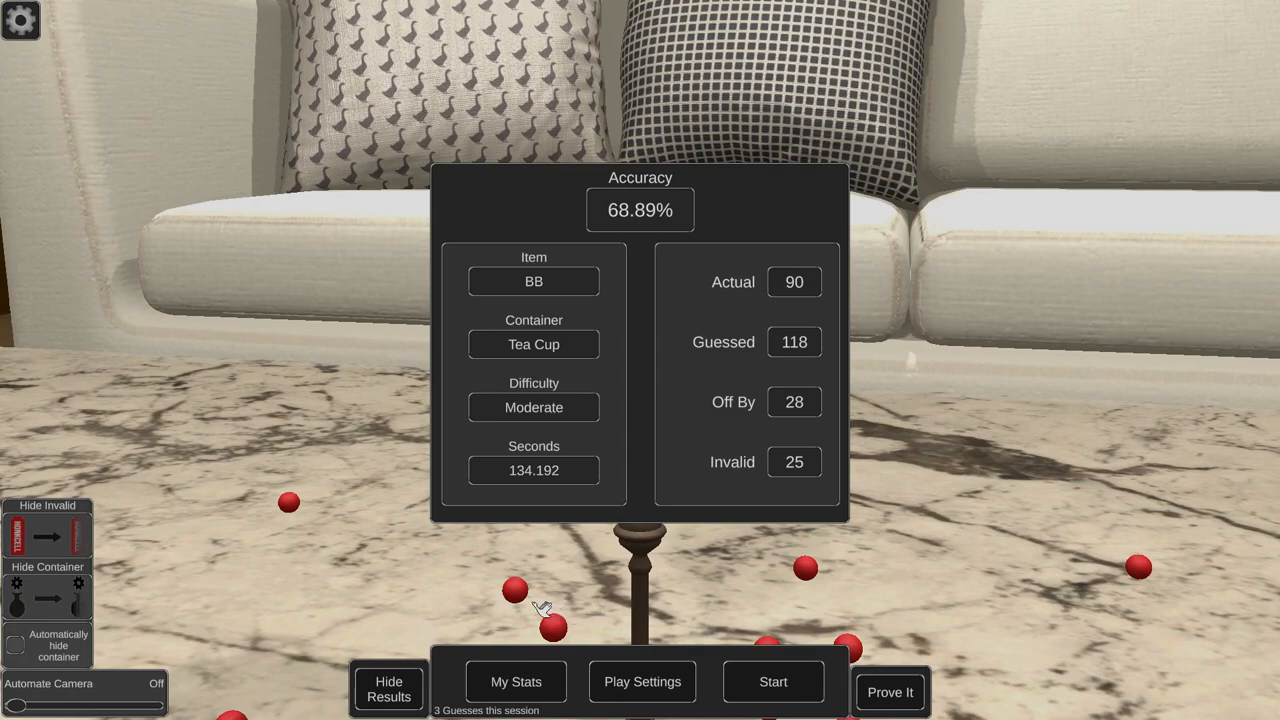
mouse_move(498, 600)
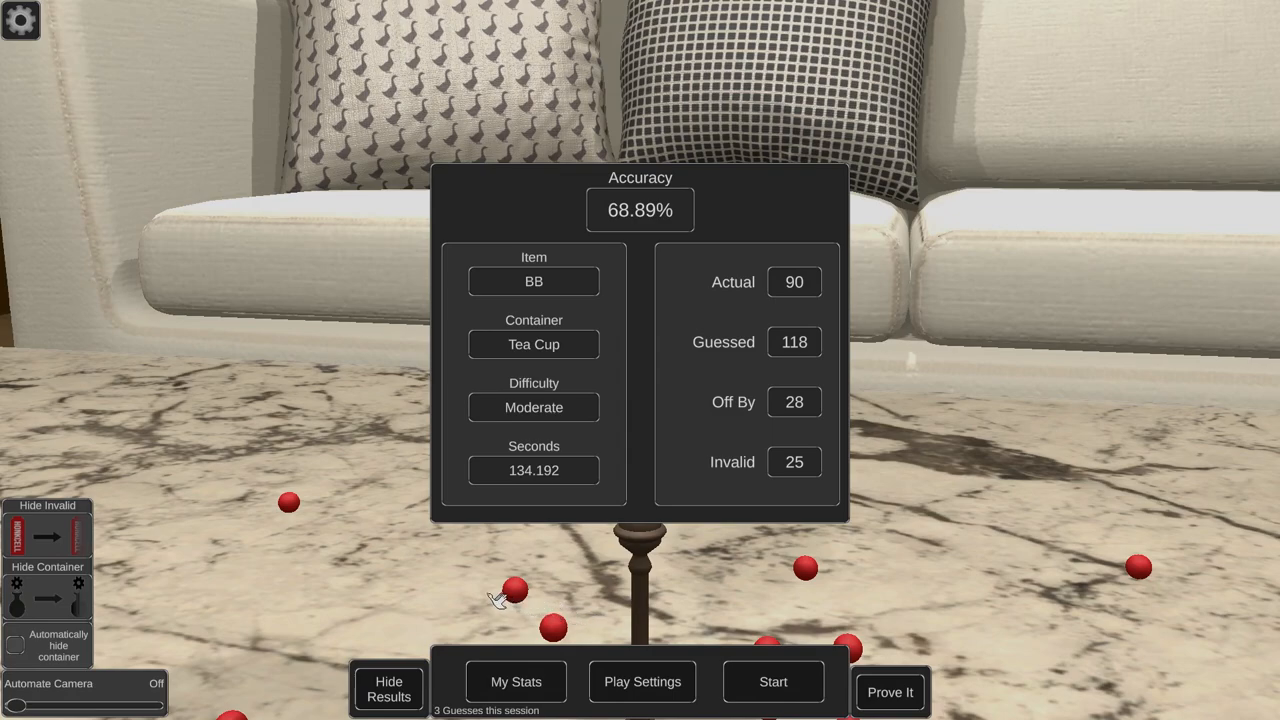
mouse_move(484, 596)
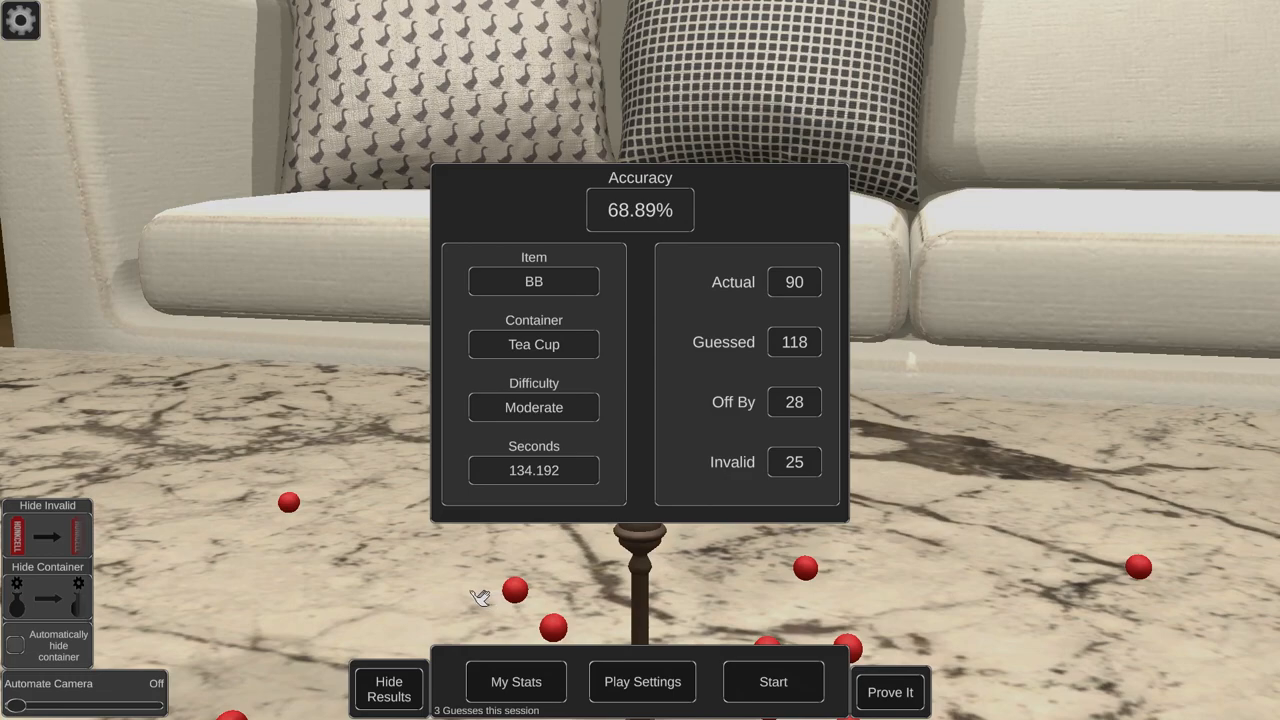
mouse_move(440, 598)
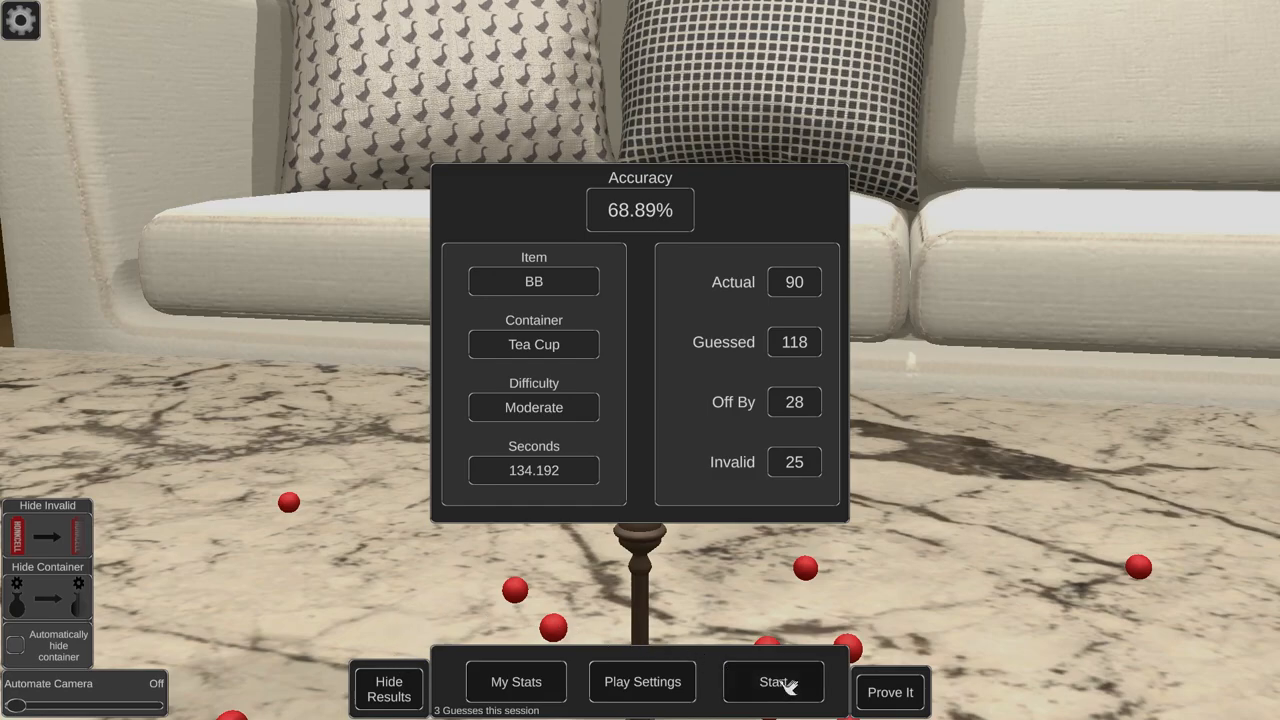
Start the next round after the tea cup BB result of 68.89%.
click(772, 680)
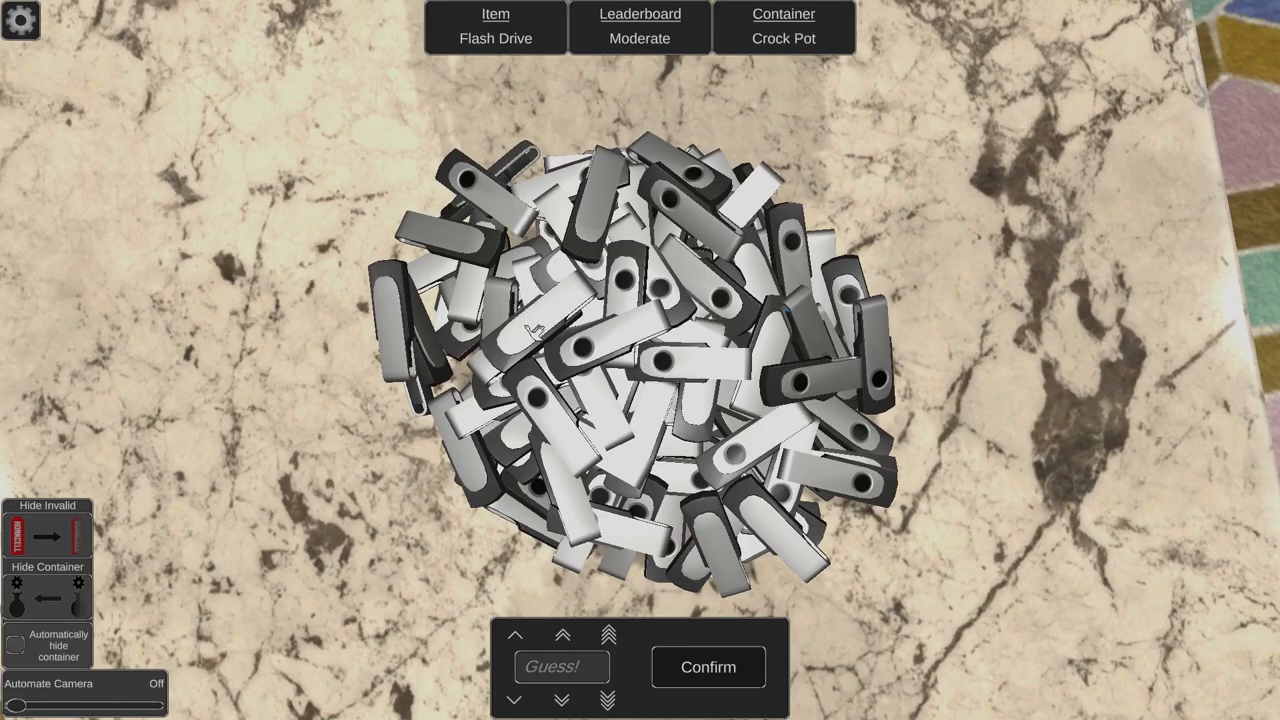
mouse_move(556, 492)
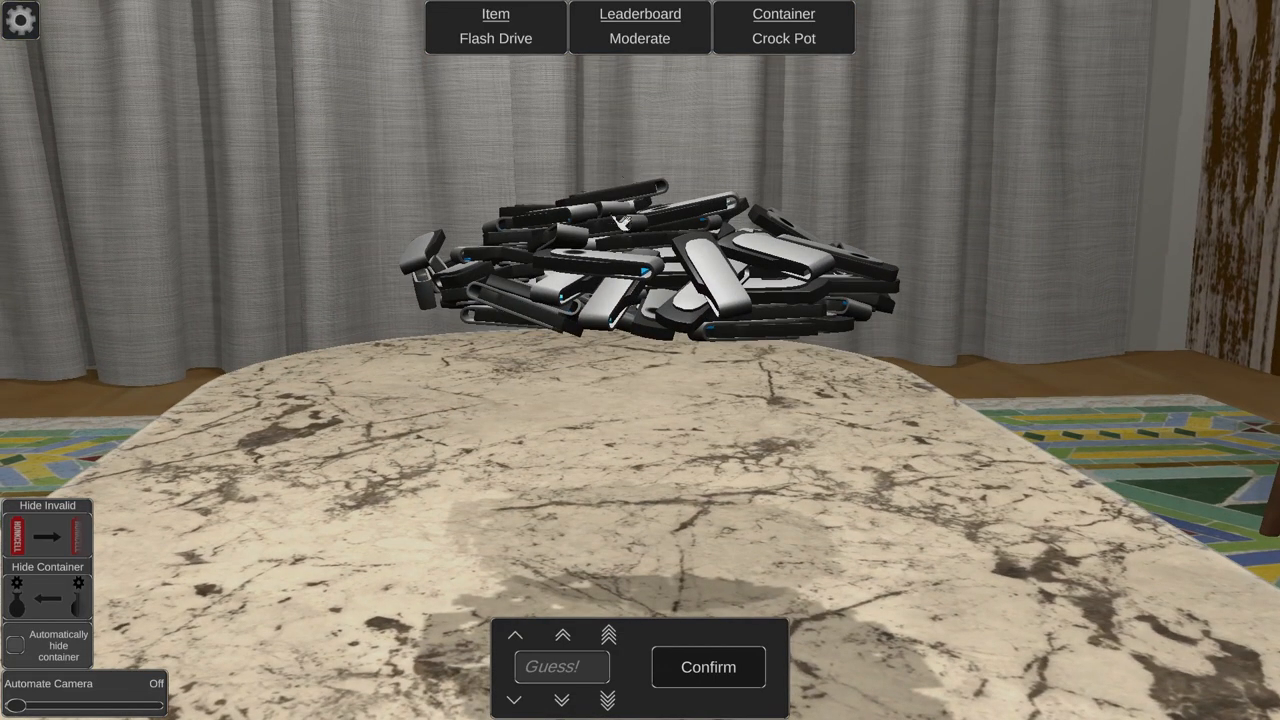
Adjust the flash drive guess from 100 through 150 and 140 to 145, then confirm it.
click(608, 636)
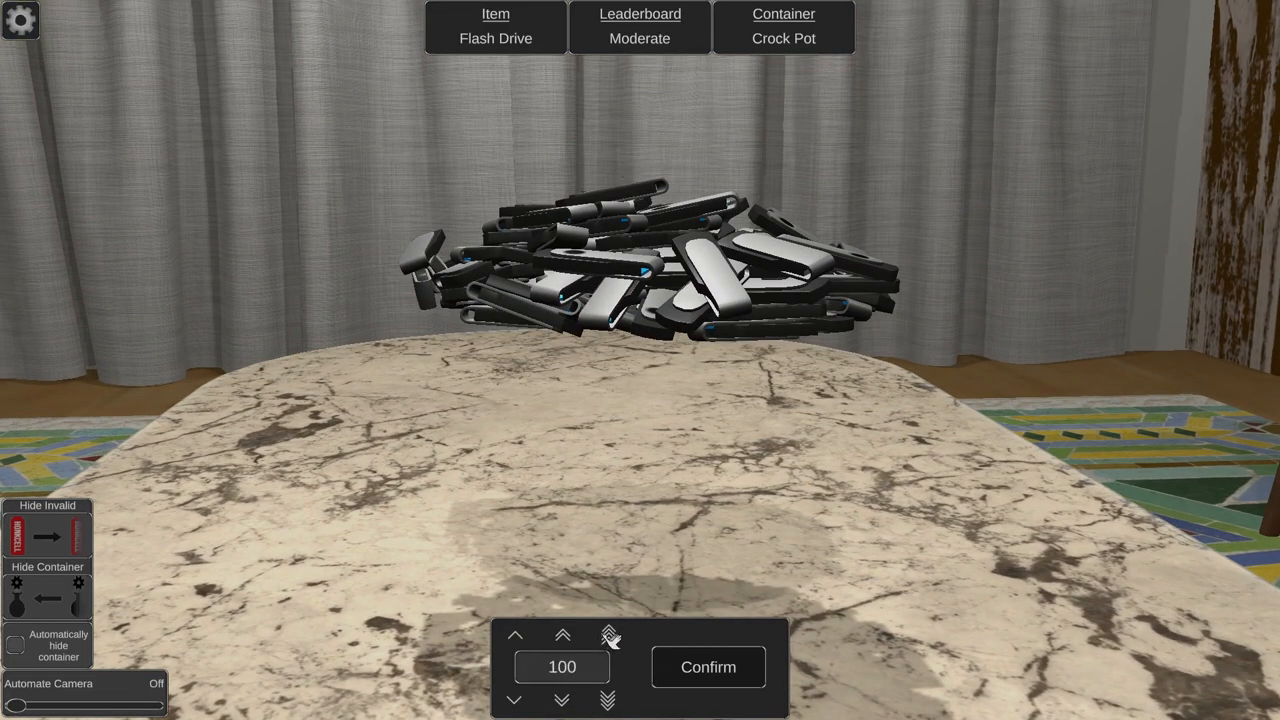
click(608, 634)
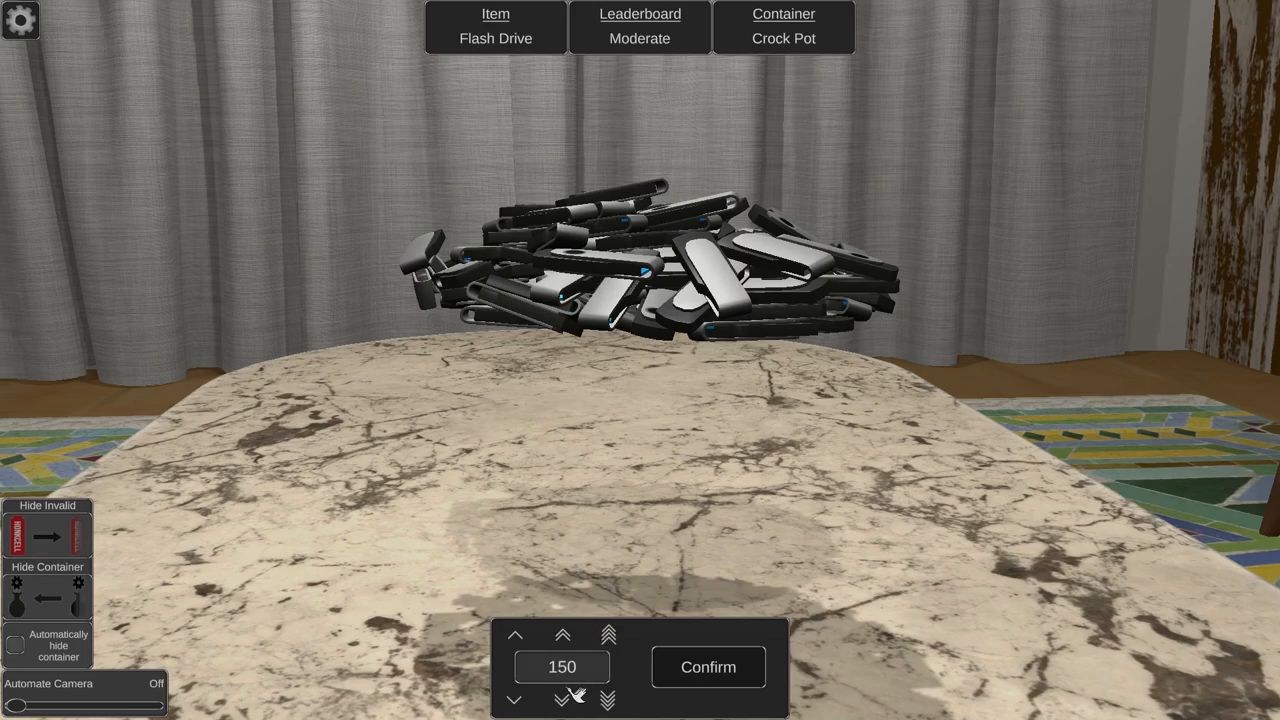
click(562, 700)
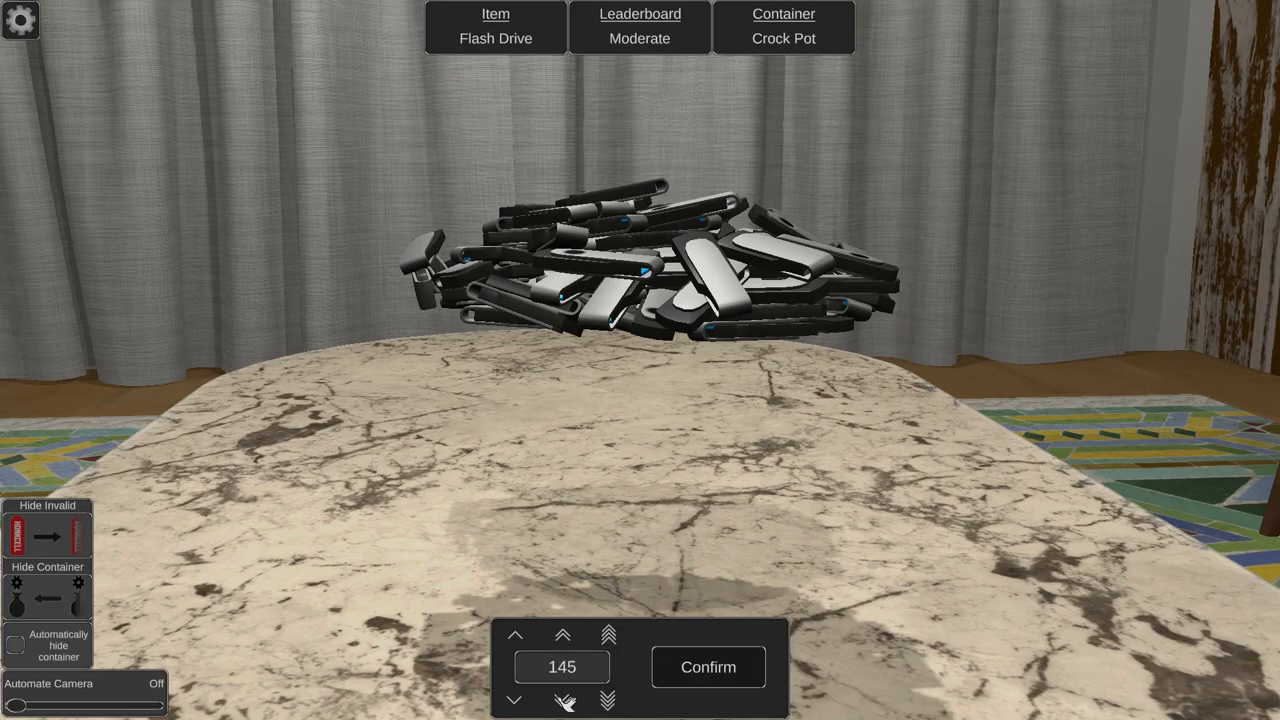
click(560, 634)
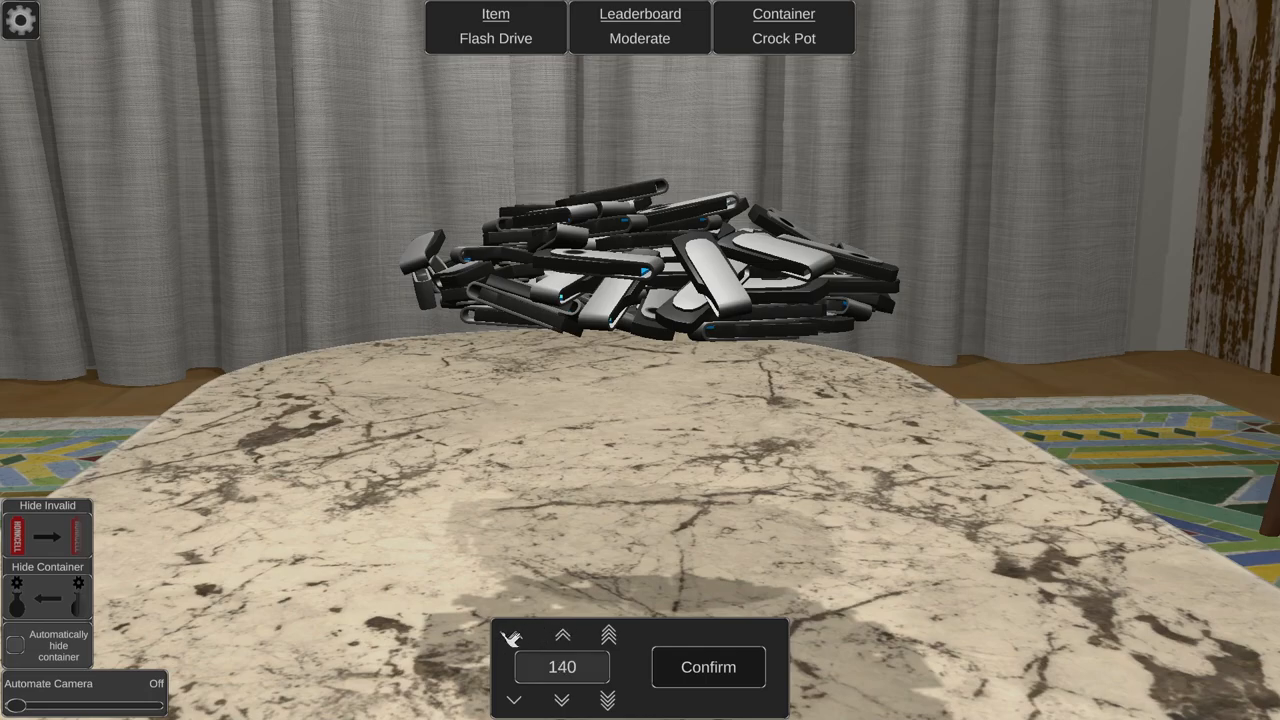
click(564, 636)
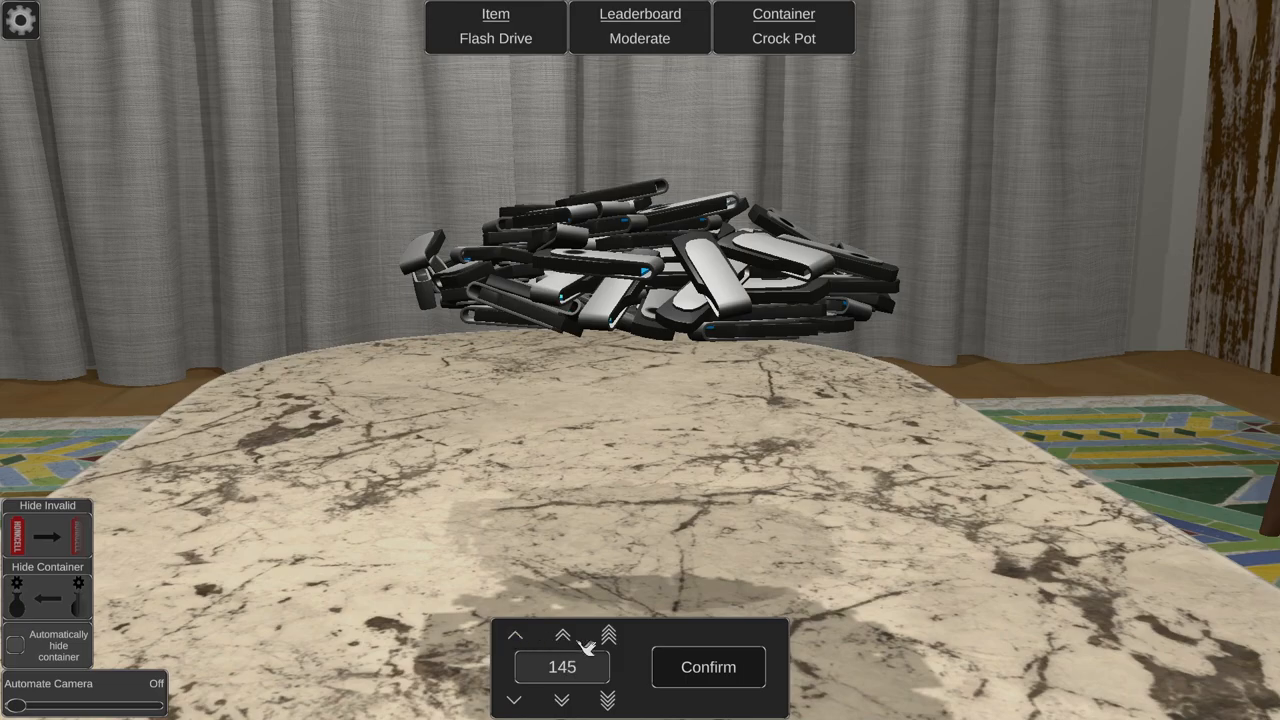
click(708, 668)
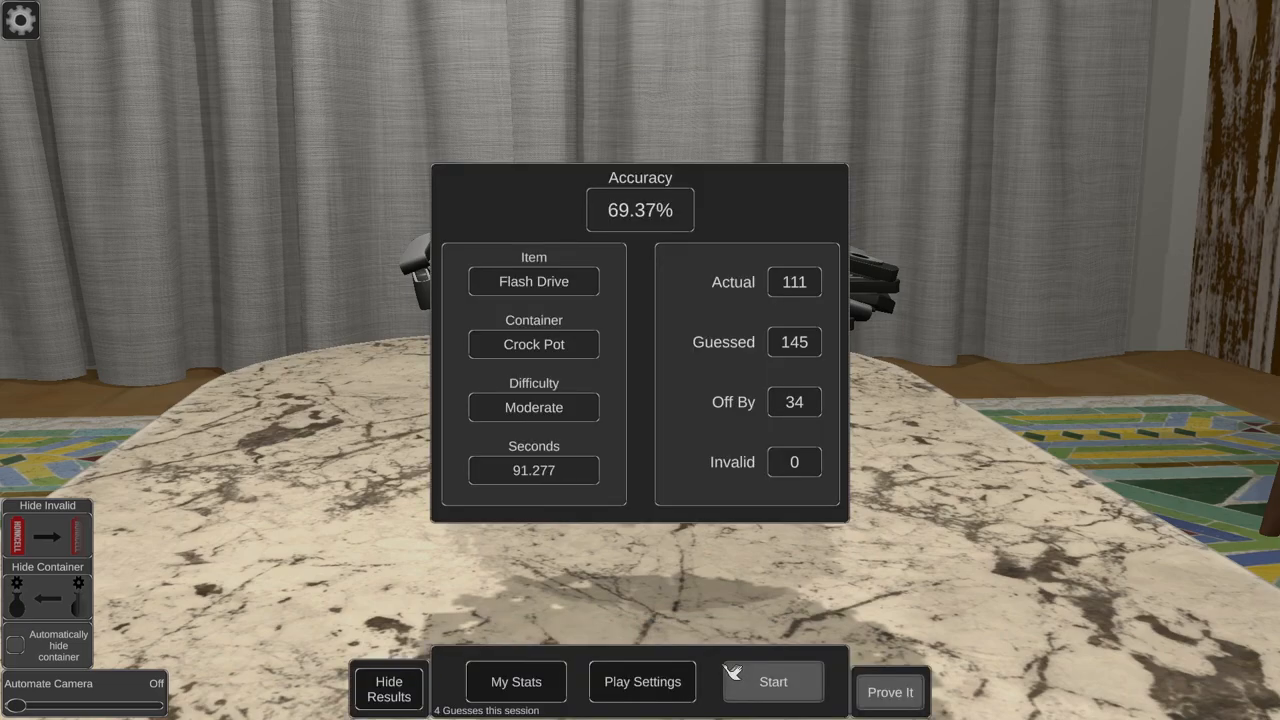
mouse_move(616, 640)
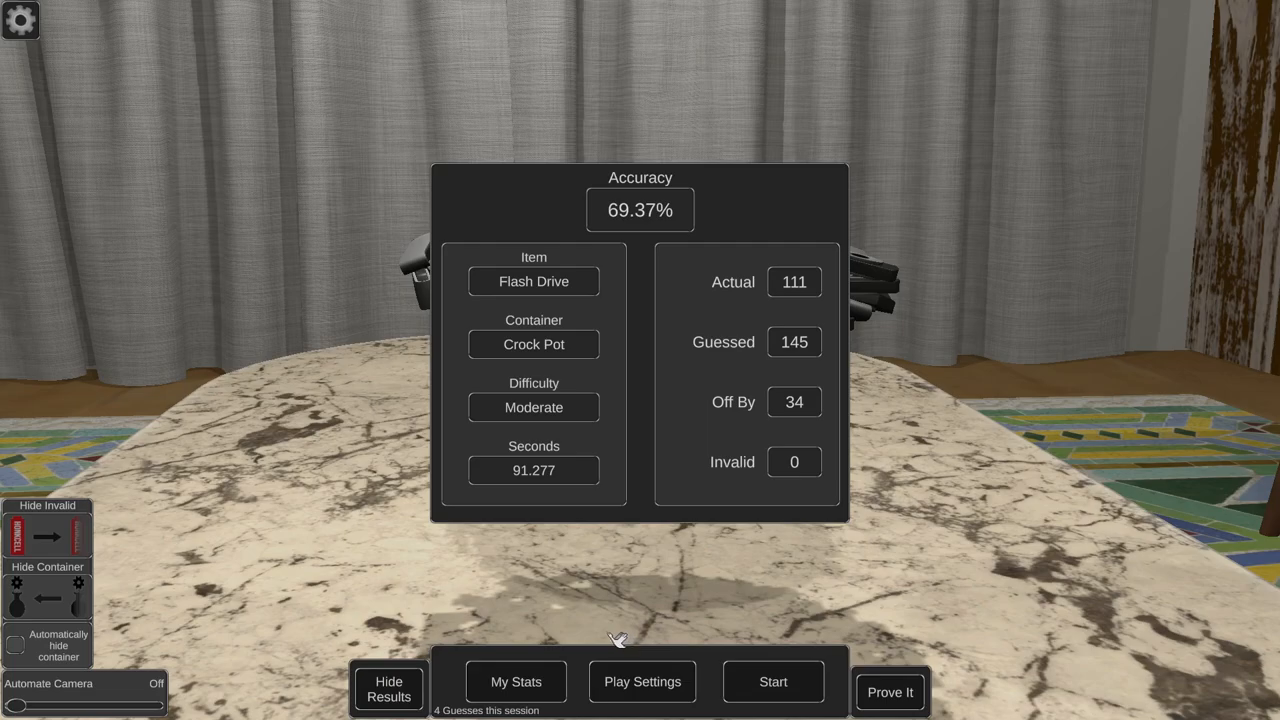
mouse_move(518, 578)
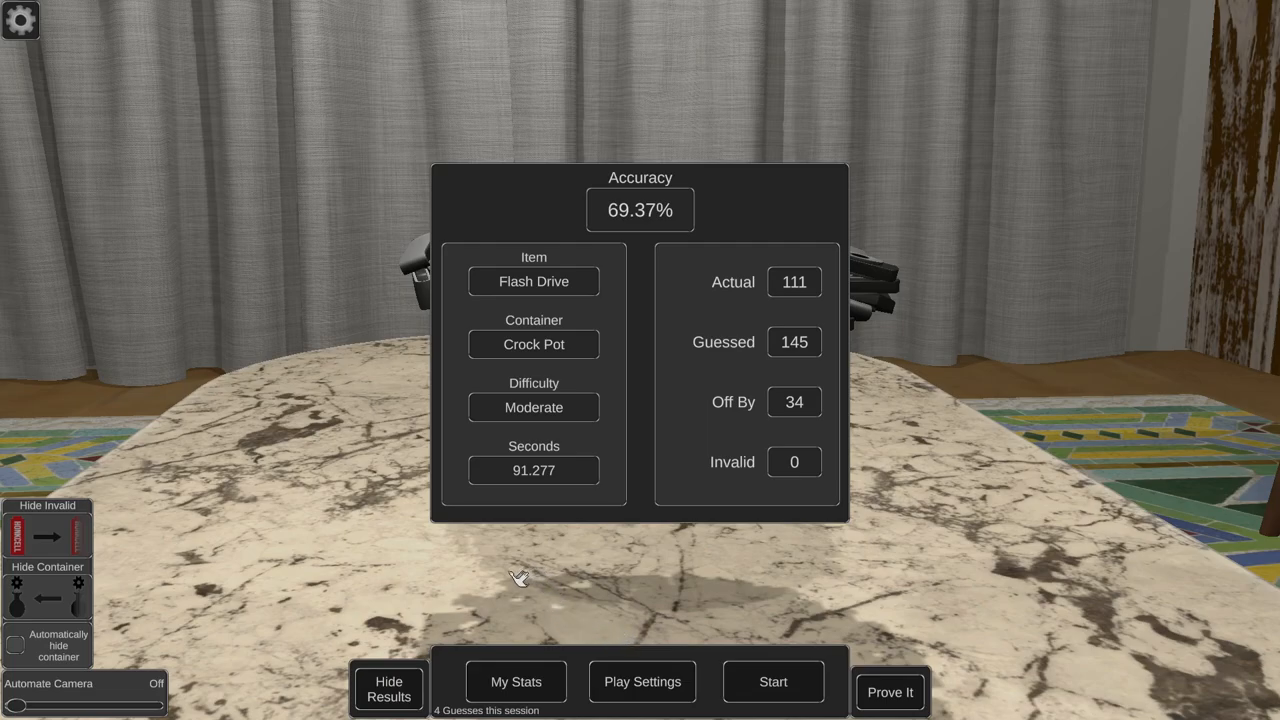
mouse_move(704, 330)
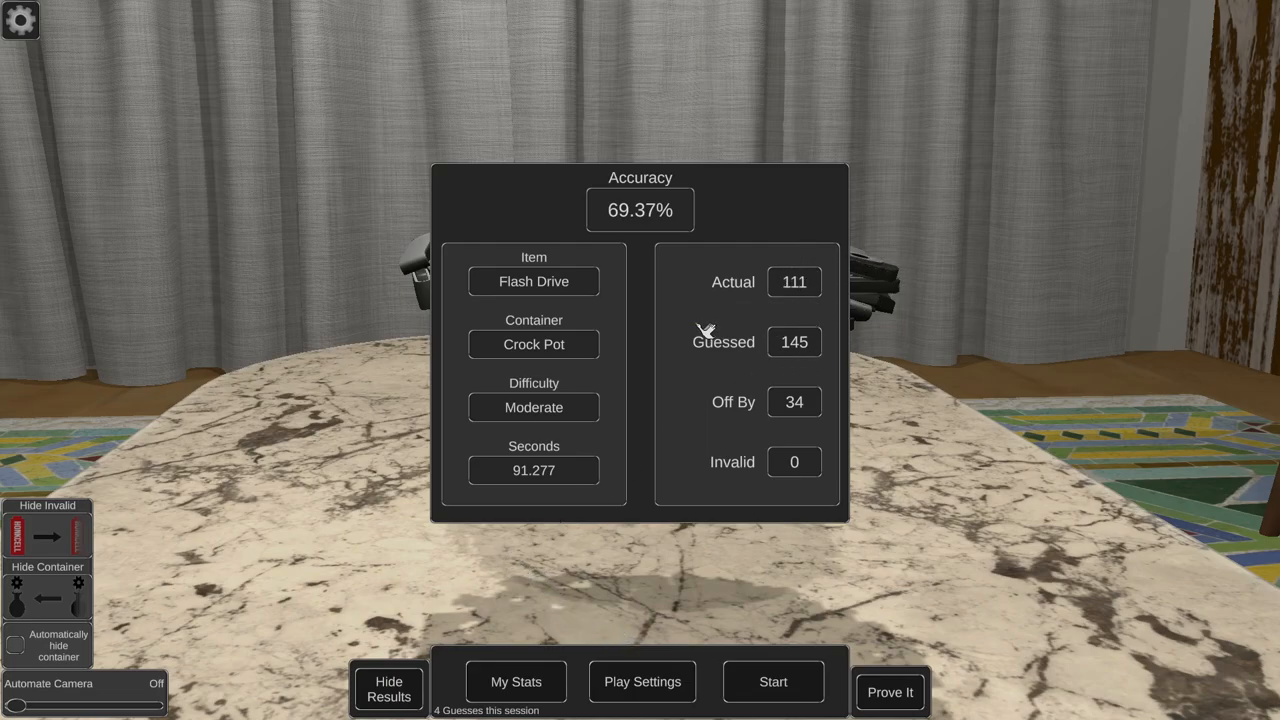
mouse_move(548, 390)
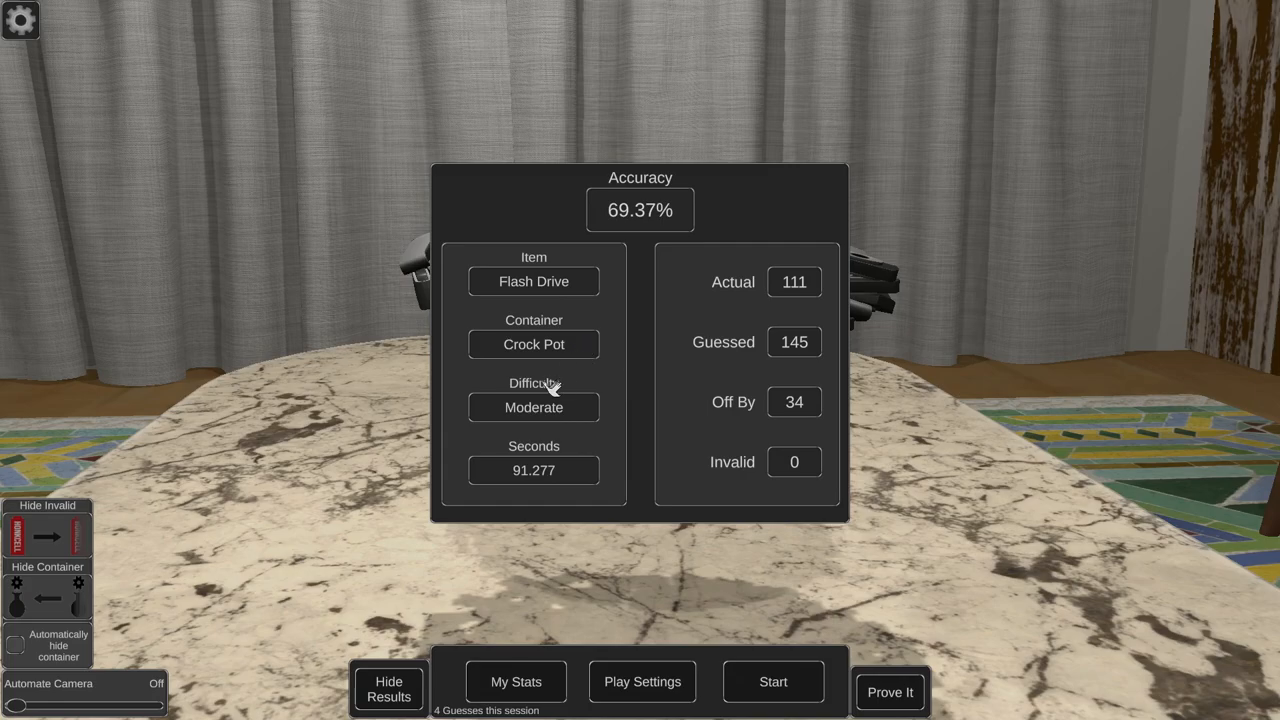
mouse_move(424, 396)
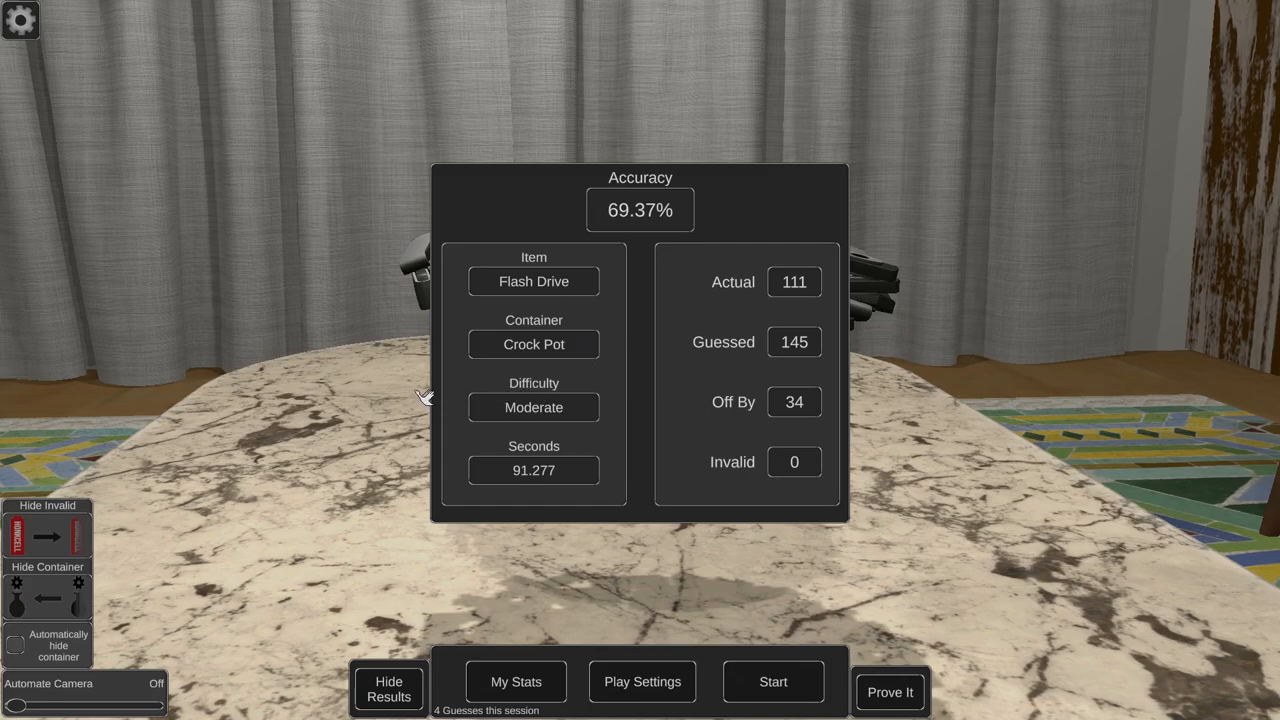
mouse_move(410, 408)
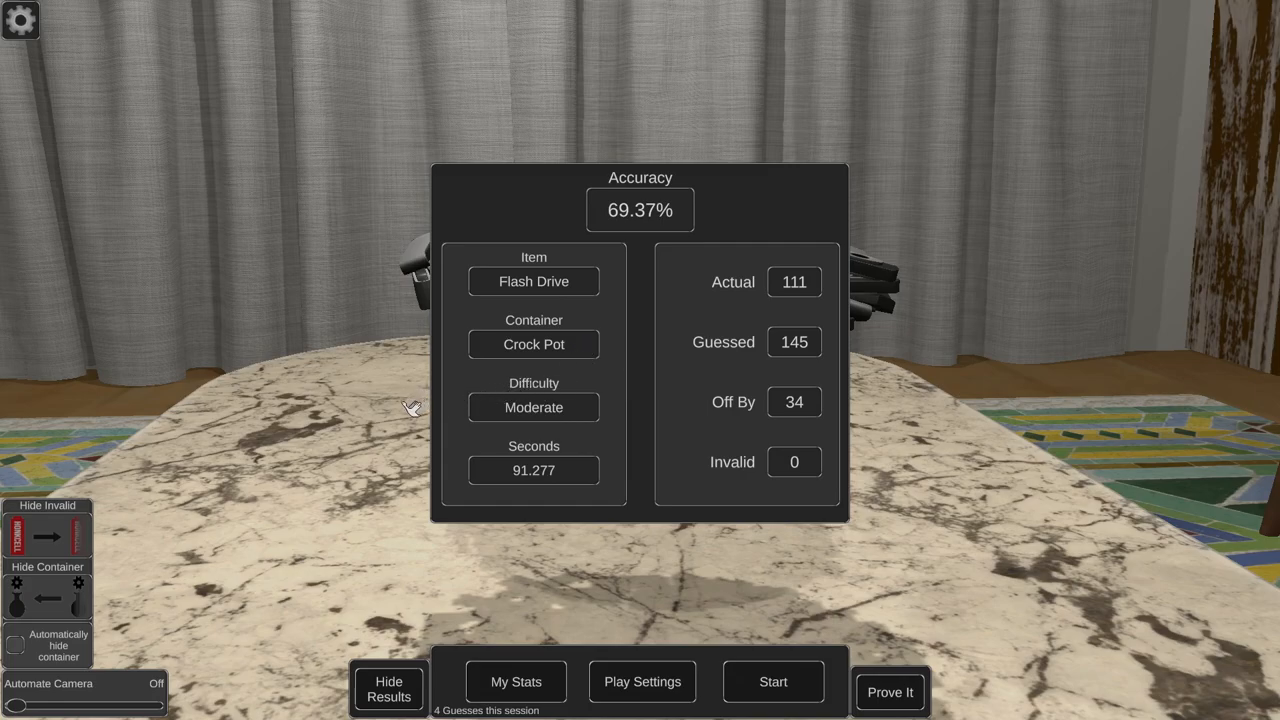
mouse_move(400, 414)
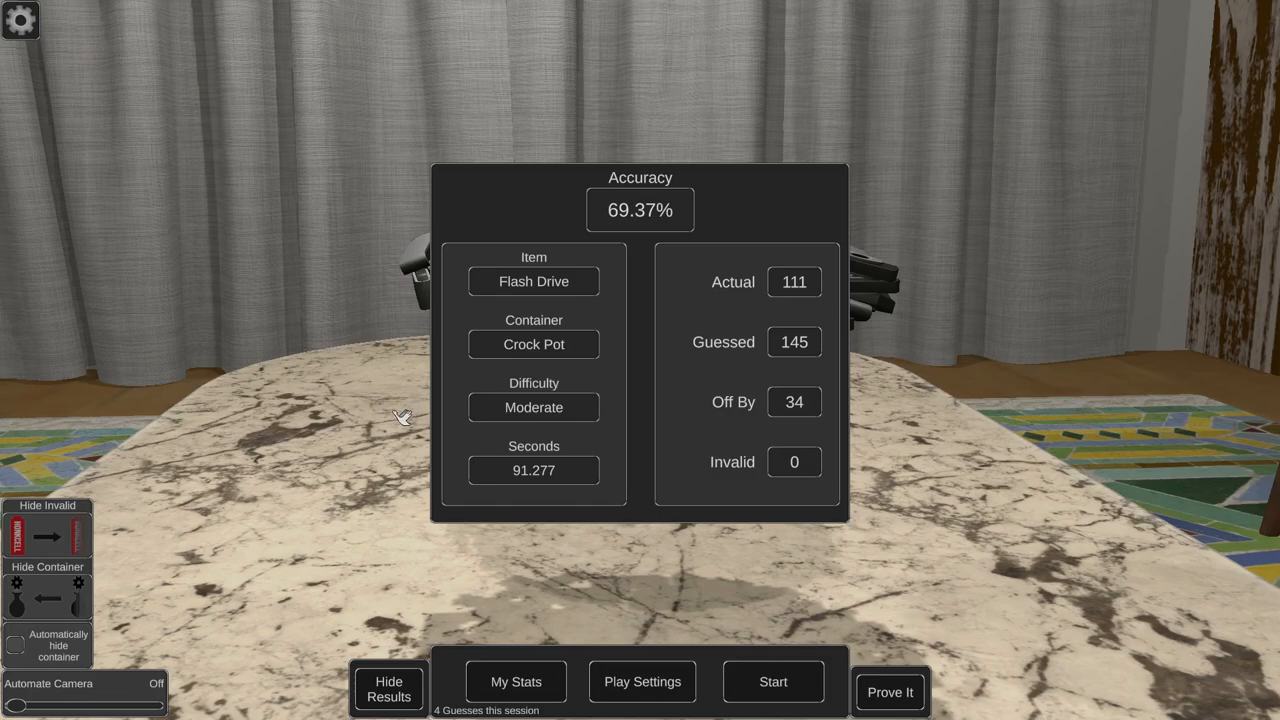
mouse_move(376, 430)
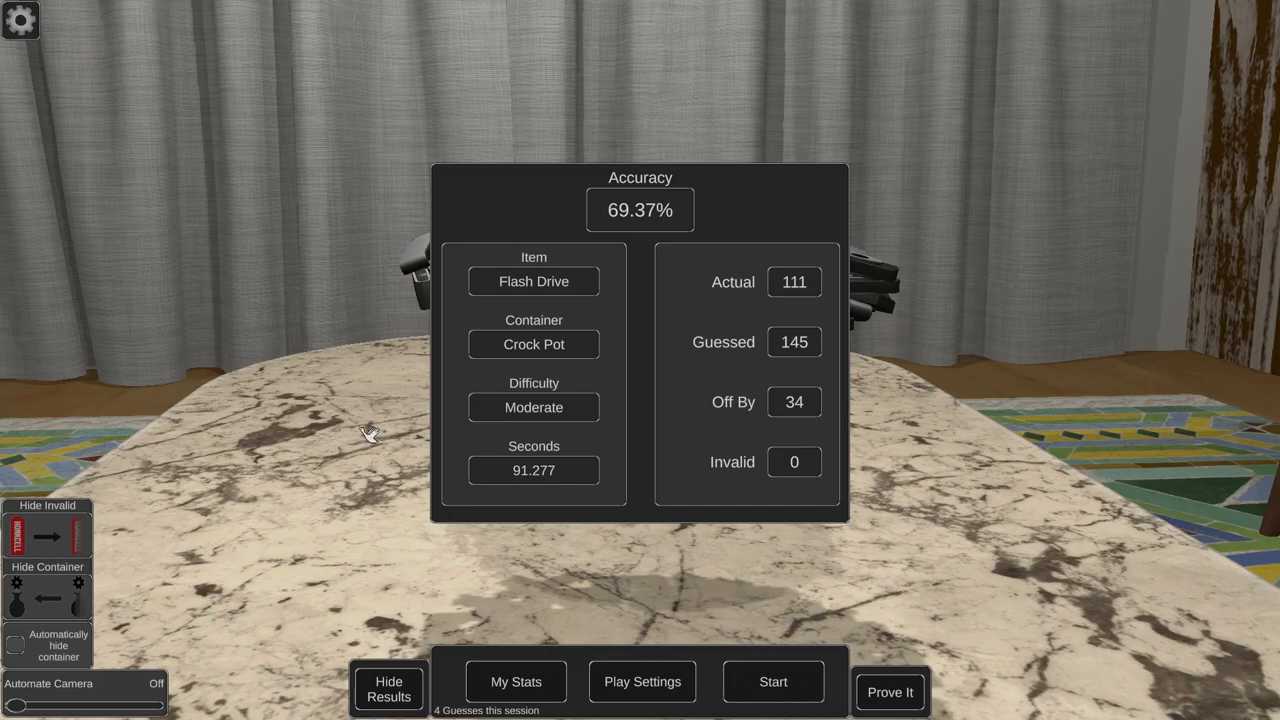
mouse_move(368, 430)
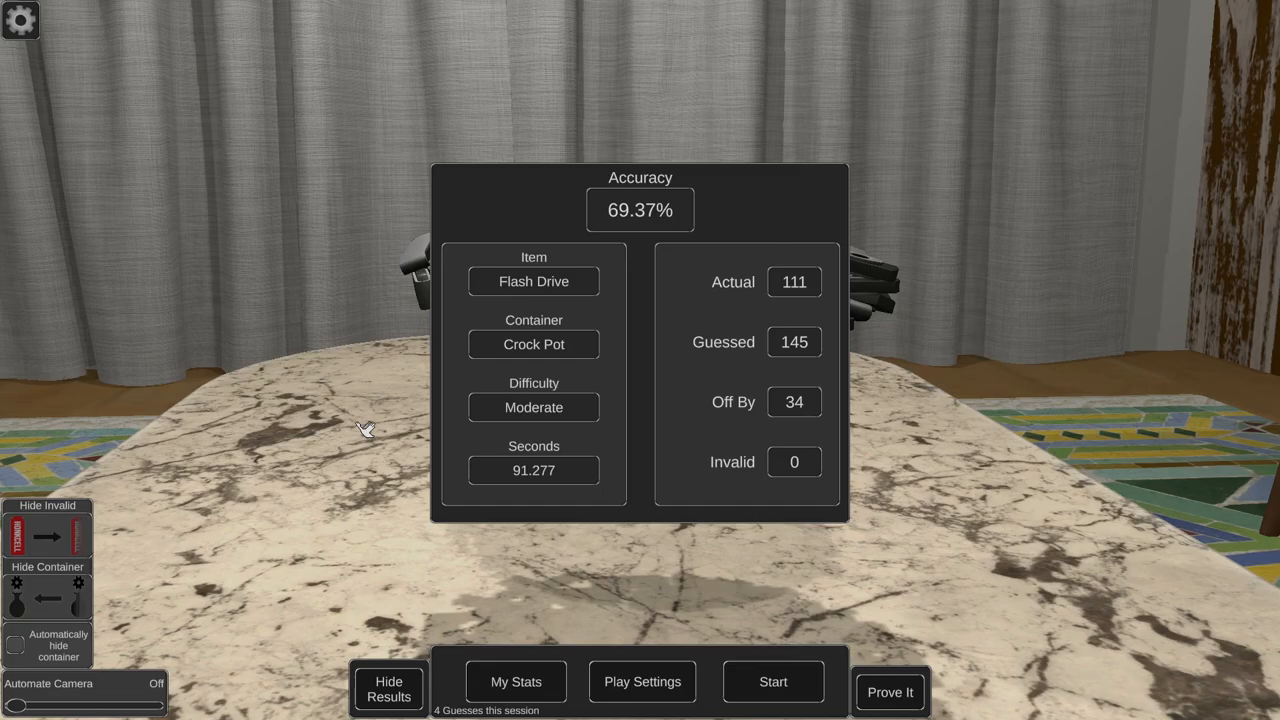
mouse_move(624, 692)
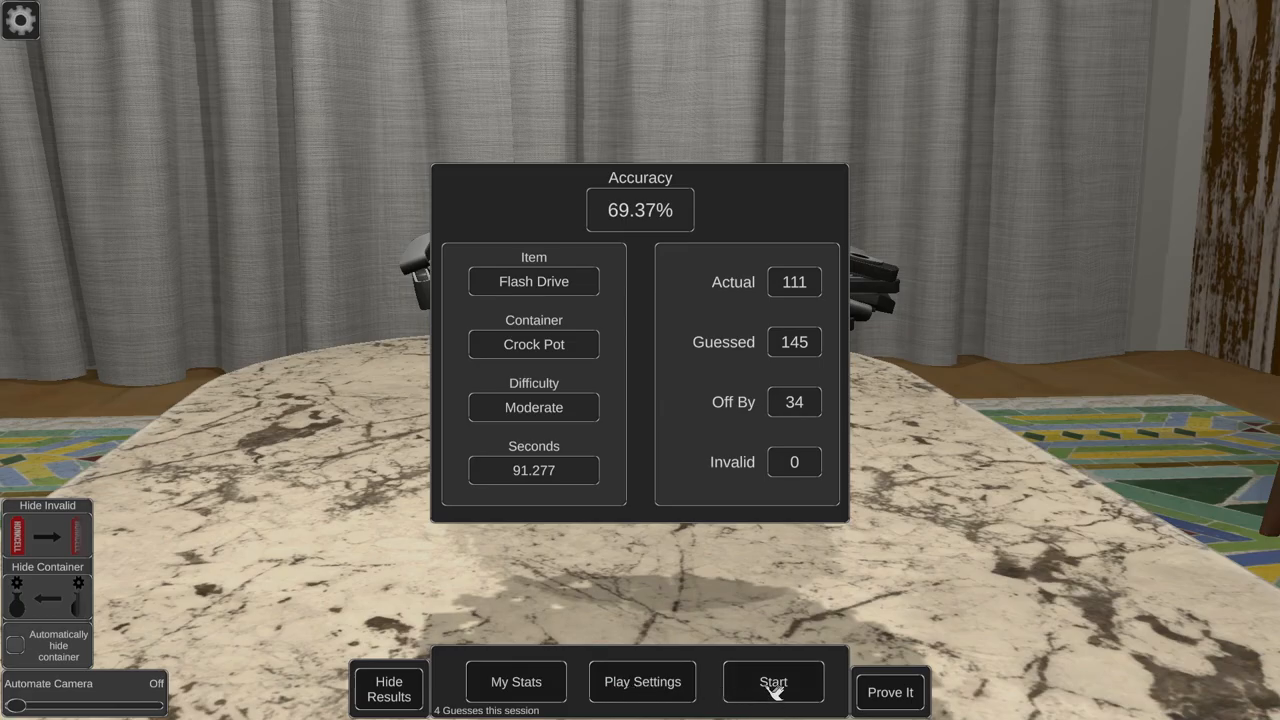
click(772, 688)
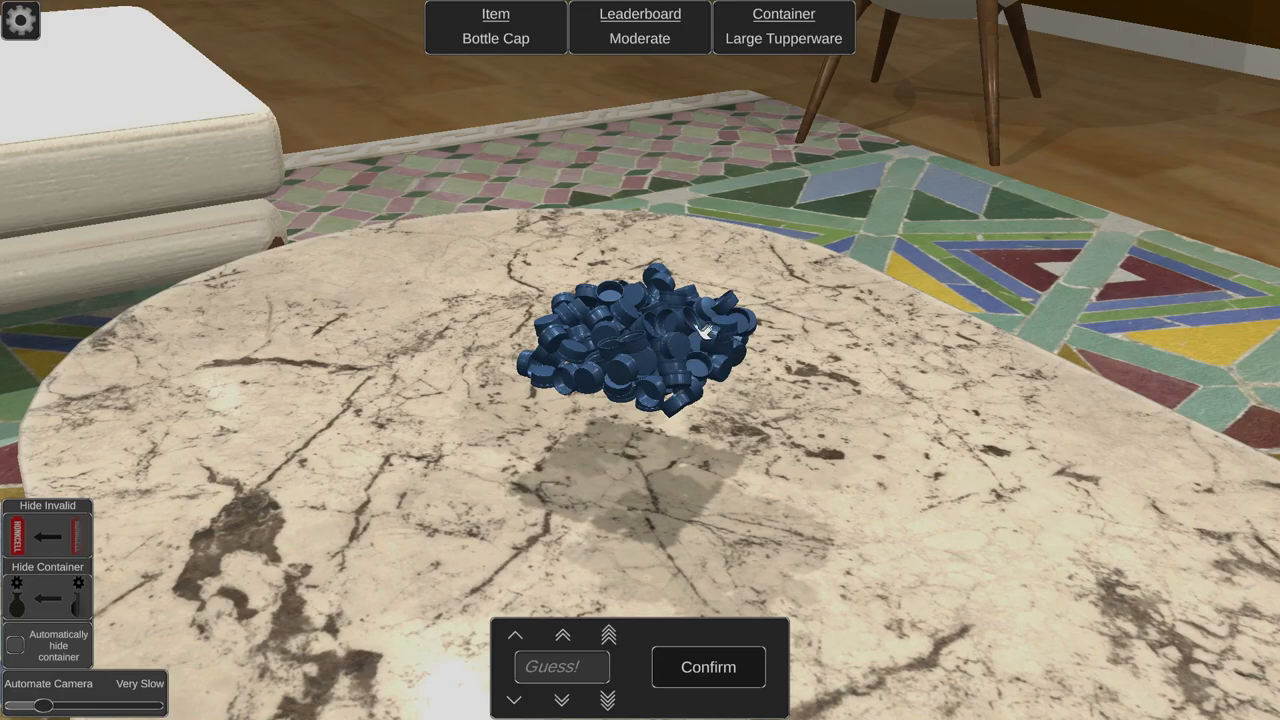
mouse_move(750, 360)
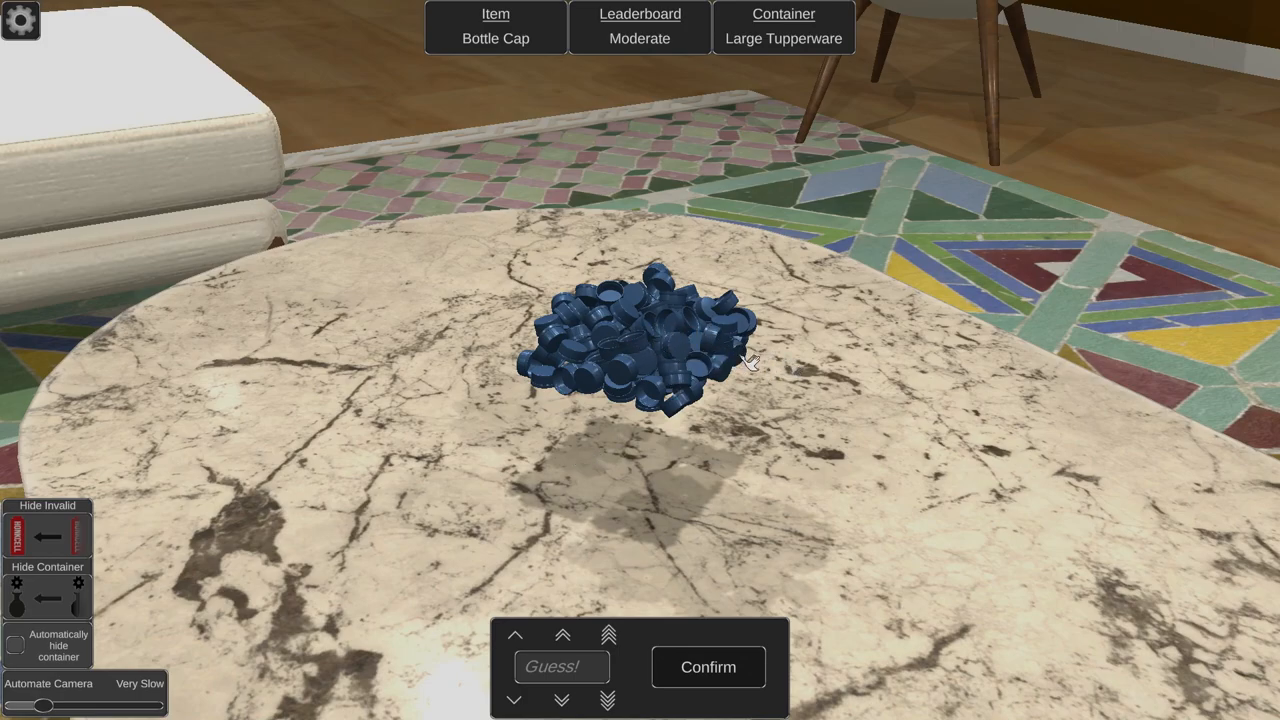